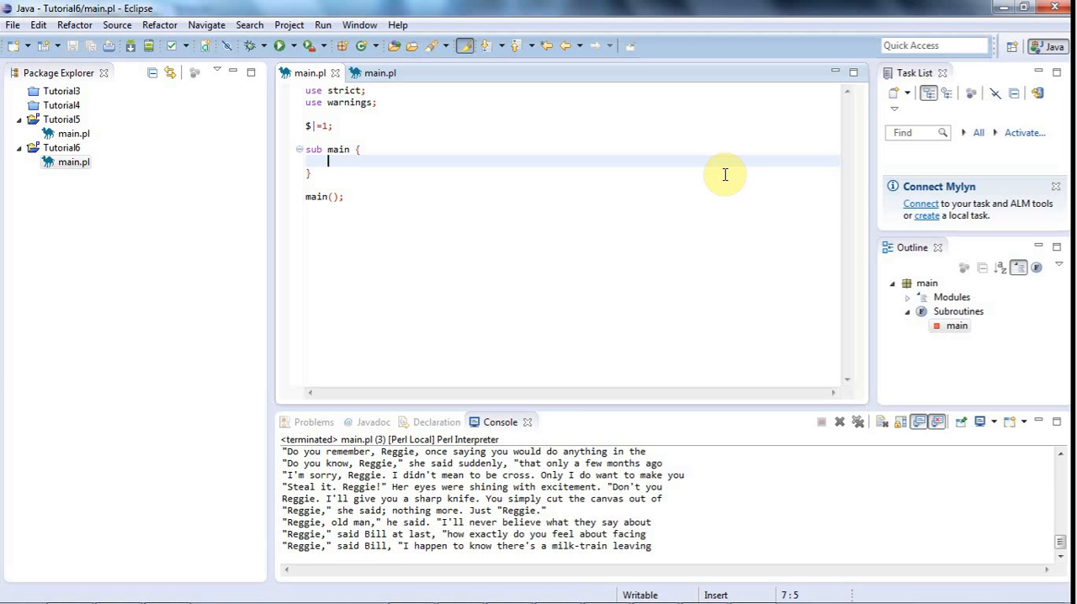
mouse_move(377, 167)
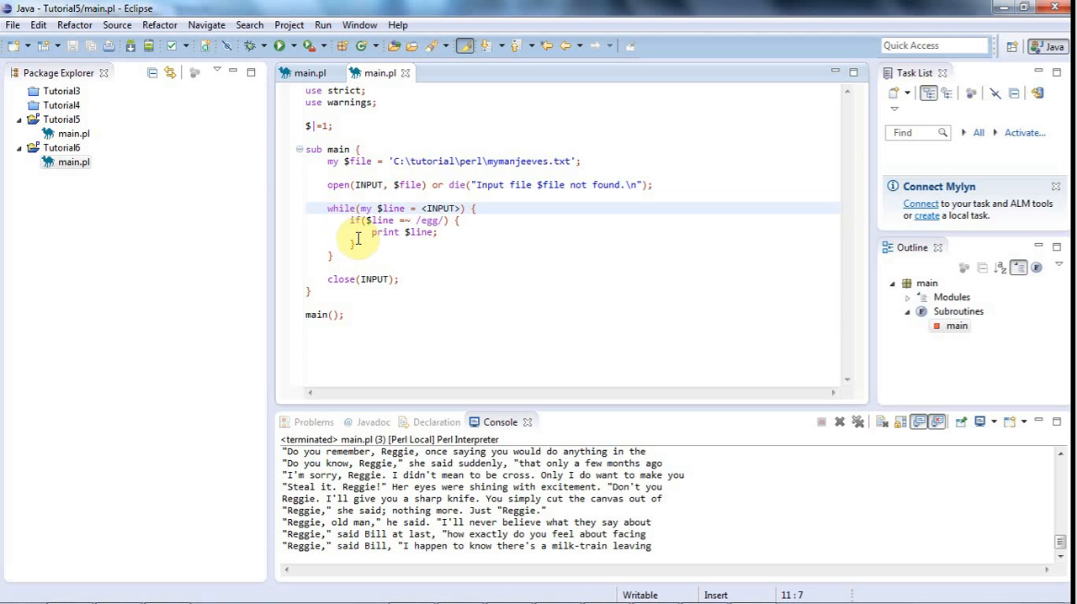
Edit the egg pattern, then run the script, confirming Yes to save it first
click(413, 219)
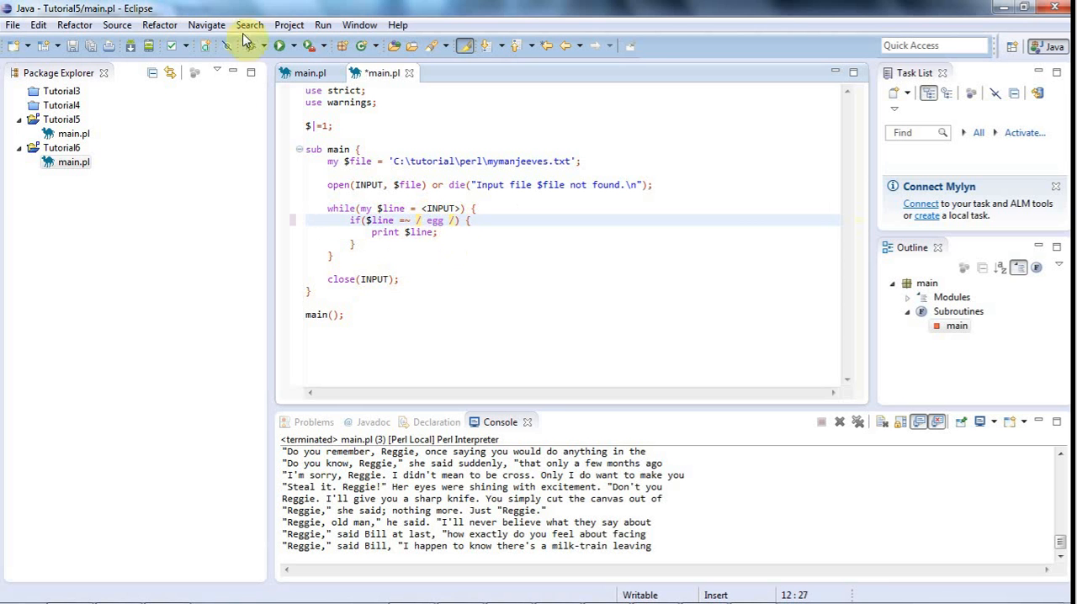
click(286, 46)
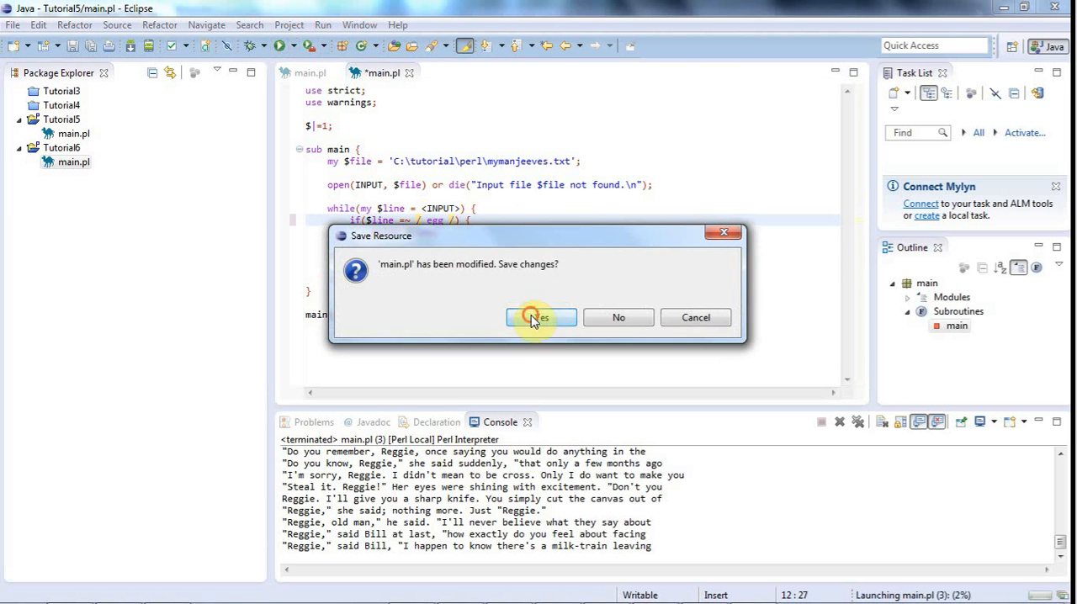
click(535, 317)
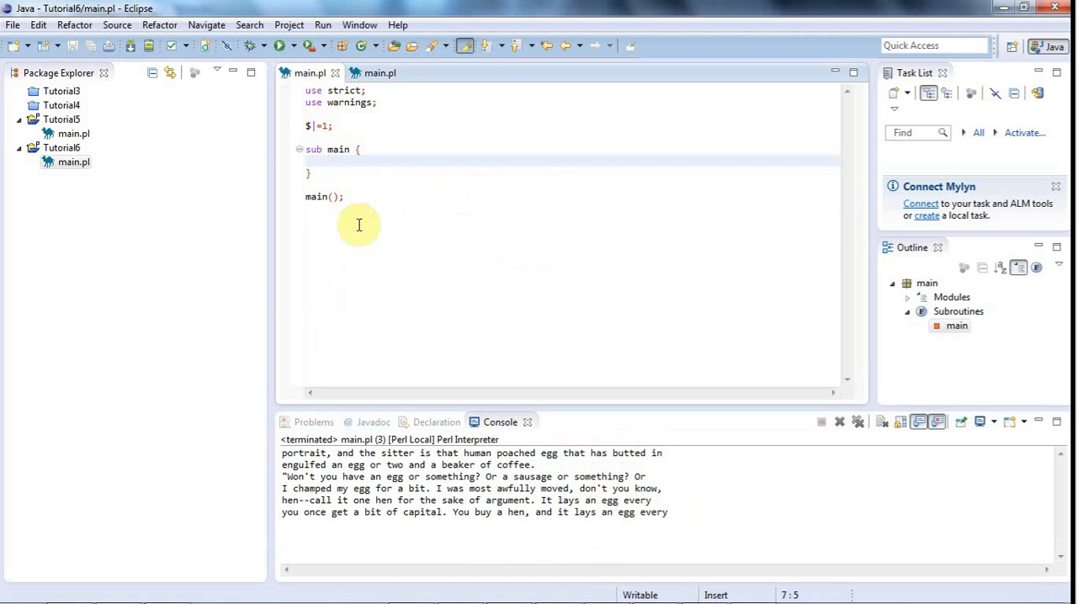
key(ctrl+a)
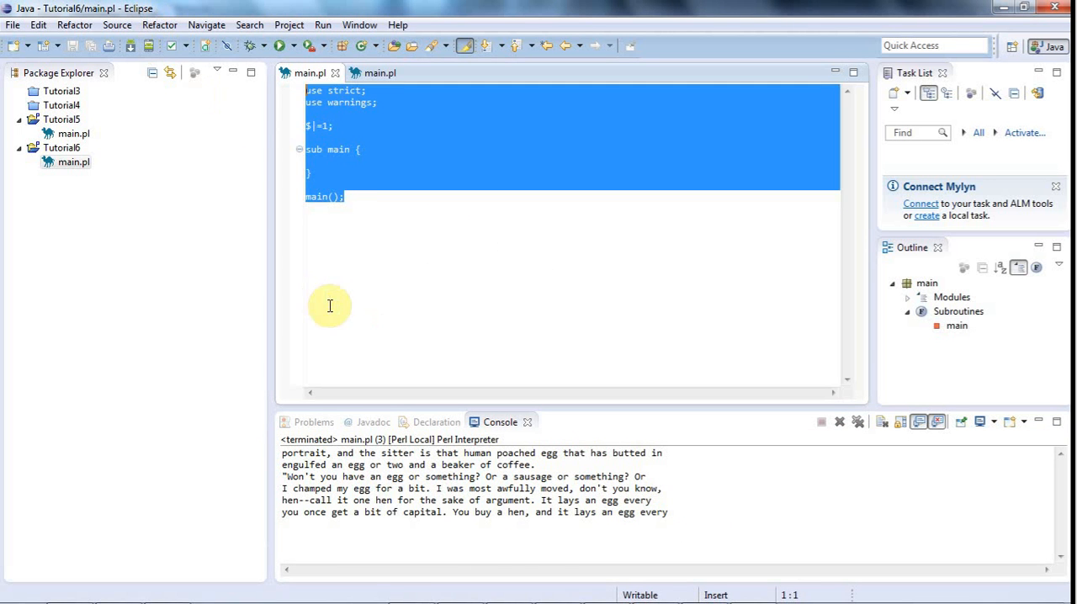
mouse_move(414, 195)
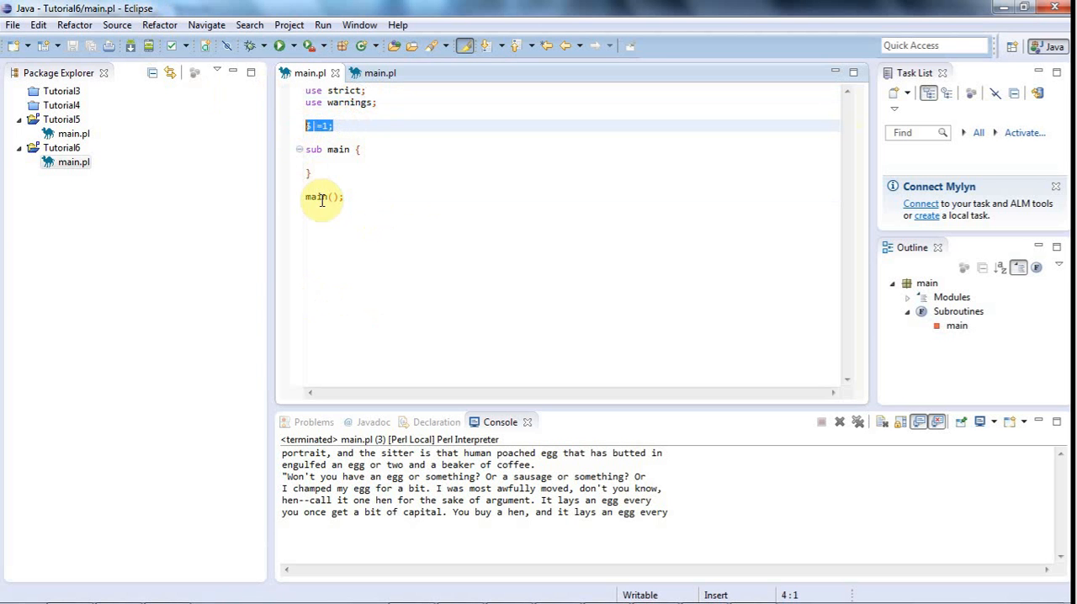
mouse_move(353, 225)
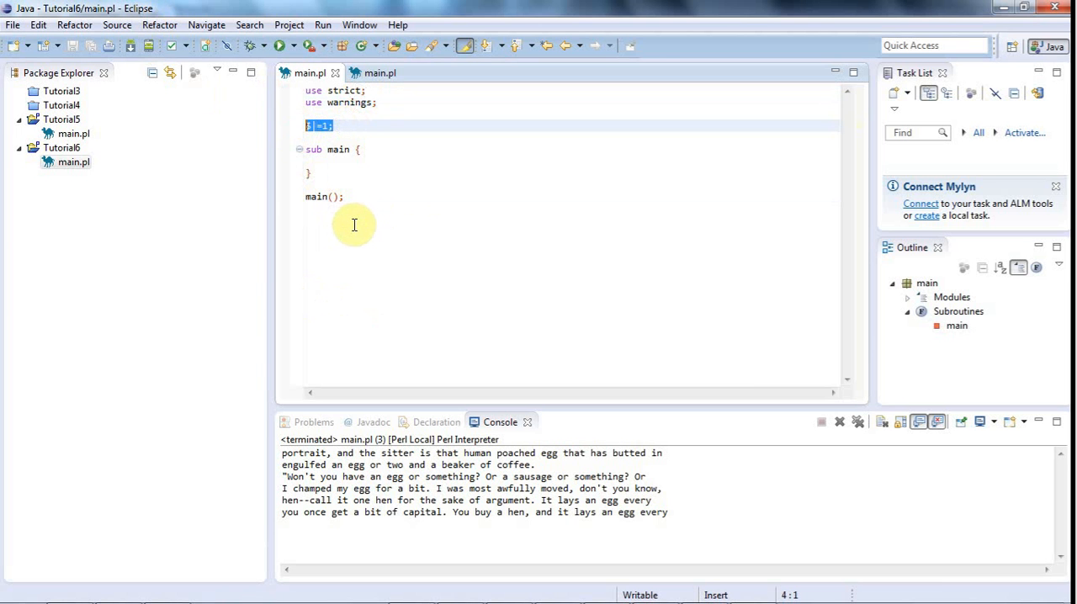
mouse_move(347, 221)
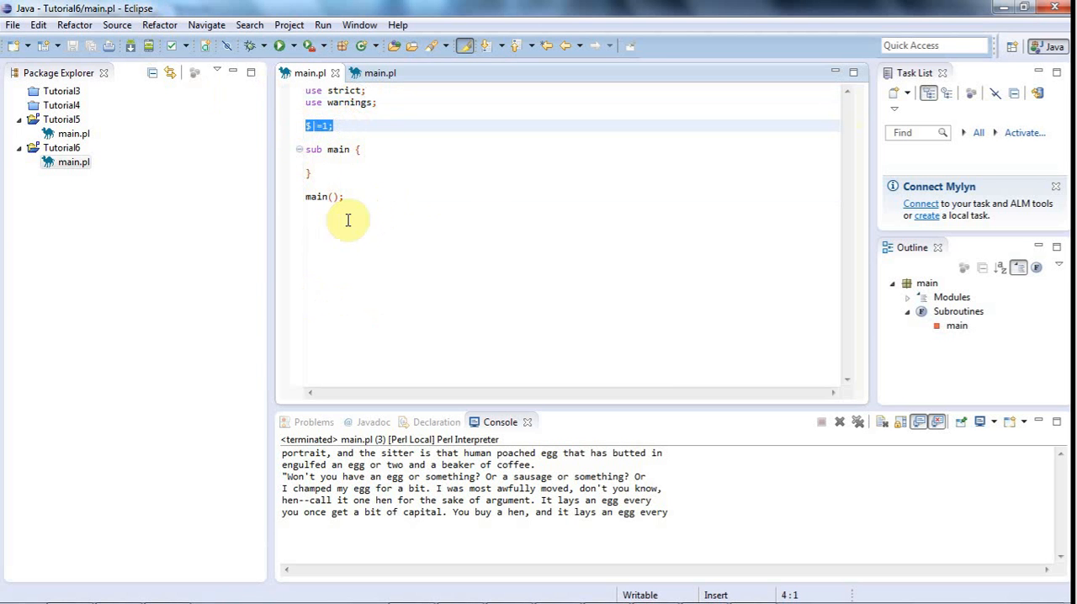
mouse_move(326, 159)
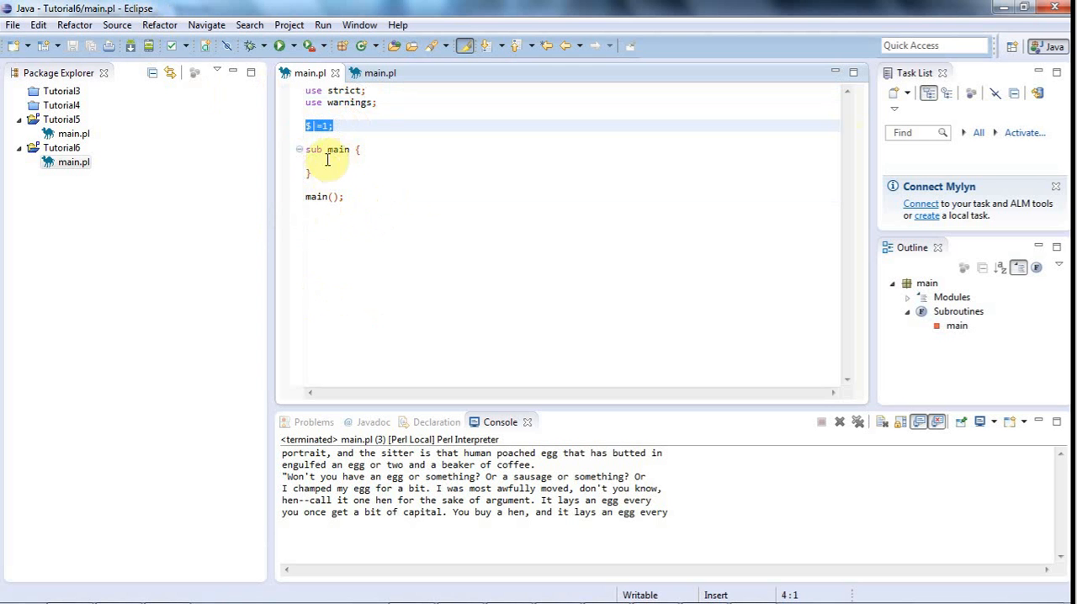
click(345, 195)
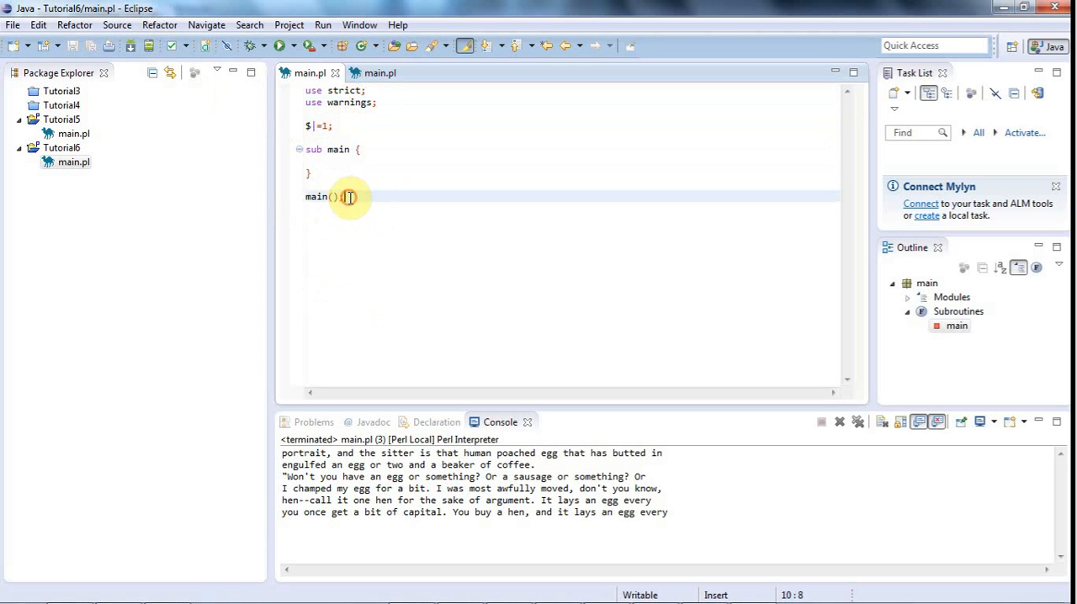
click(323, 159)
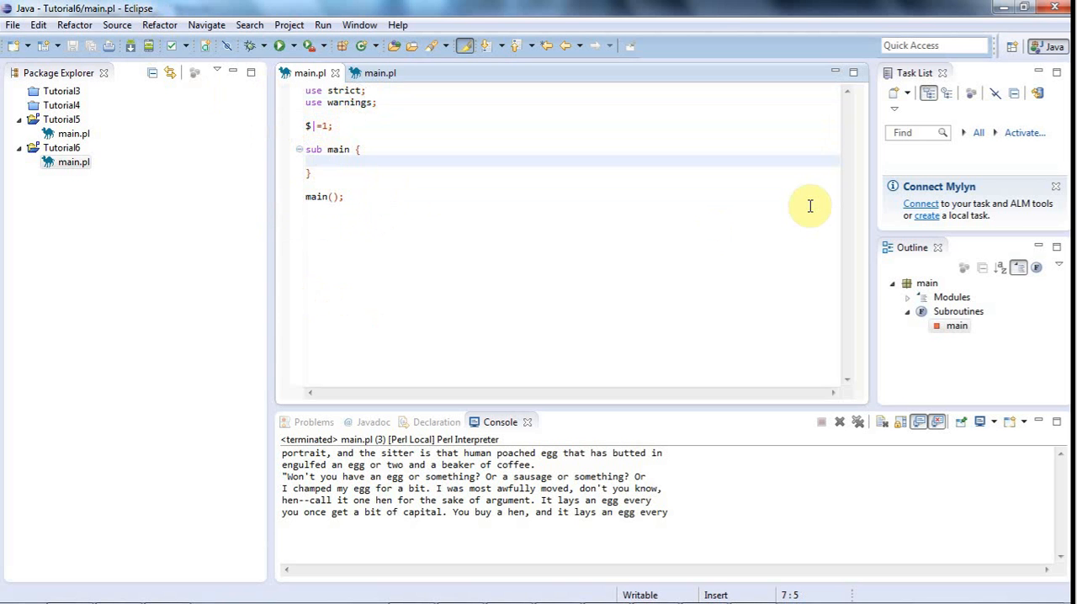
Declare my $ouput = 'output.txt'; inside sub main
text(my $)
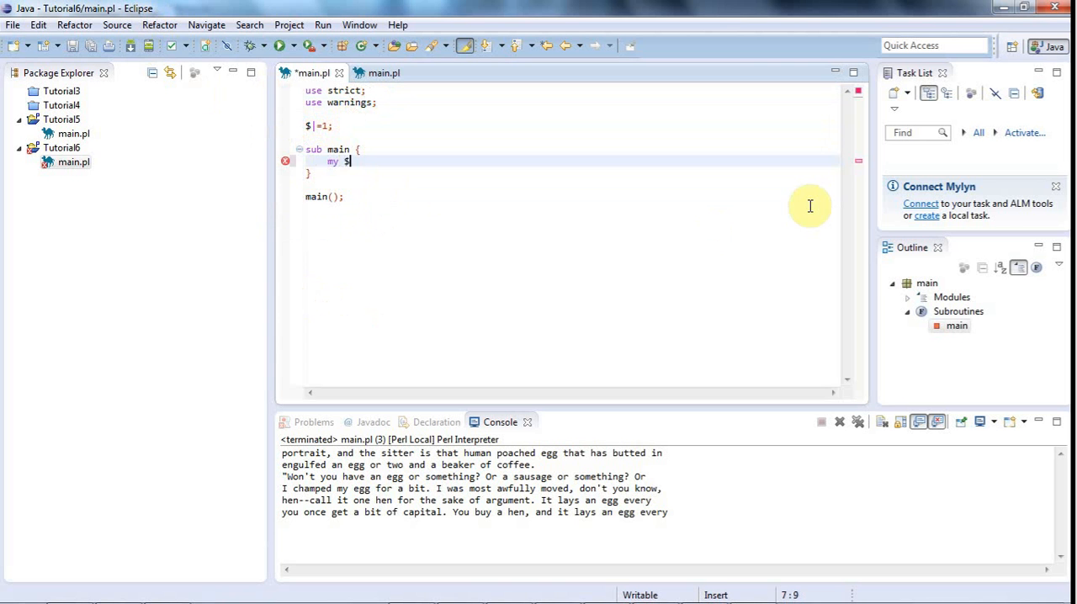
text($)
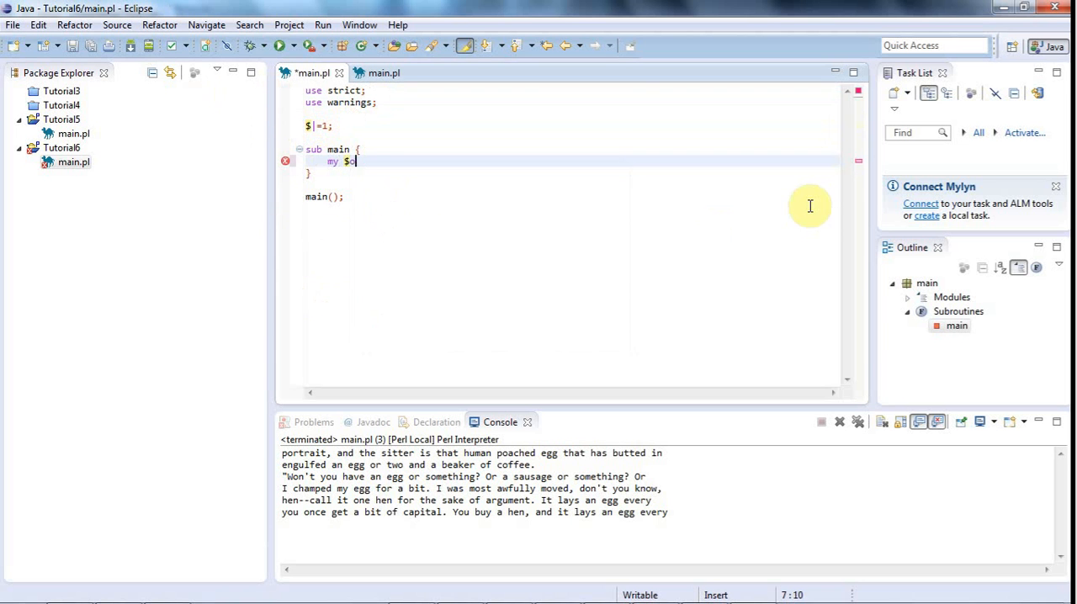
text(upu)
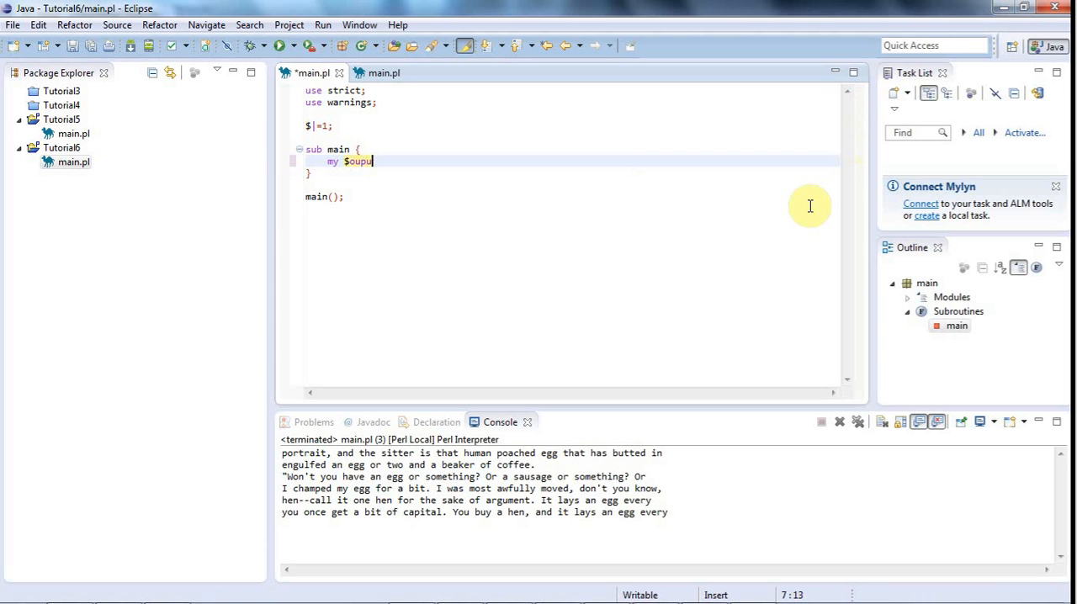
key(BackSpace)
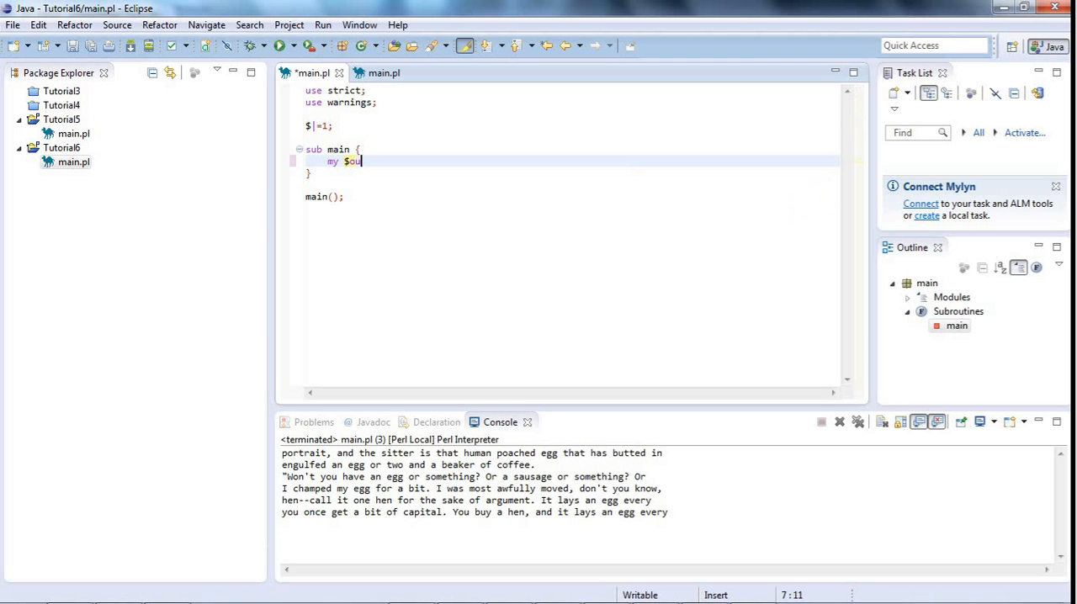
text(put)
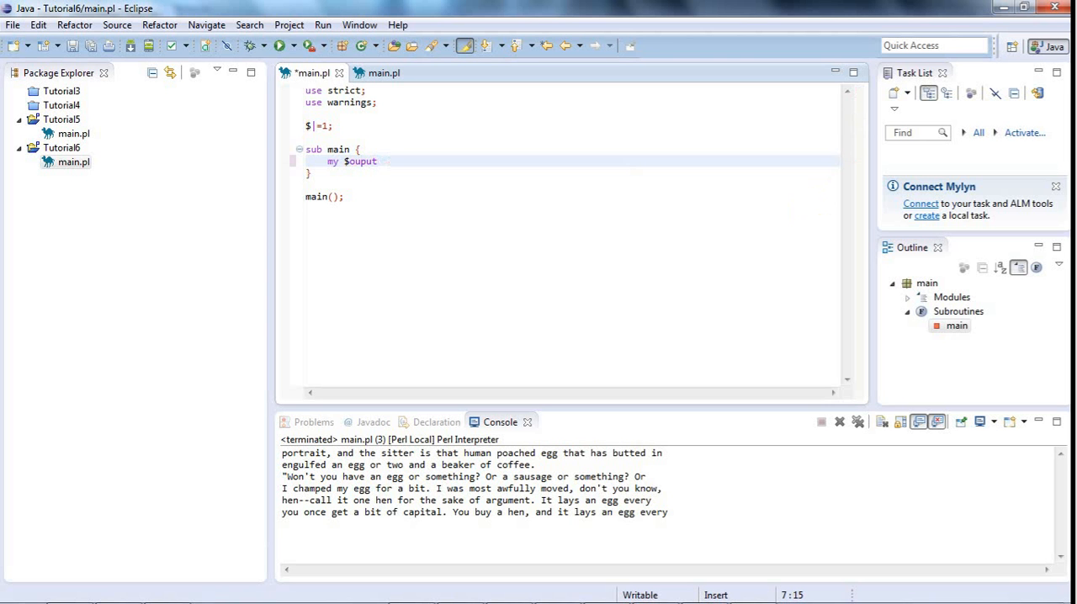
text(=)
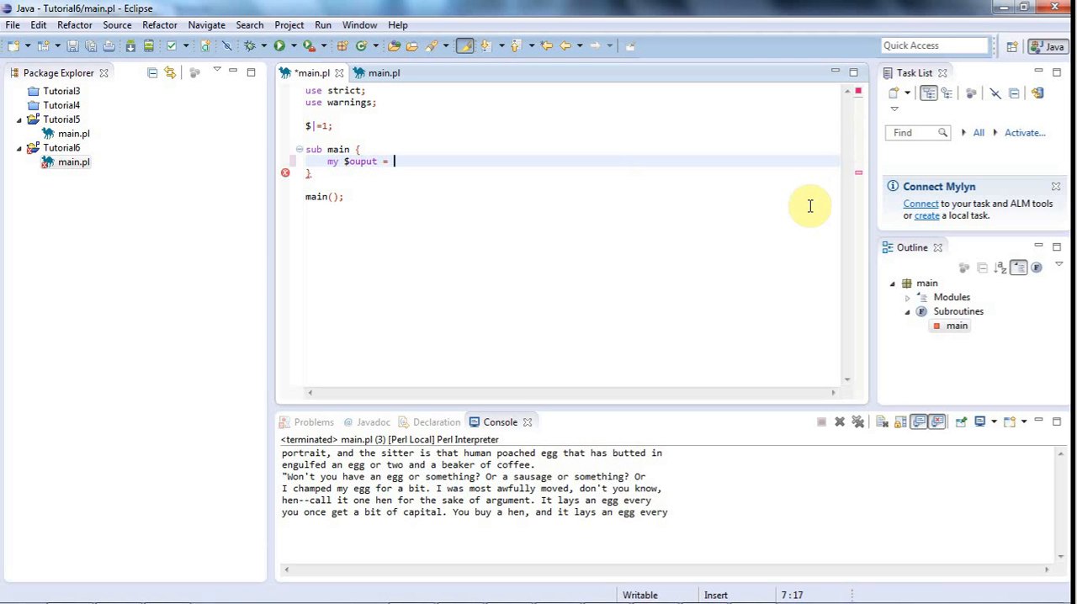
text(~)
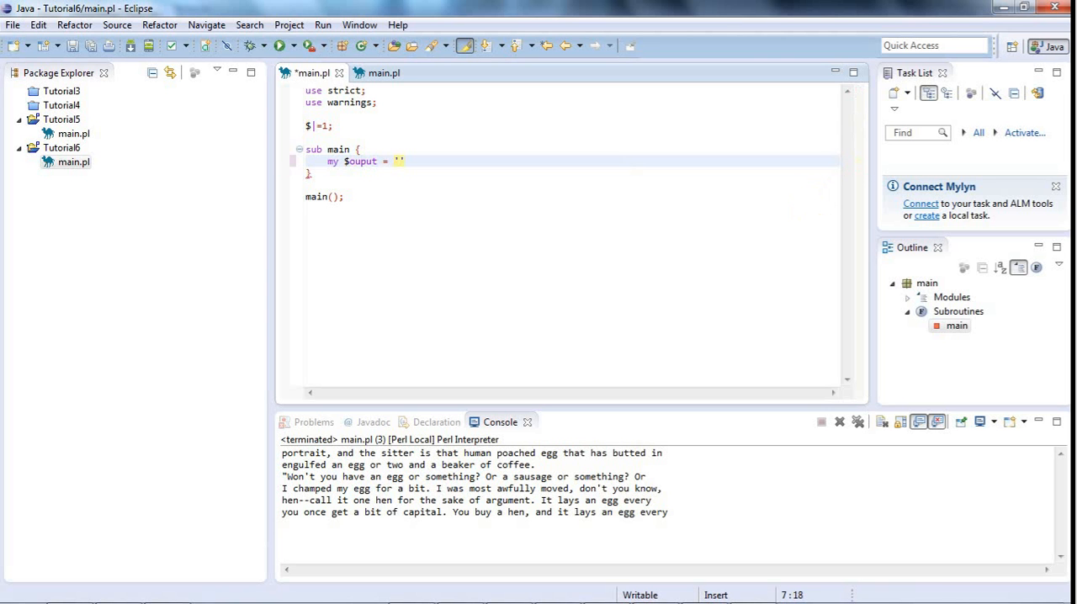
text(;)
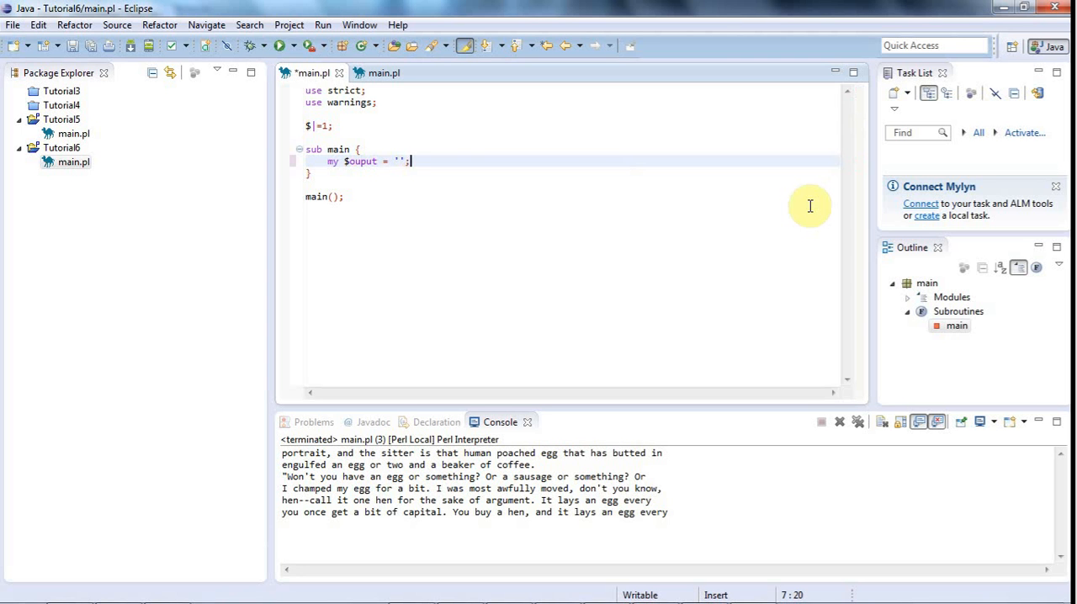
mouse_move(406, 165)
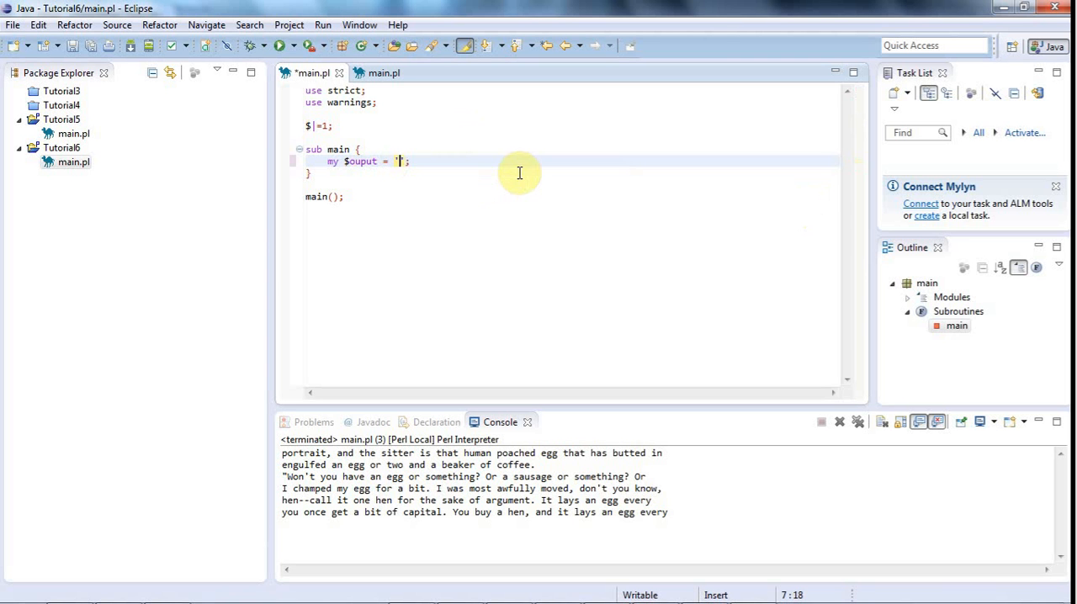
text(output.txt)
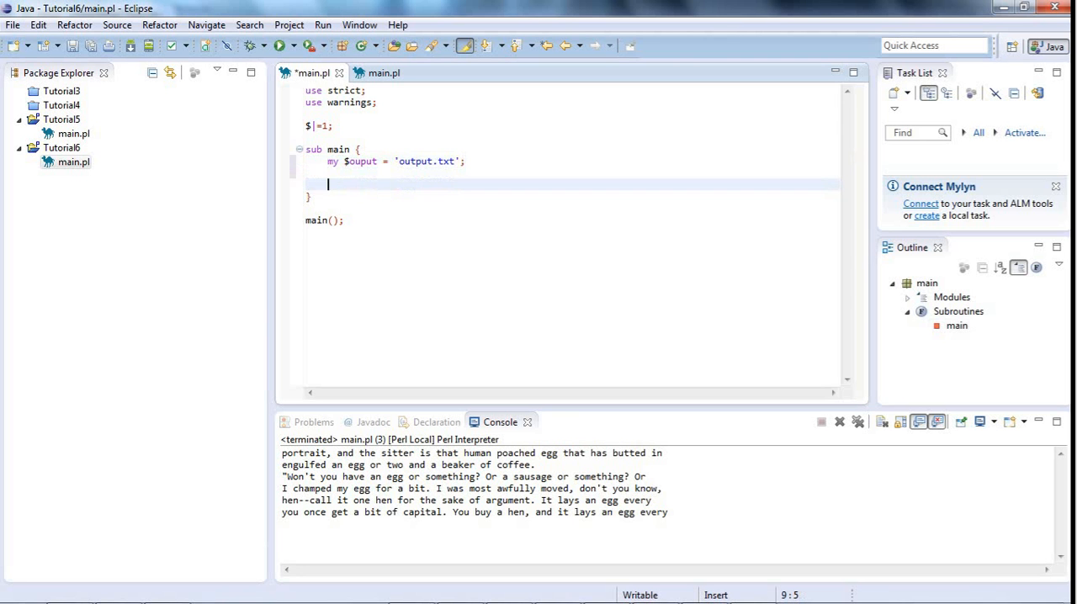
Write open(OUTPUT, $output) to open a filehandle on the output file
text(op)
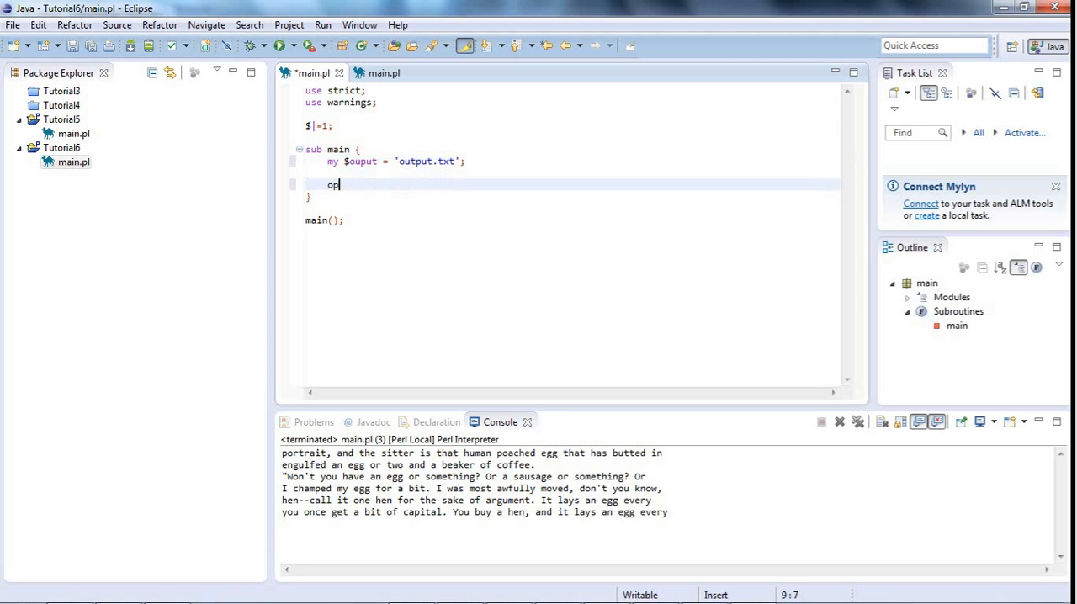
text(en()
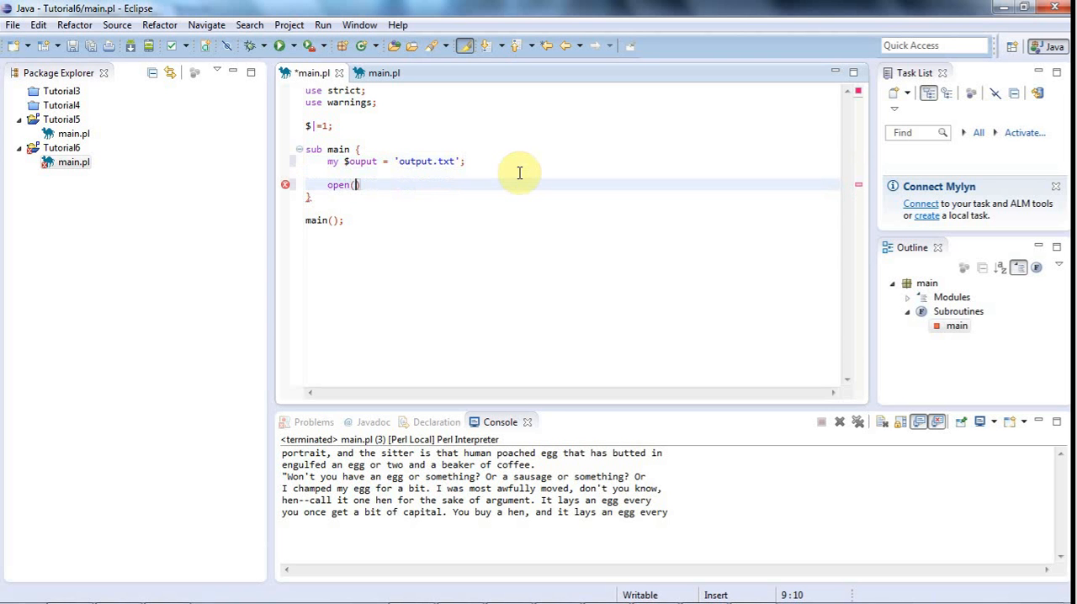
text(O)
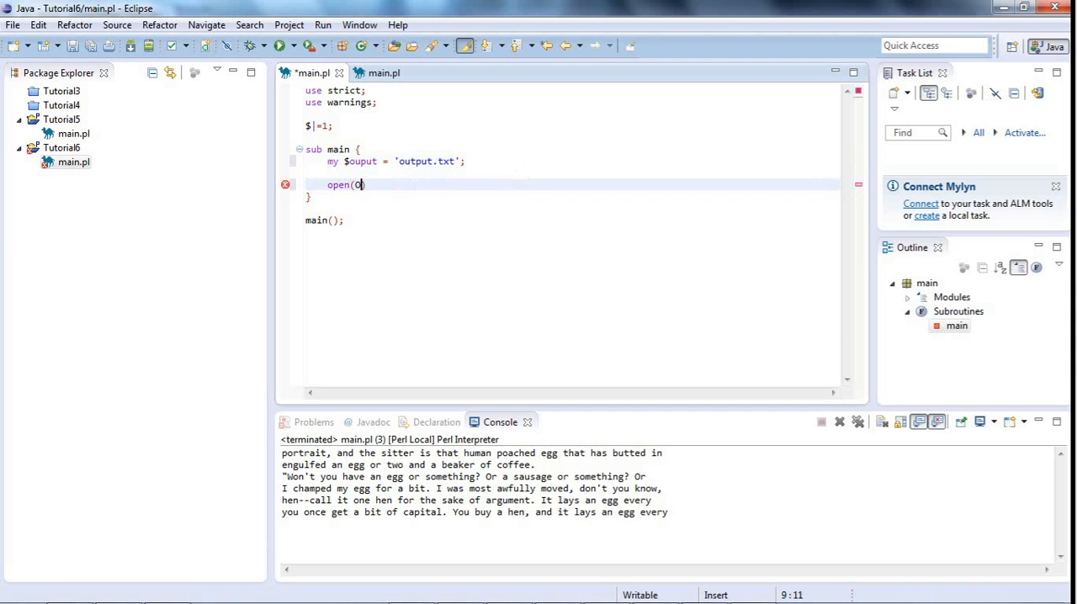
text(UTPUT)
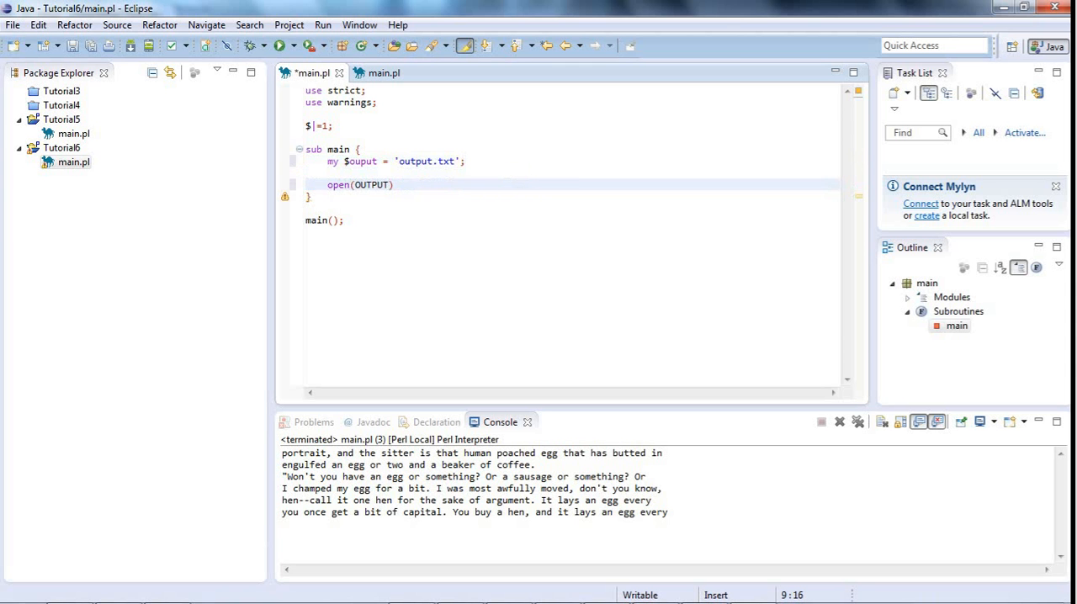
mouse_move(518, 171)
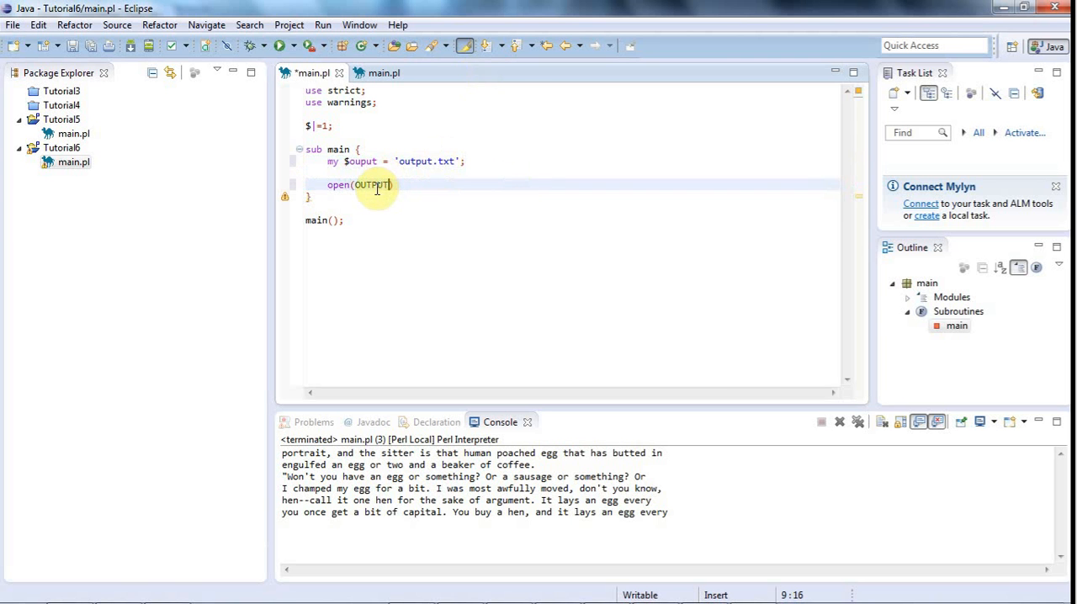
double_click(370, 185)
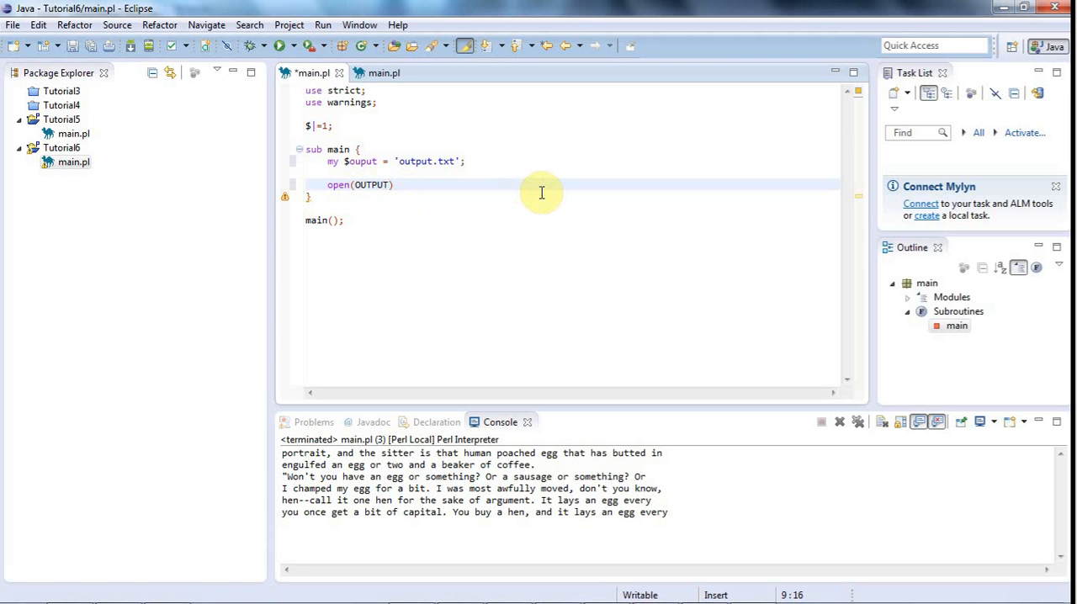
text(,)
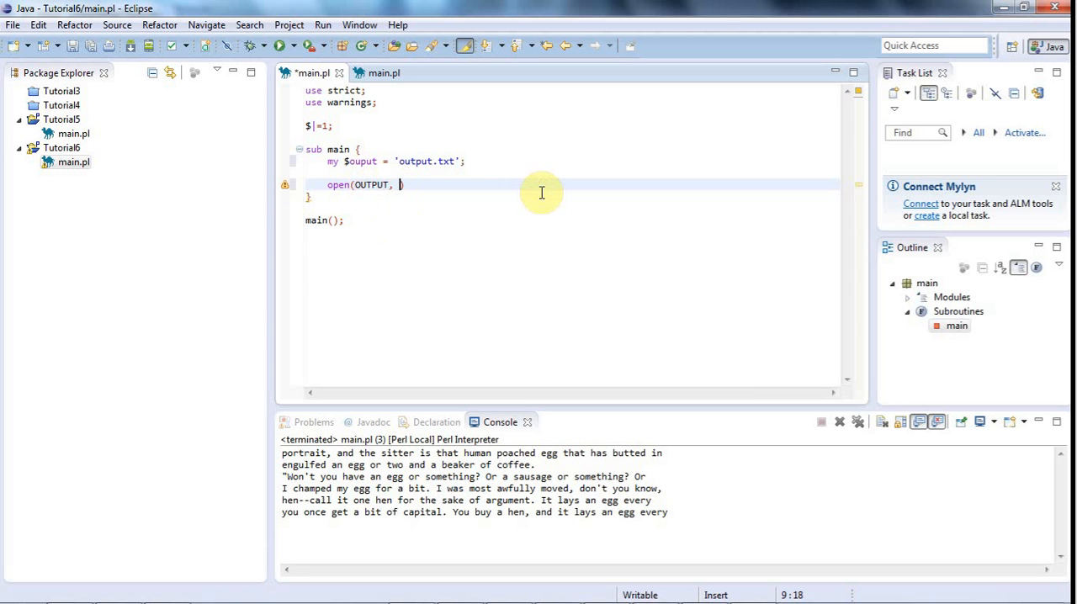
text($)
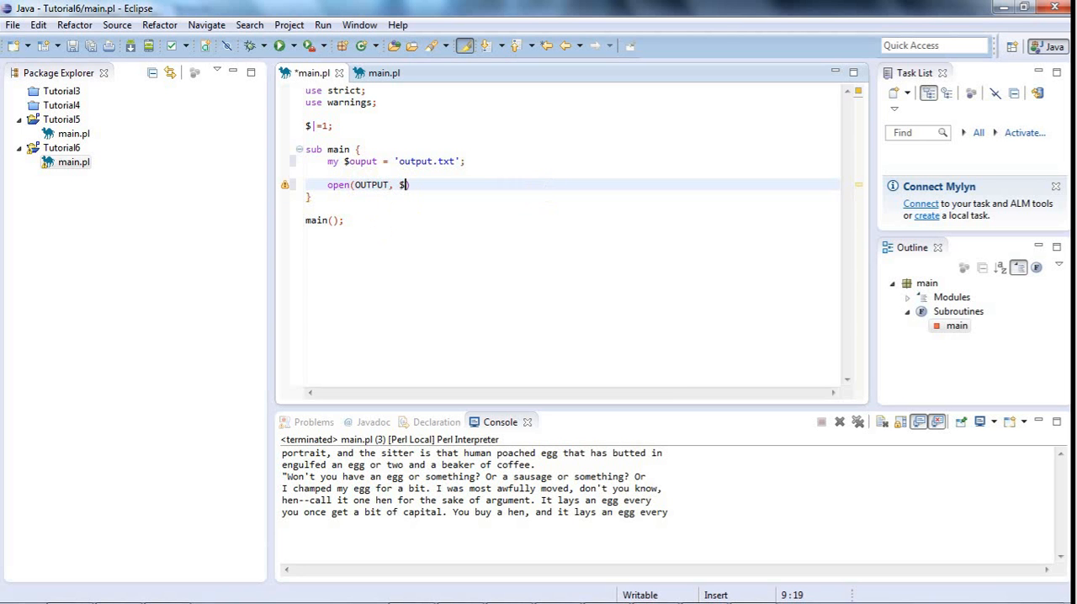
text(output)
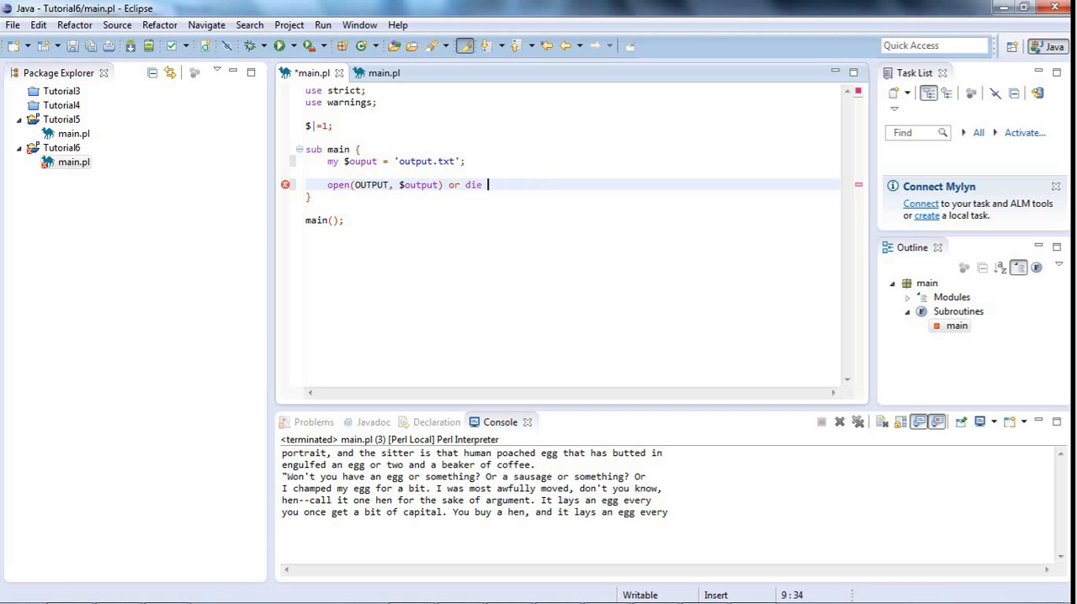
Append or die "Can't create $output." so a failed open aborts with that message
text(")
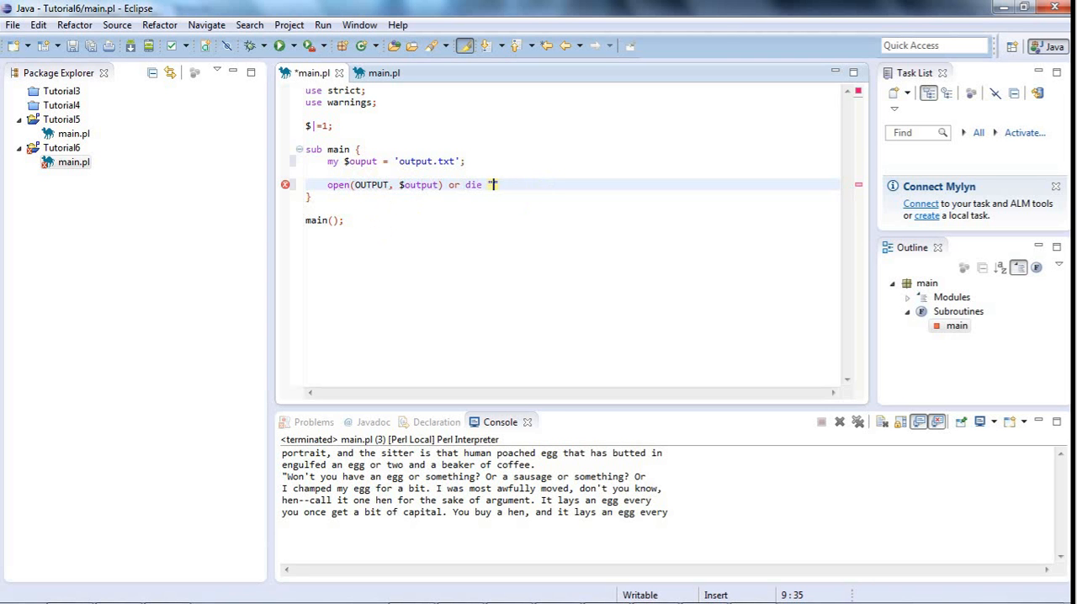
text(Can)
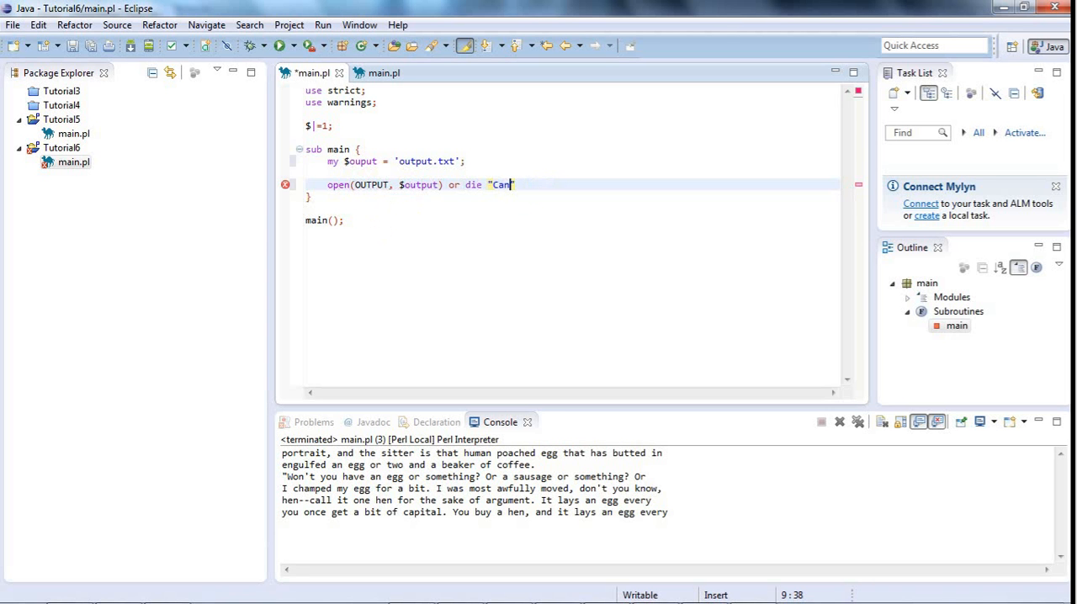
text(t cre)
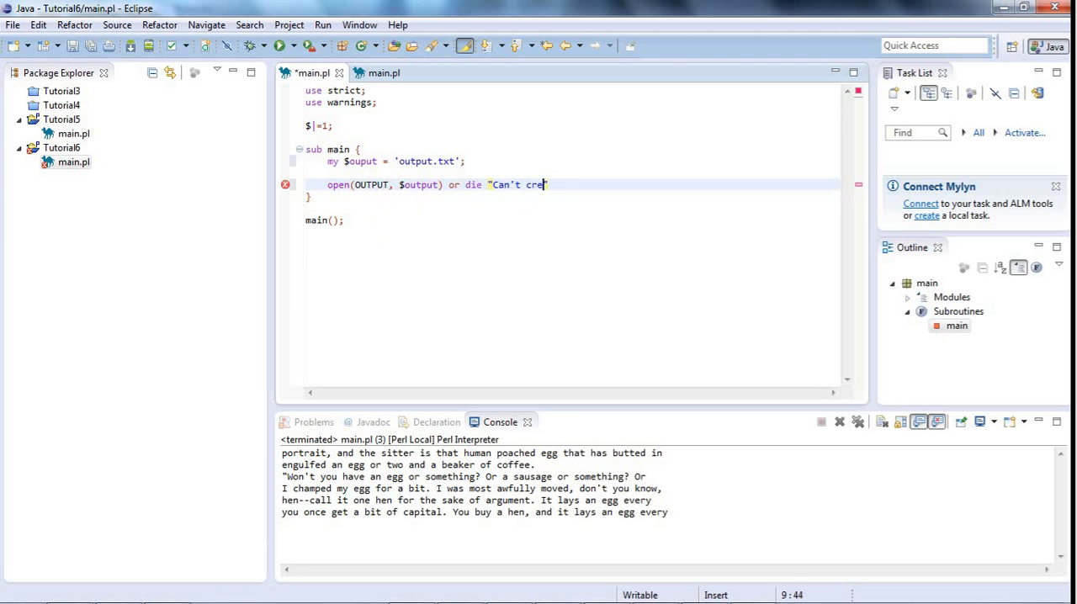
text(ate $ou)
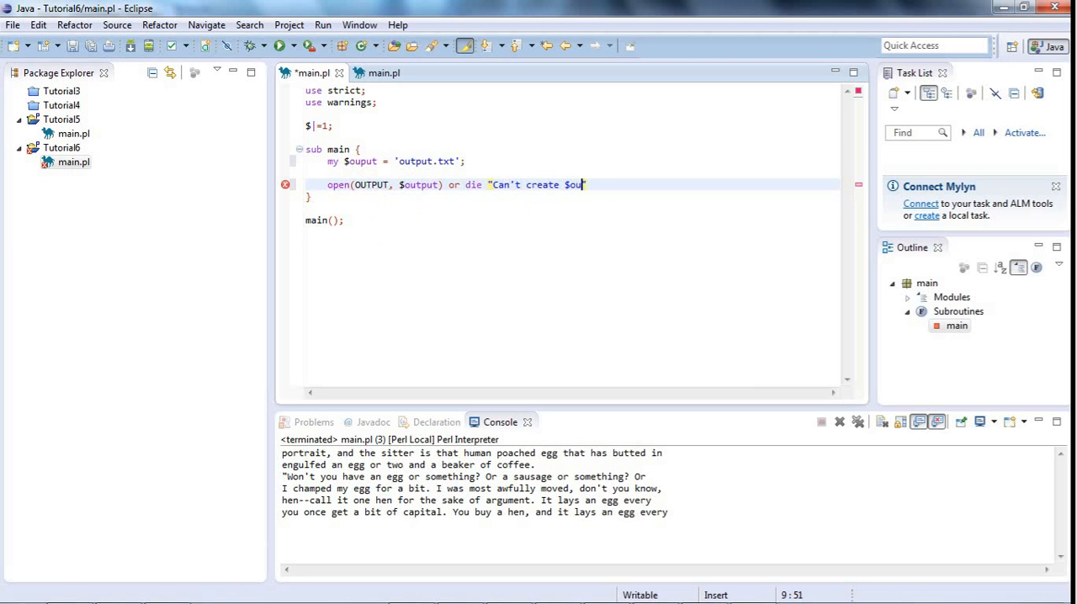
text(tput.")
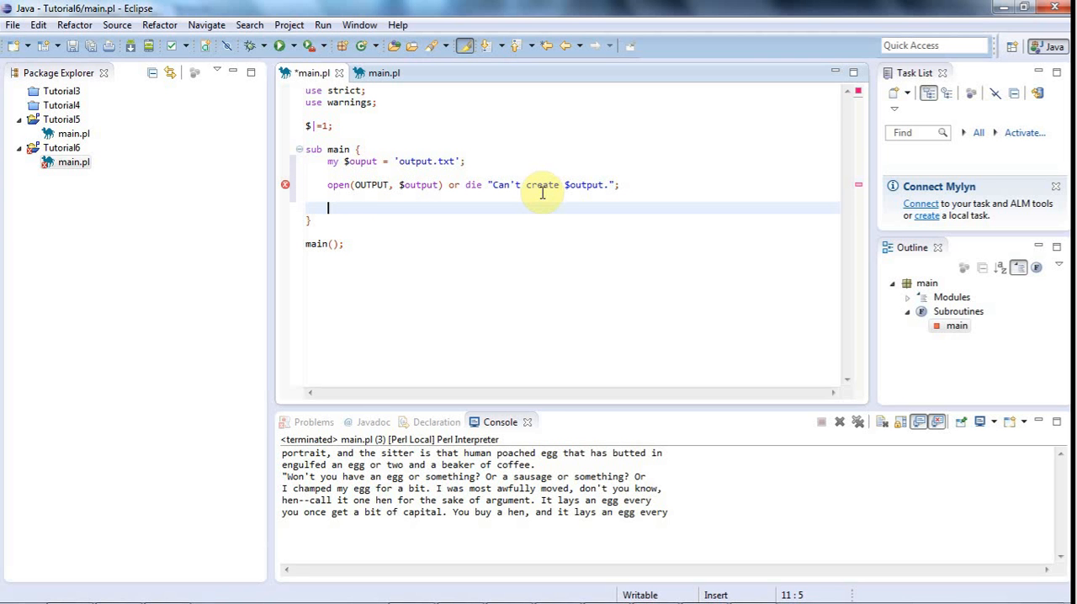
Add close(OUTPUT); after the open call
text(close())
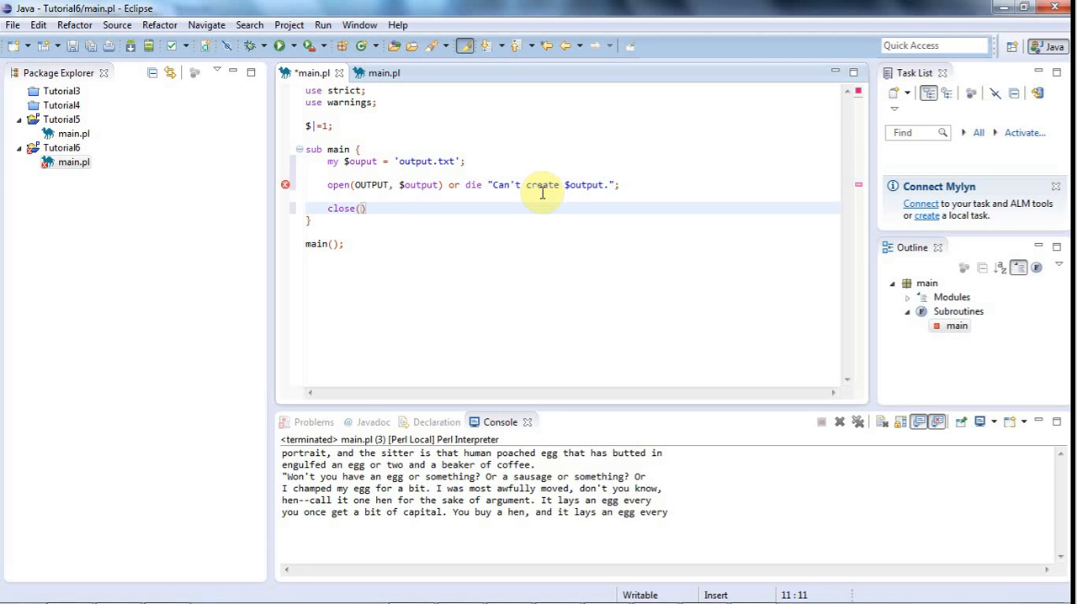
text(OUTPUT)
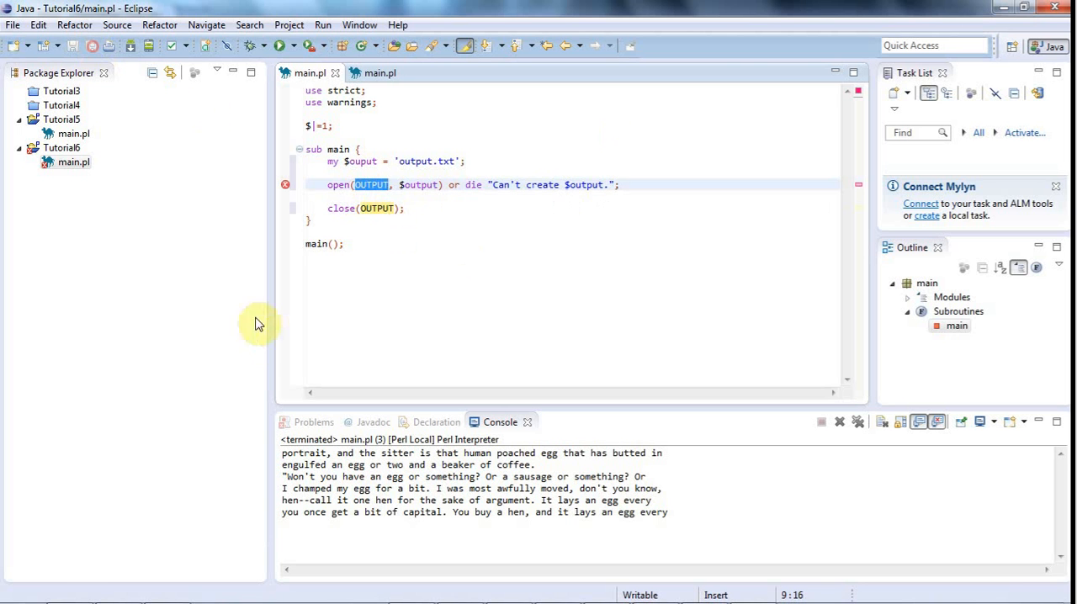
mouse_move(286, 185)
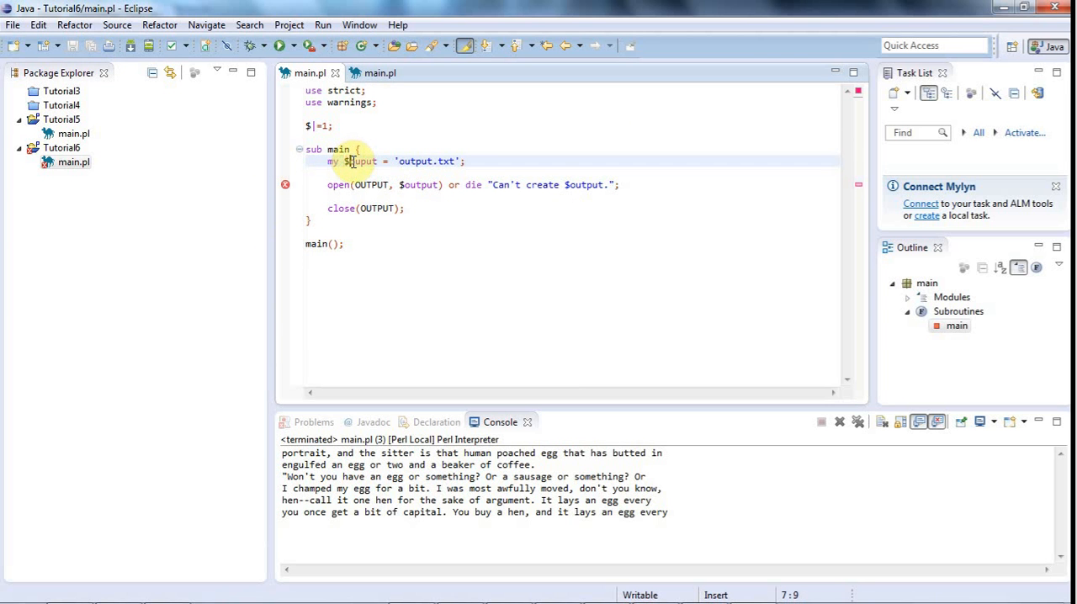
Select the misspelled $ouput in the my declaration to retype it as $output
double_click(361, 162)
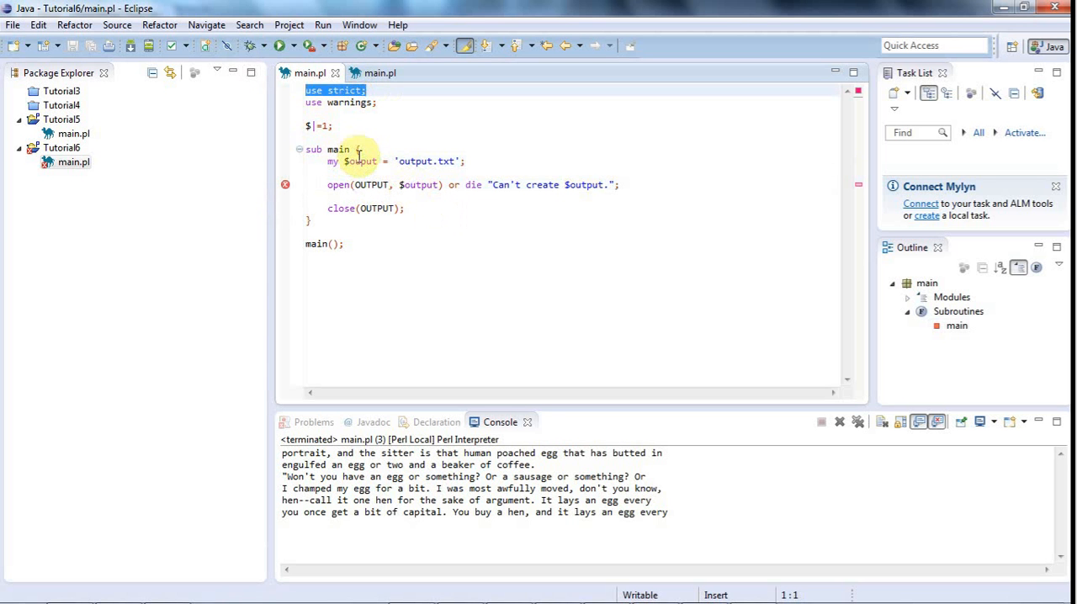
double_click(418, 185)
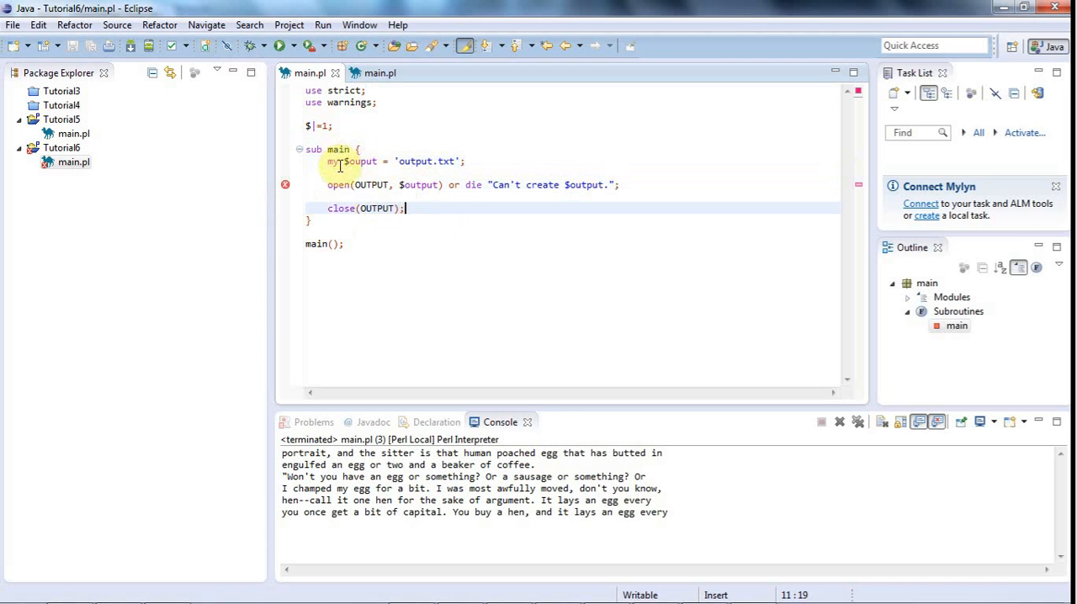
double_click(354, 161)
text(t)
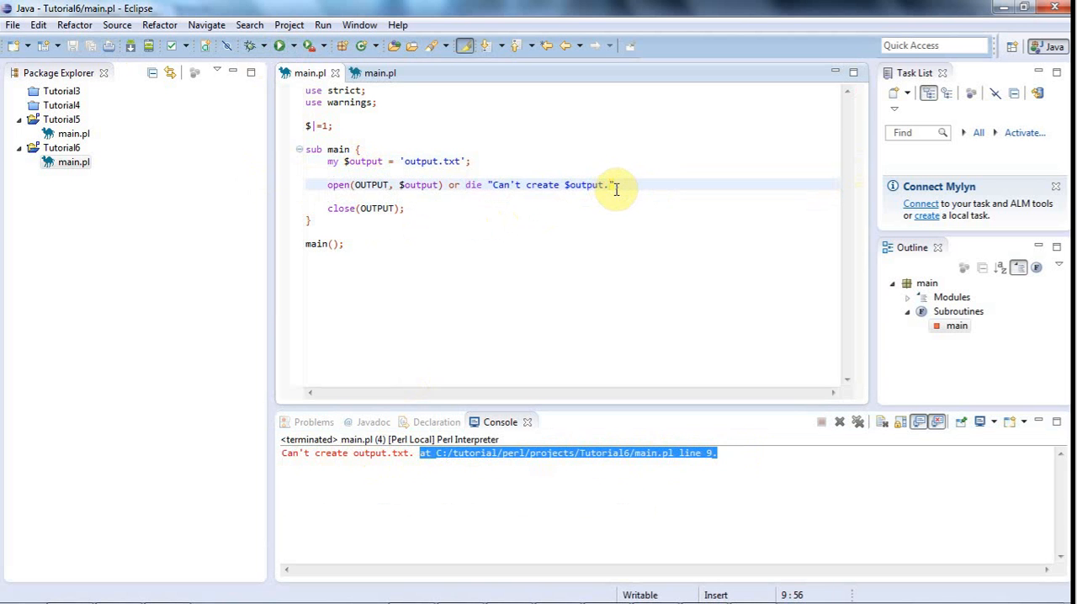
End the die message with \n and check the console now shows just "Can't create output.txt."
text(\n)
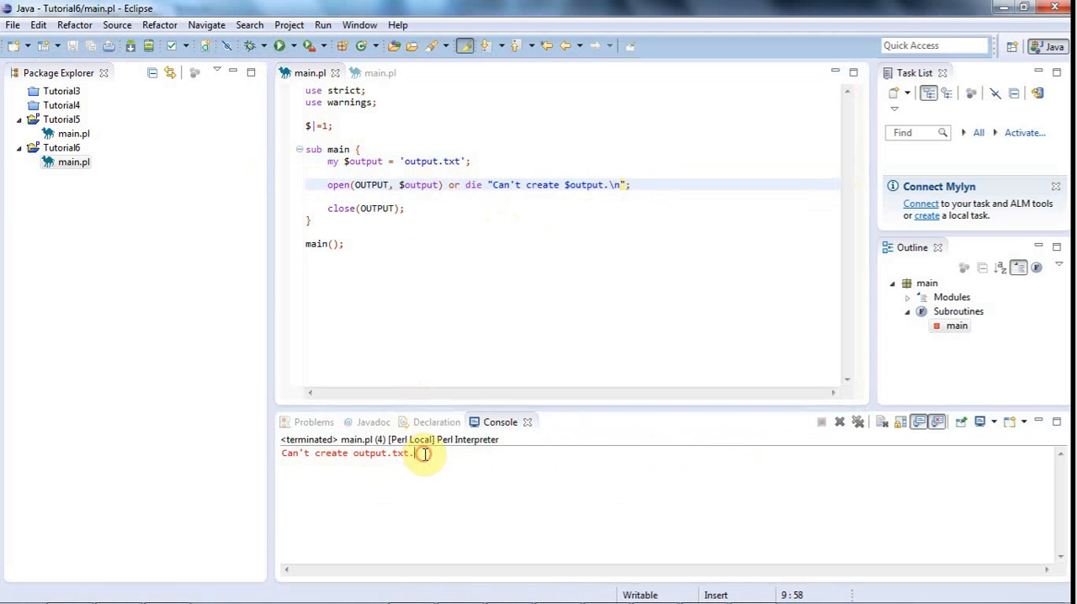
triple_click(346, 453)
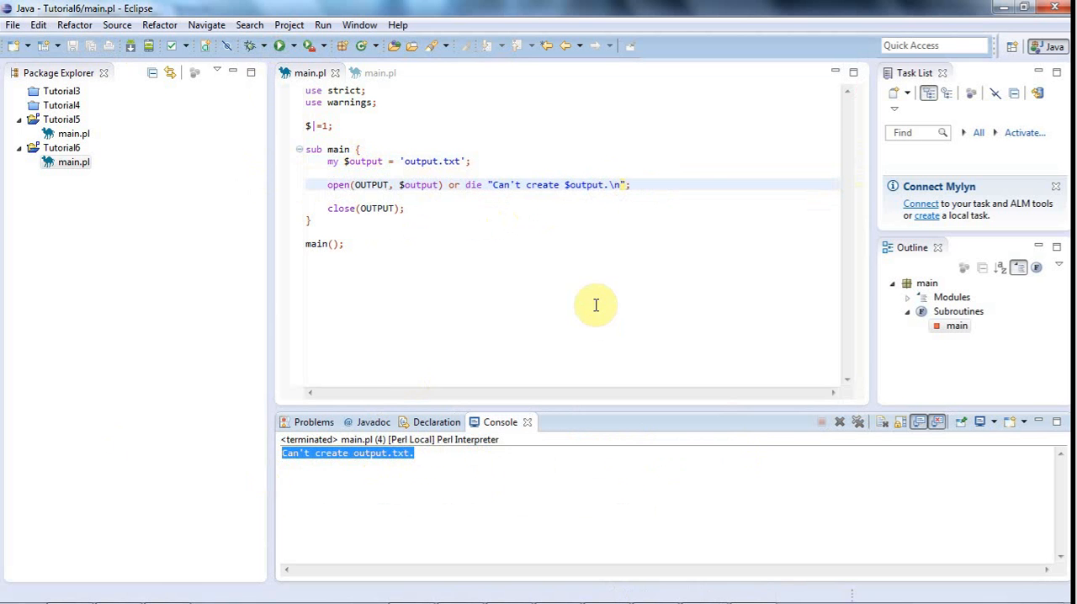
mouse_move(692, 199)
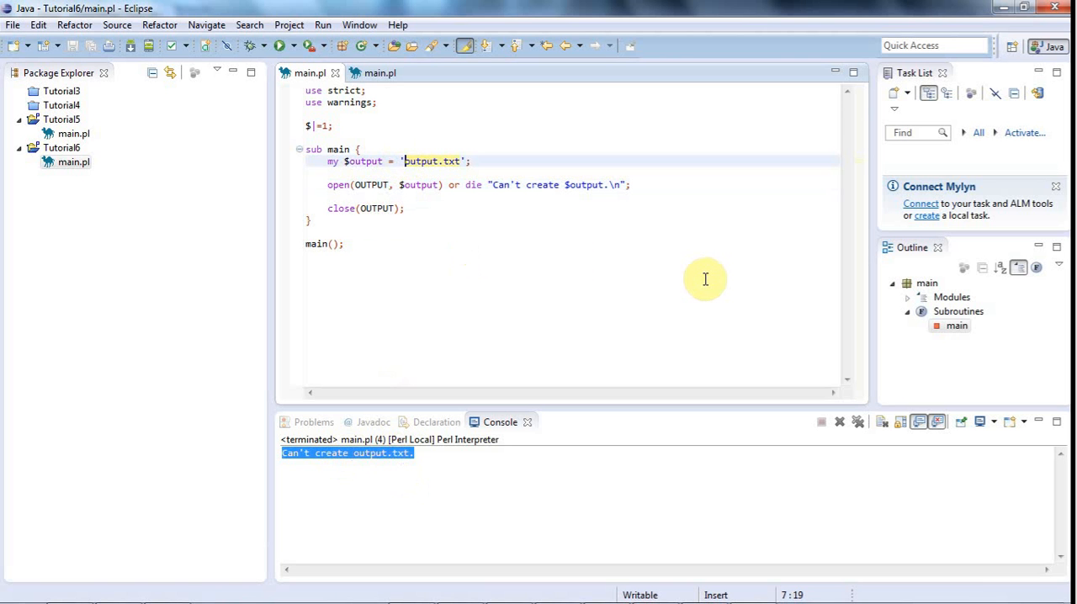
Prefix the file name with > so it opens for writing, then run, saving changes
text(>)
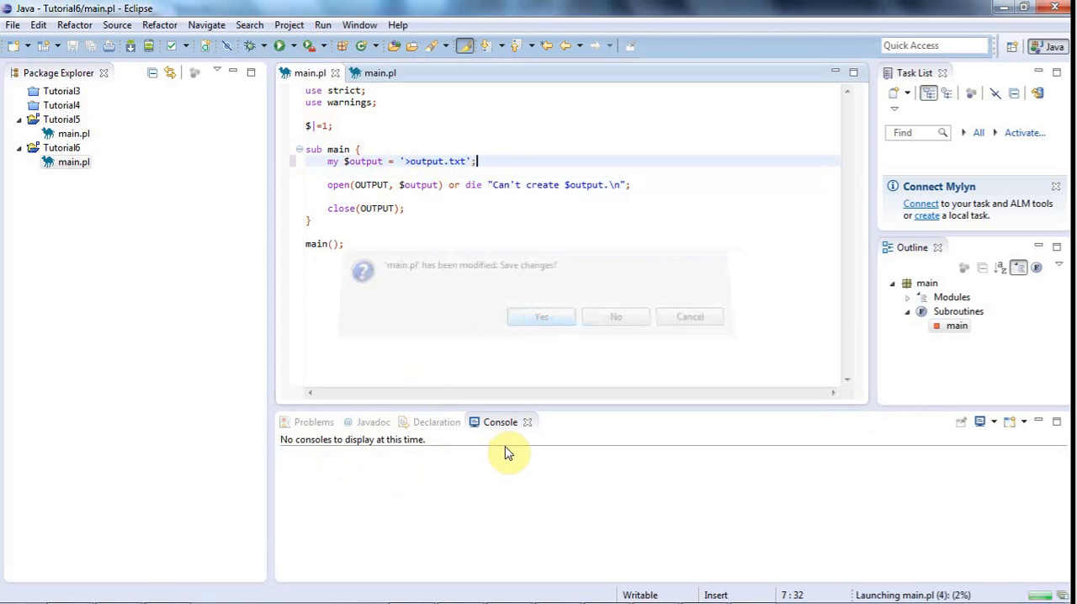
click(540, 317)
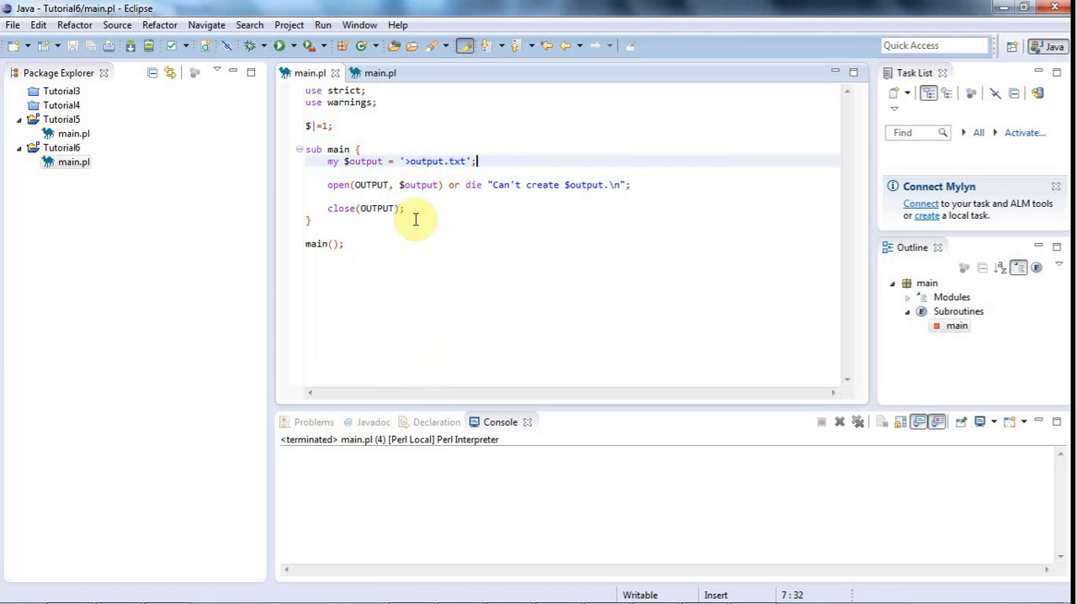
mouse_move(74, 162)
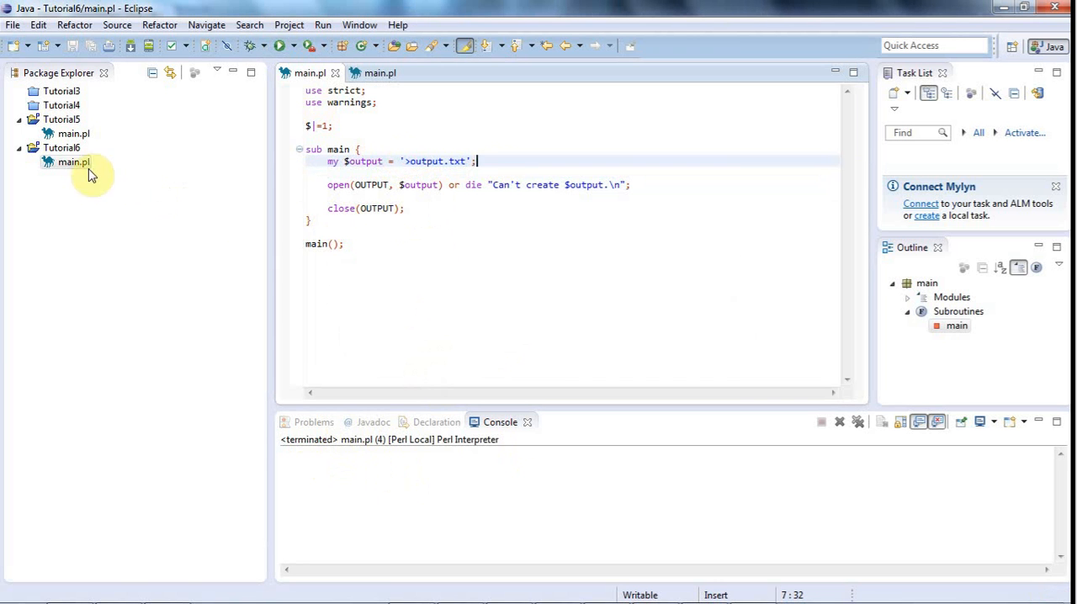
Refresh Tutorial6, open the new empty output.txt, then return to main.pl
right_click(61, 148)
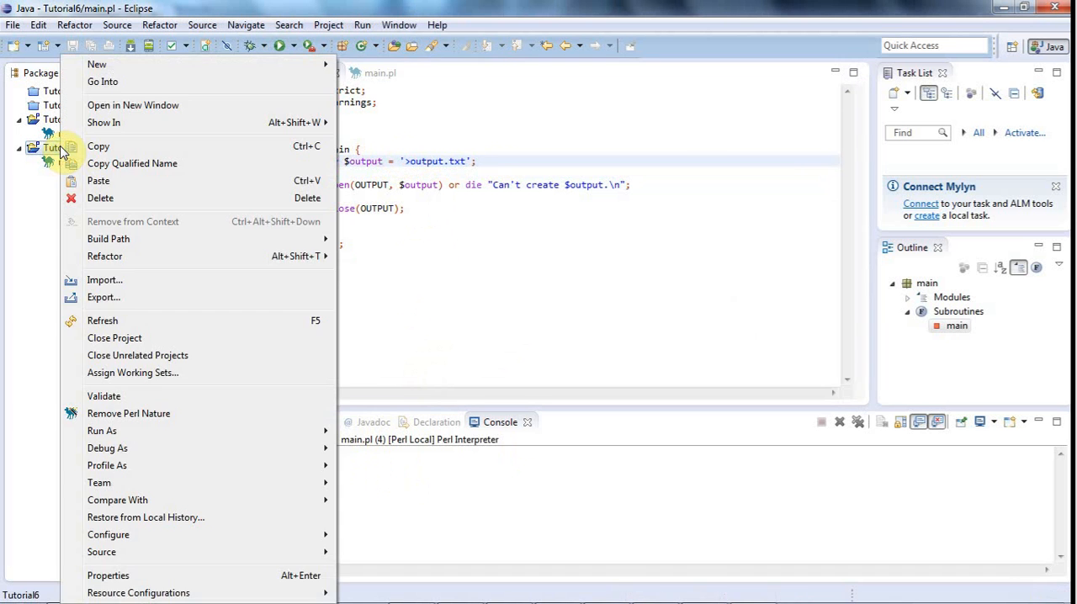
click(101, 320)
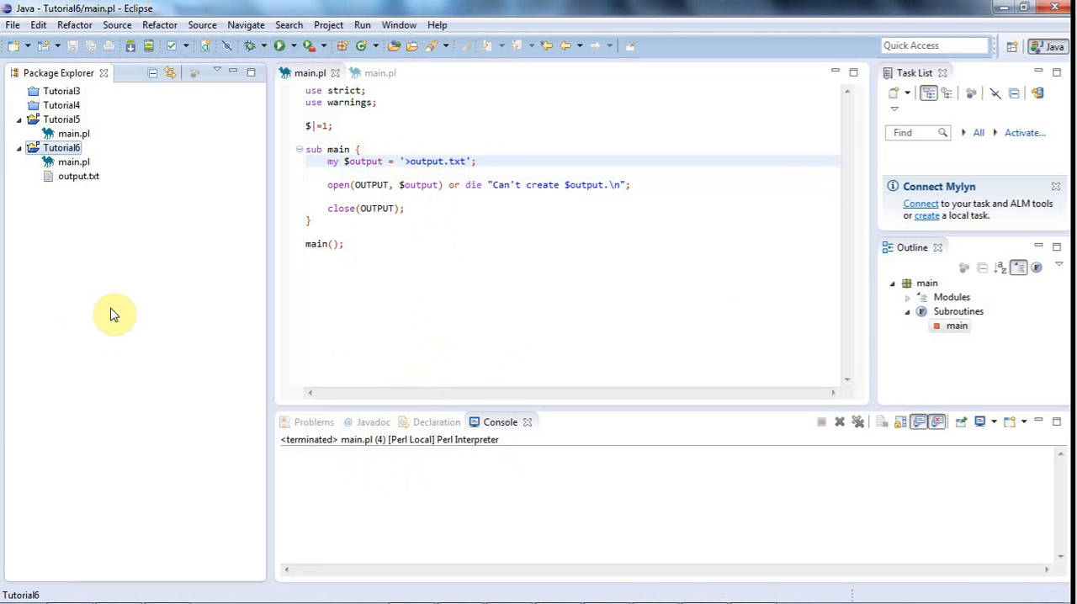
click(77, 175)
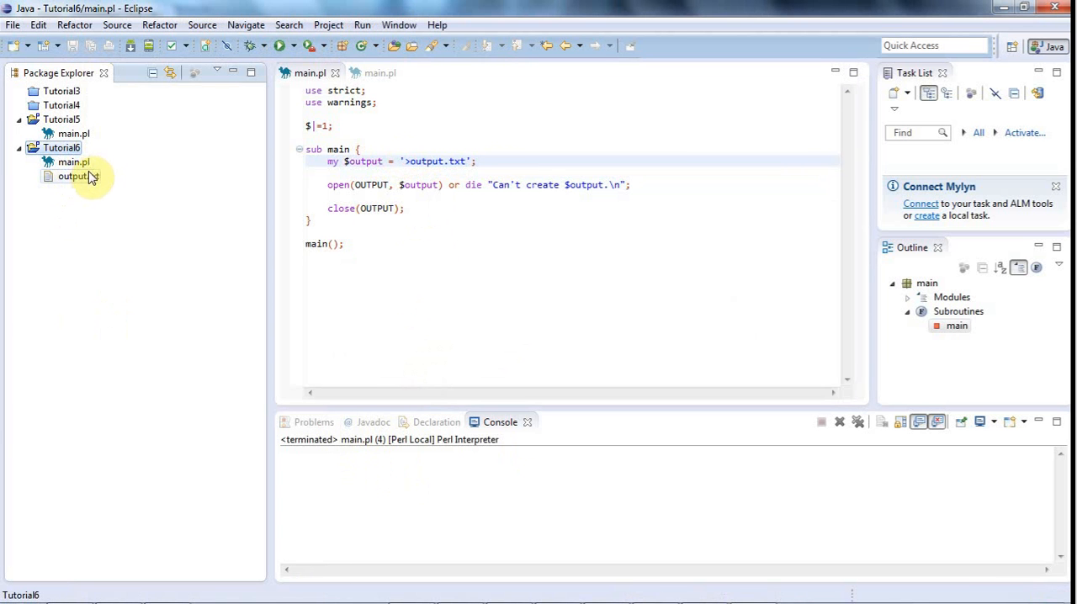
double_click(74, 175)
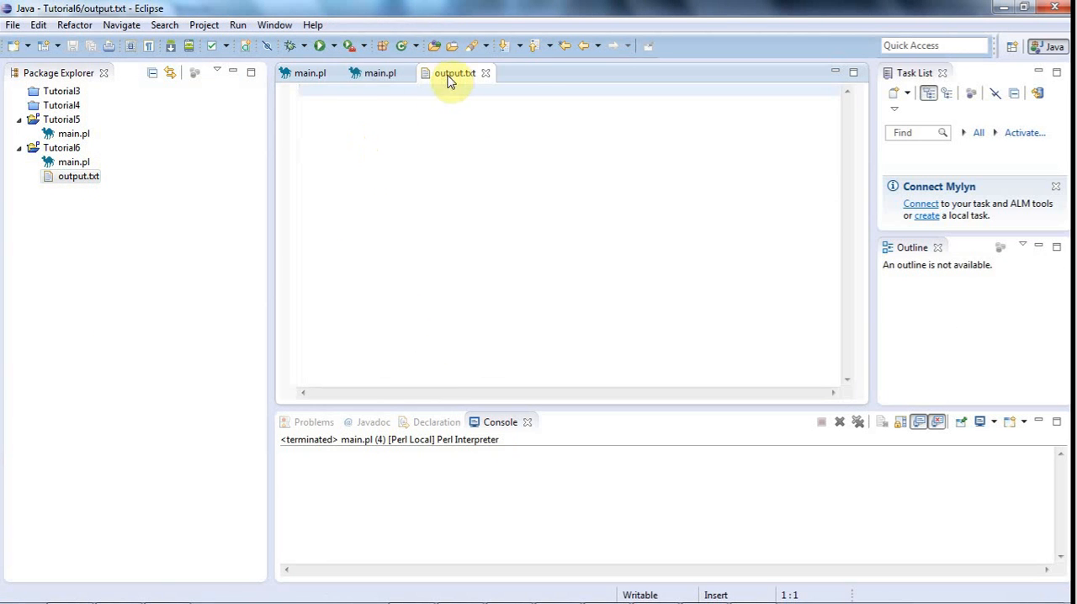
click(380, 72)
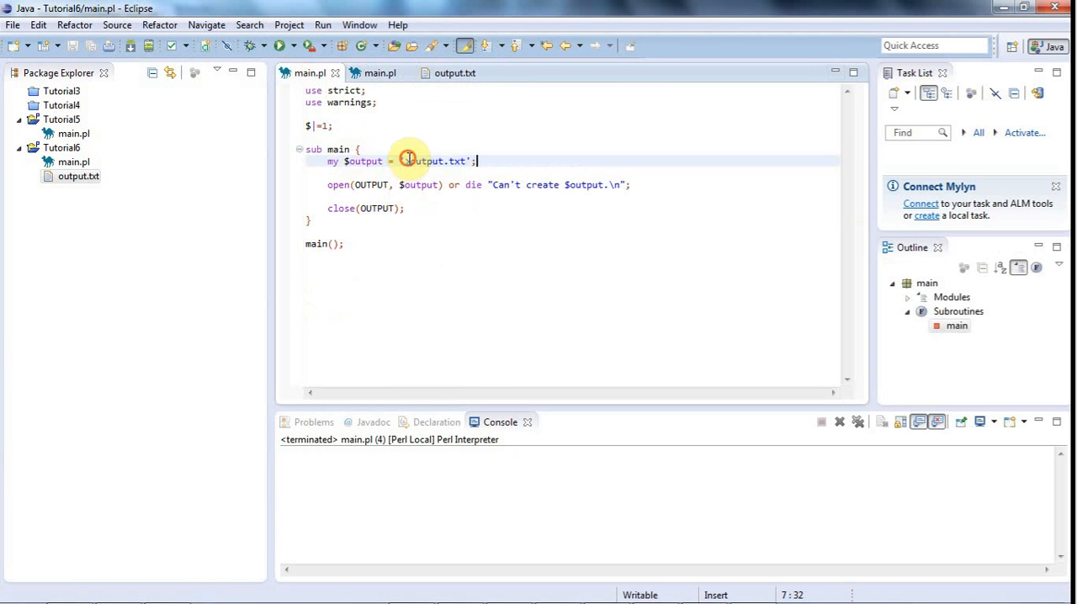
Move the '>' write mode into the open call as '>'.$output instead of the file-name string
double_click(434, 161)
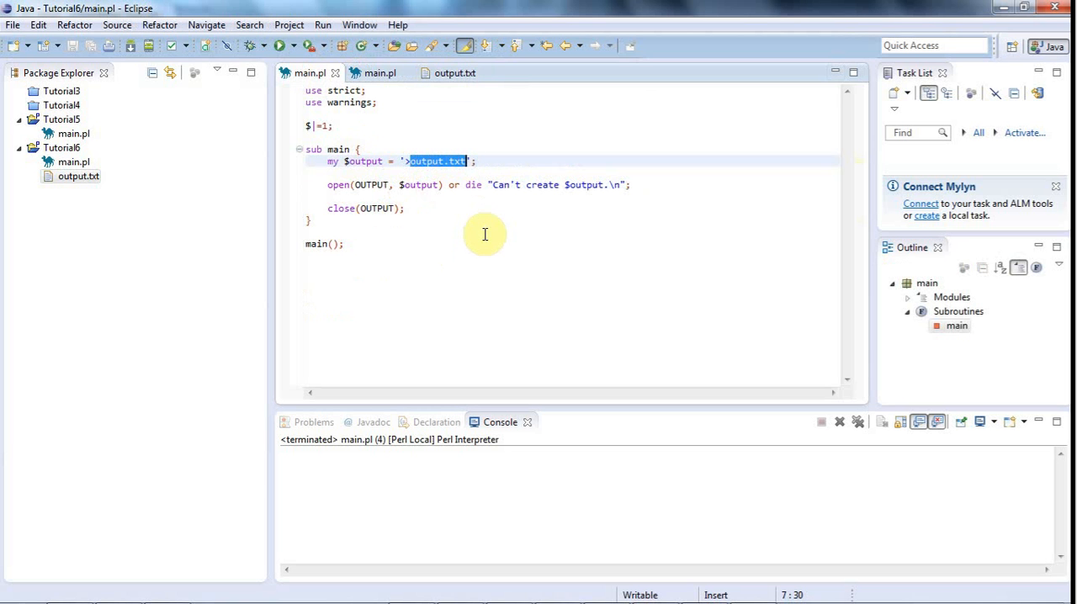
mouse_move(461, 266)
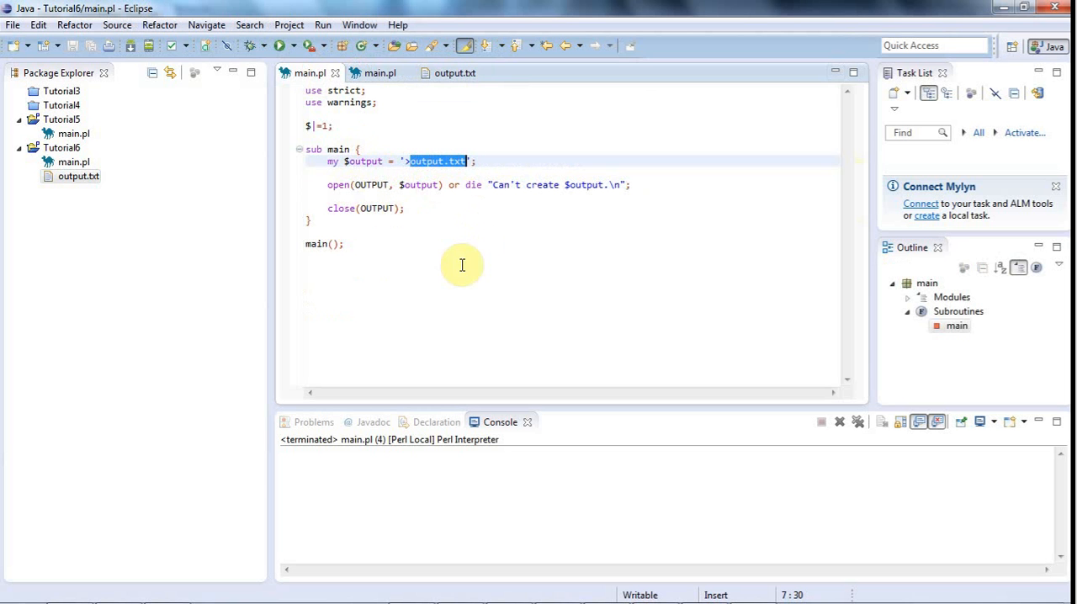
click(411, 161)
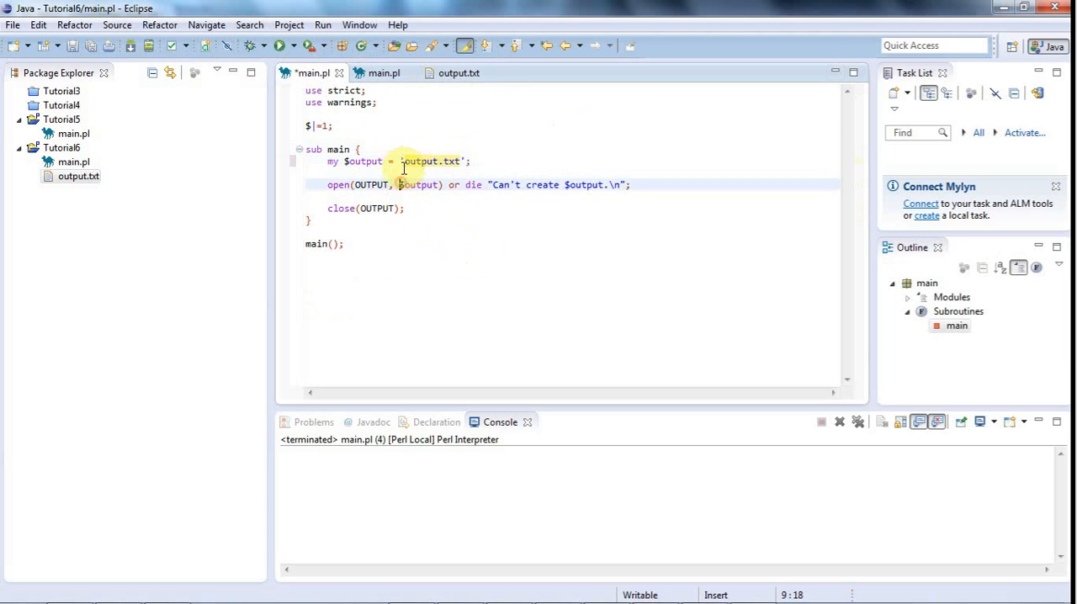
double_click(430, 162)
text('')
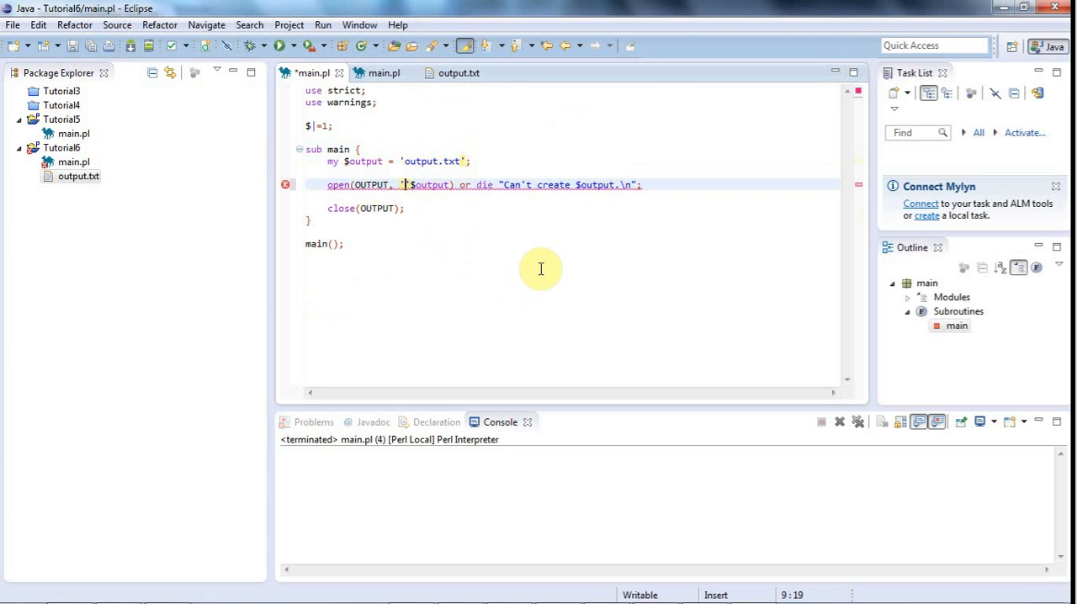
text(>)
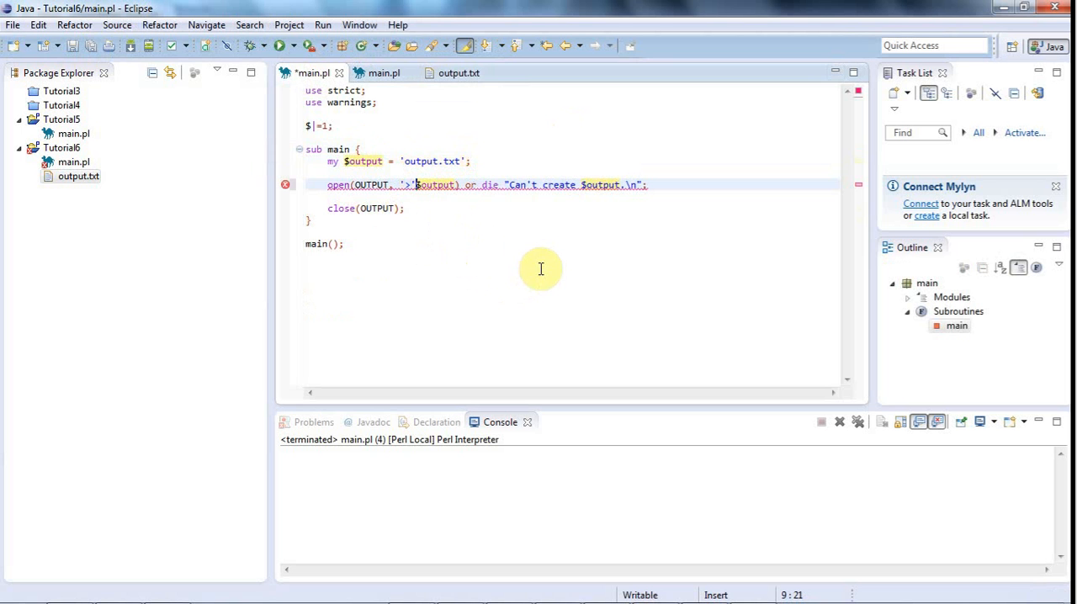
mouse_move(503, 189)
text(.)
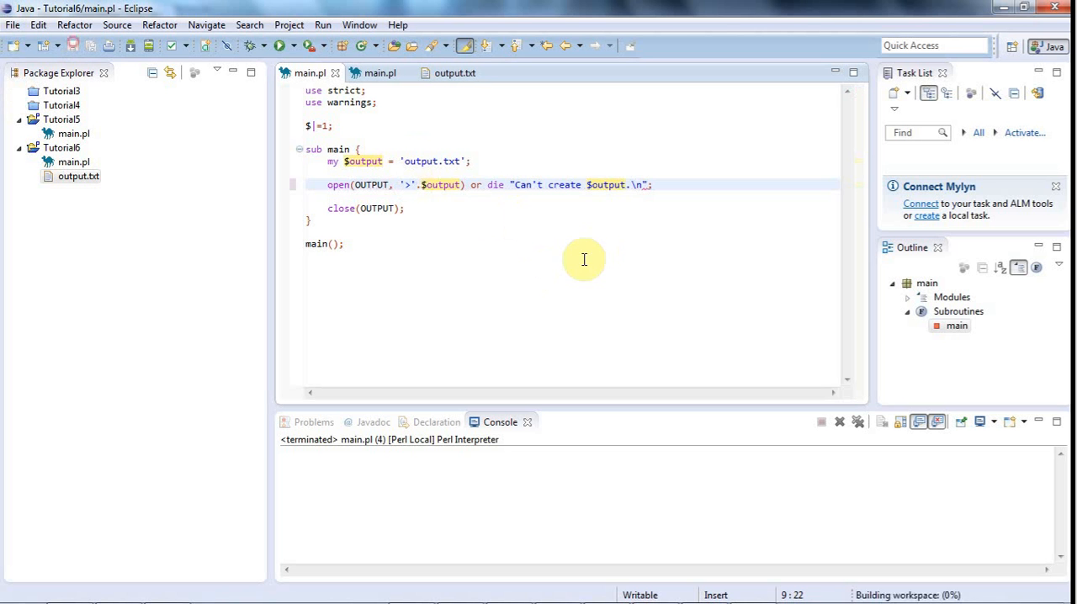
mouse_move(542, 282)
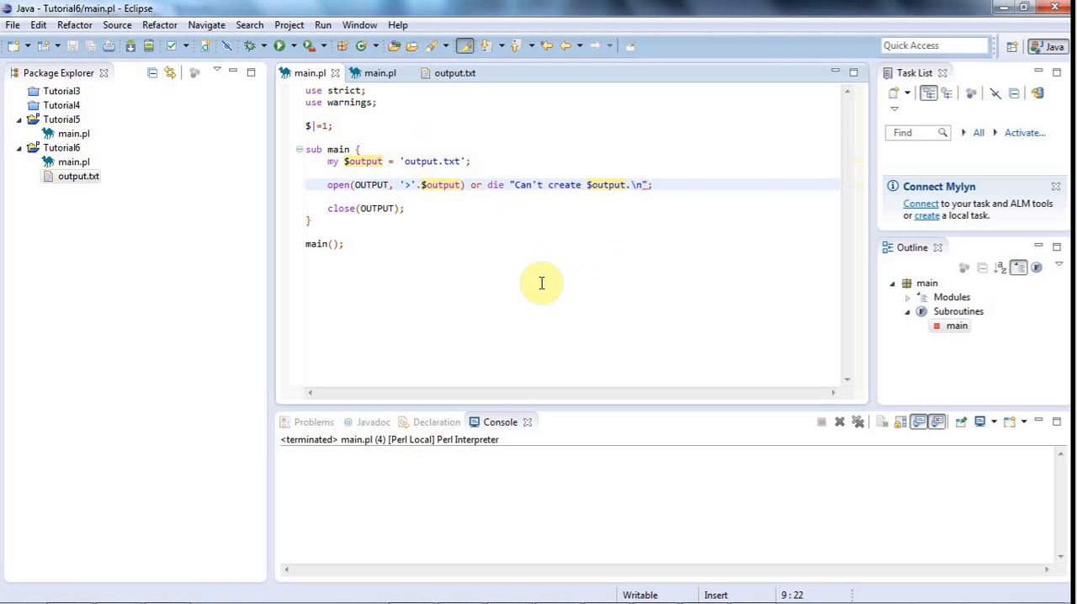
mouse_move(413, 184)
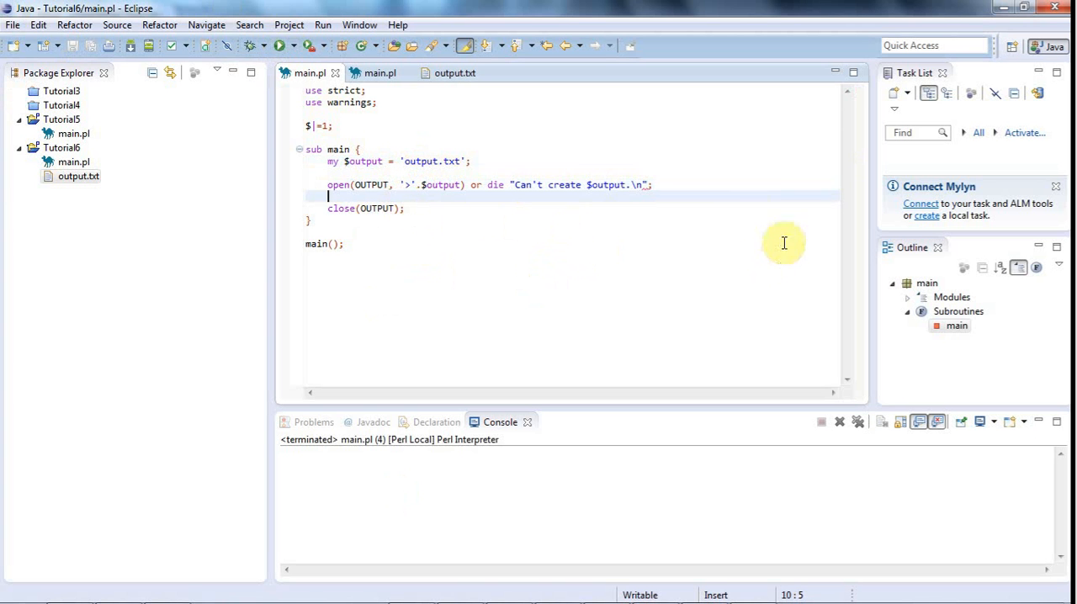
mouse_move(653, 191)
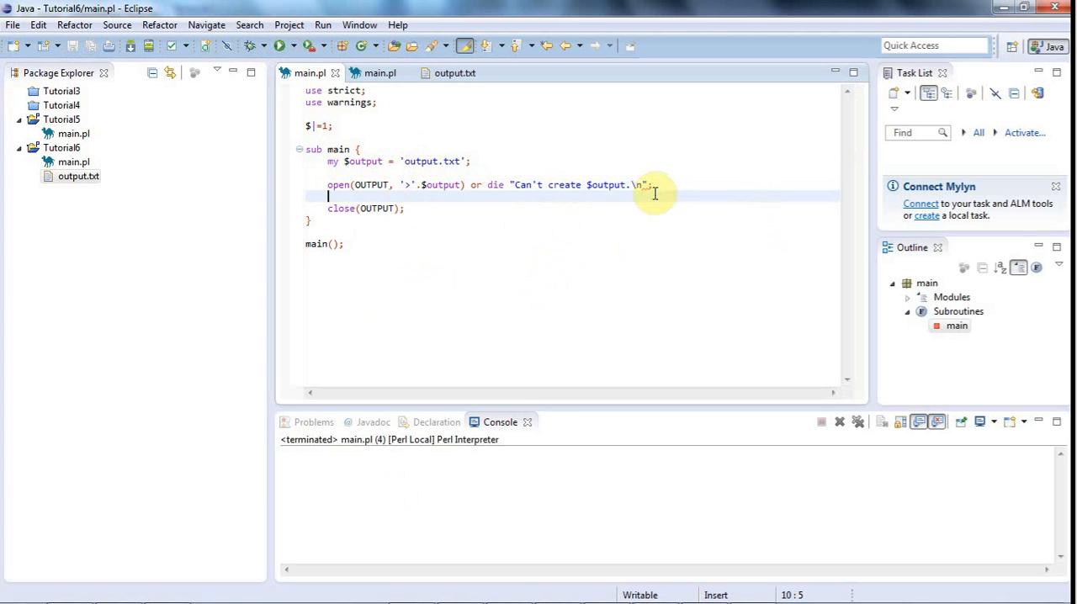
Add a blank line after the die line, before close(OUTPUT)
click(648, 185)
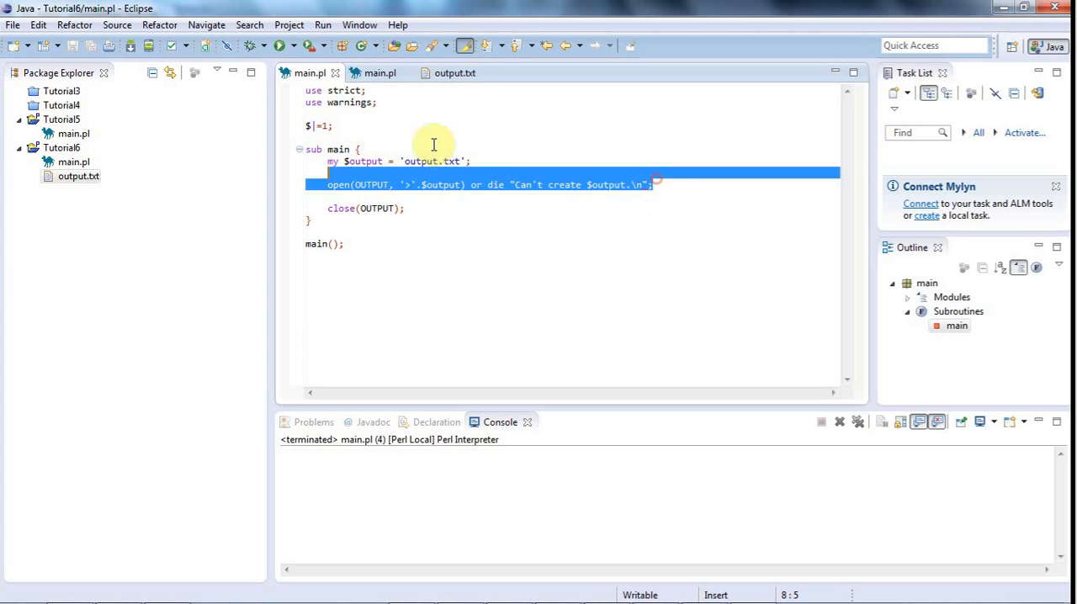
mouse_move(646, 185)
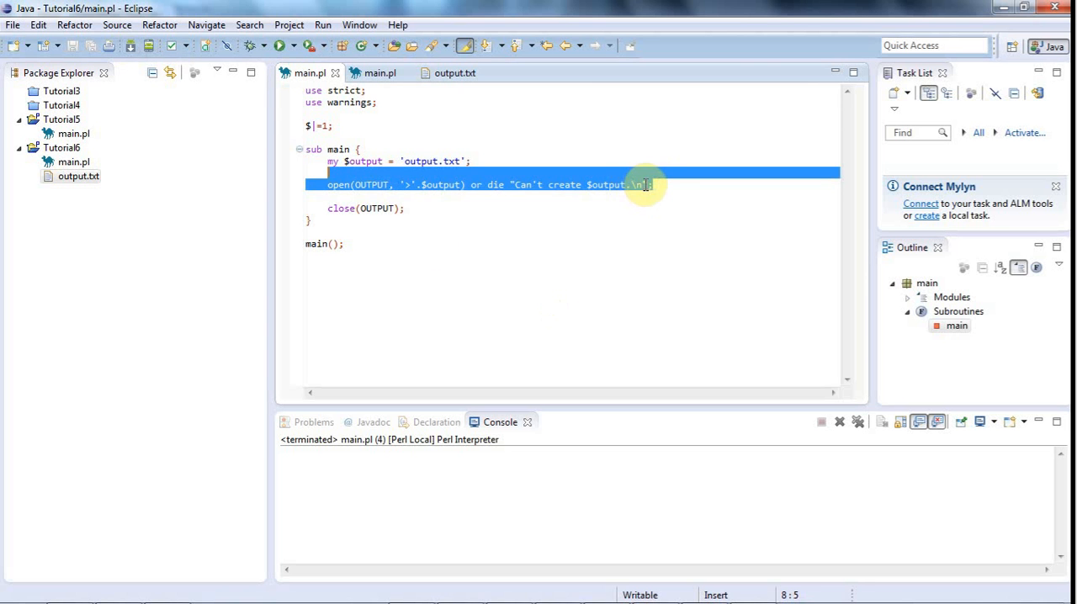
click(648, 185)
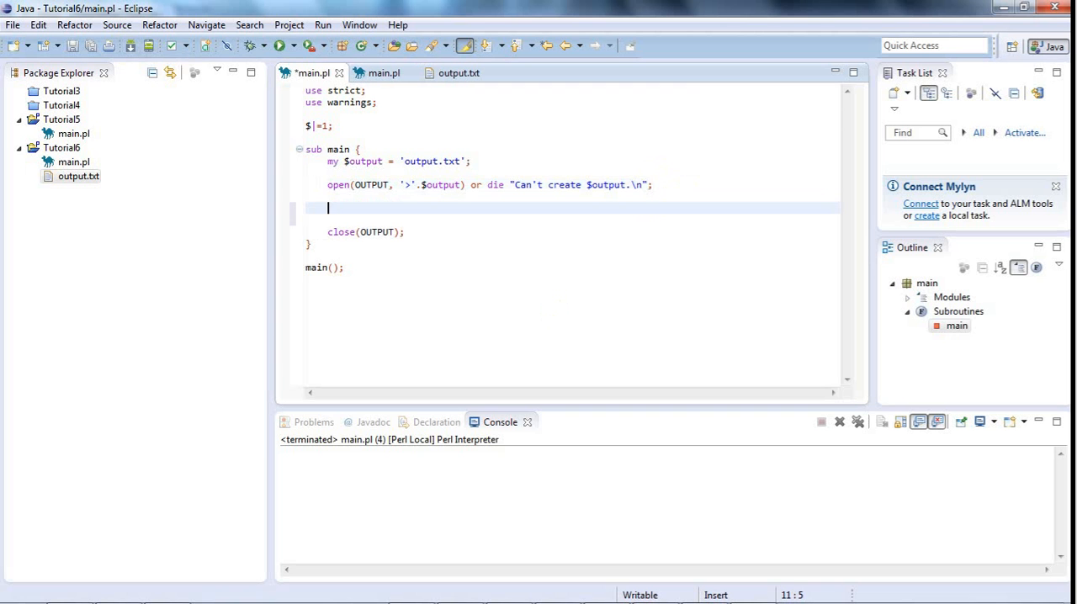
mouse_move(710, 230)
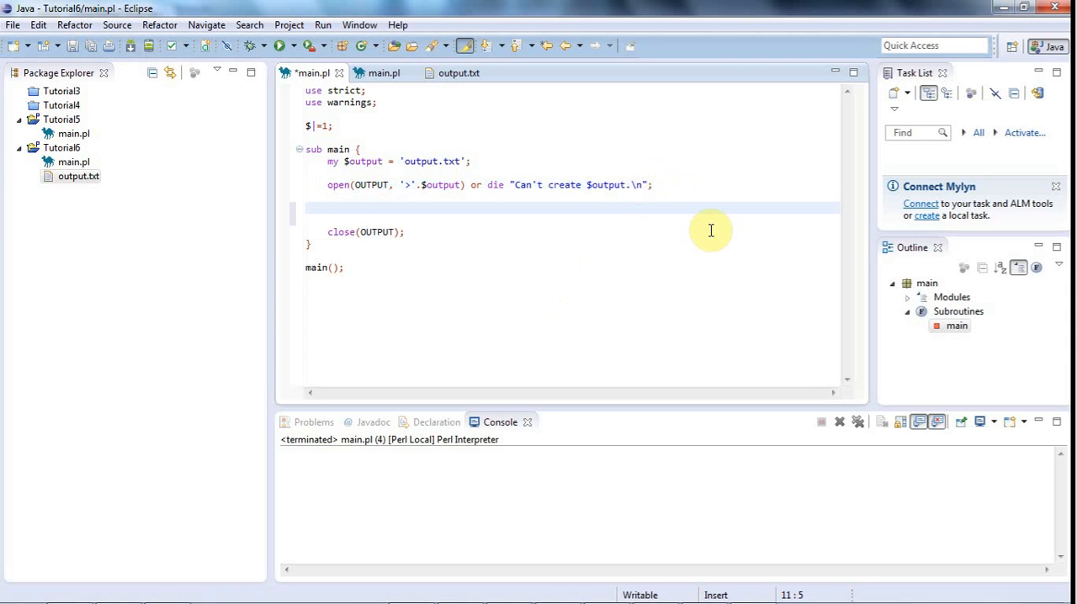
Add print "Hello\n"; before close(OUTPUT) and run, seeing Hello in the console
text(print)
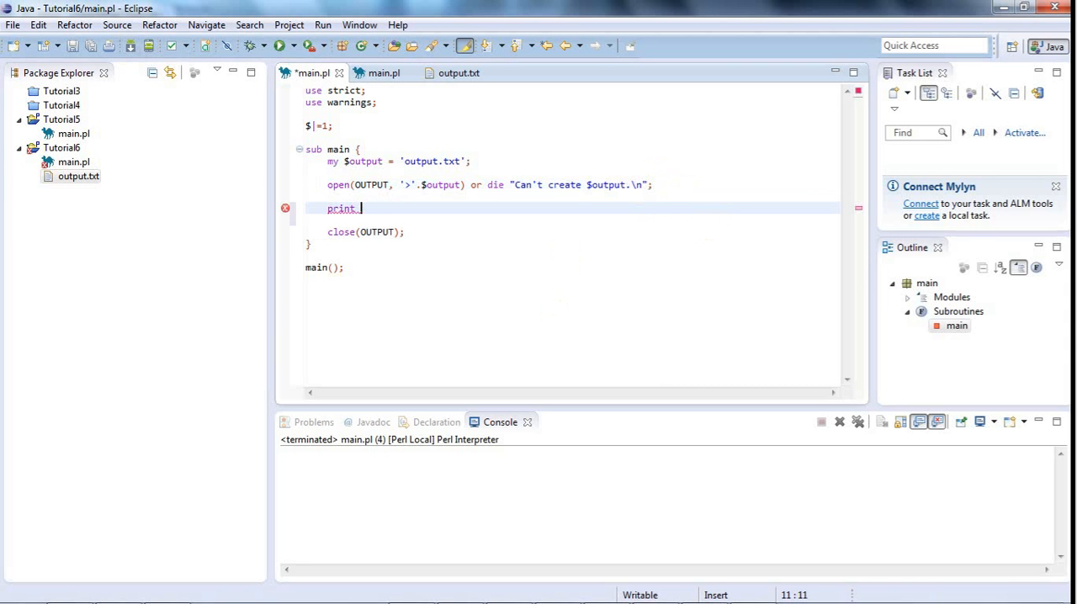
text("Hello")
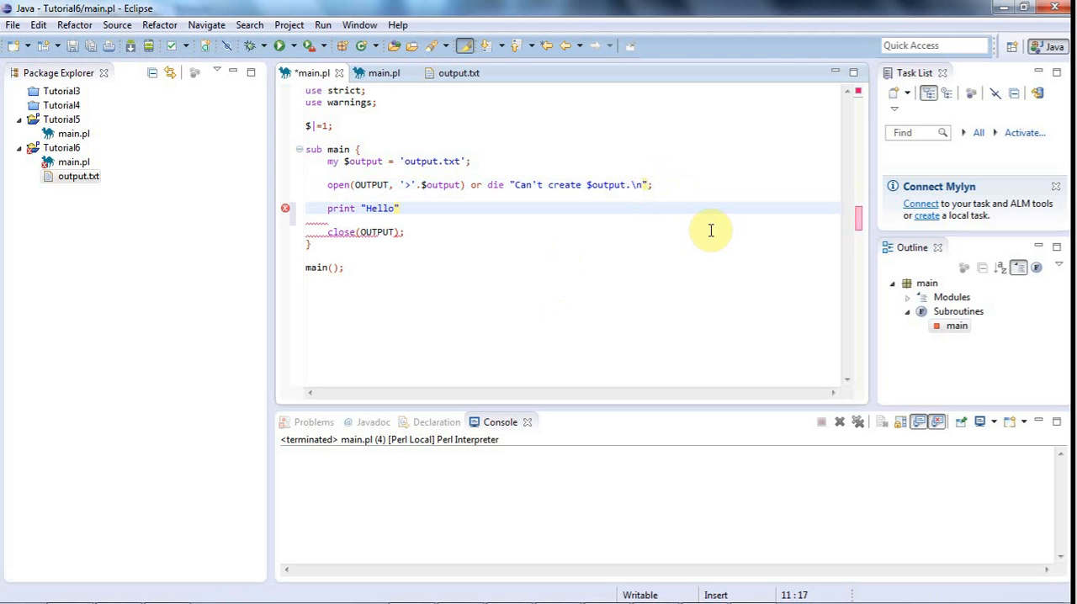
text(\n)
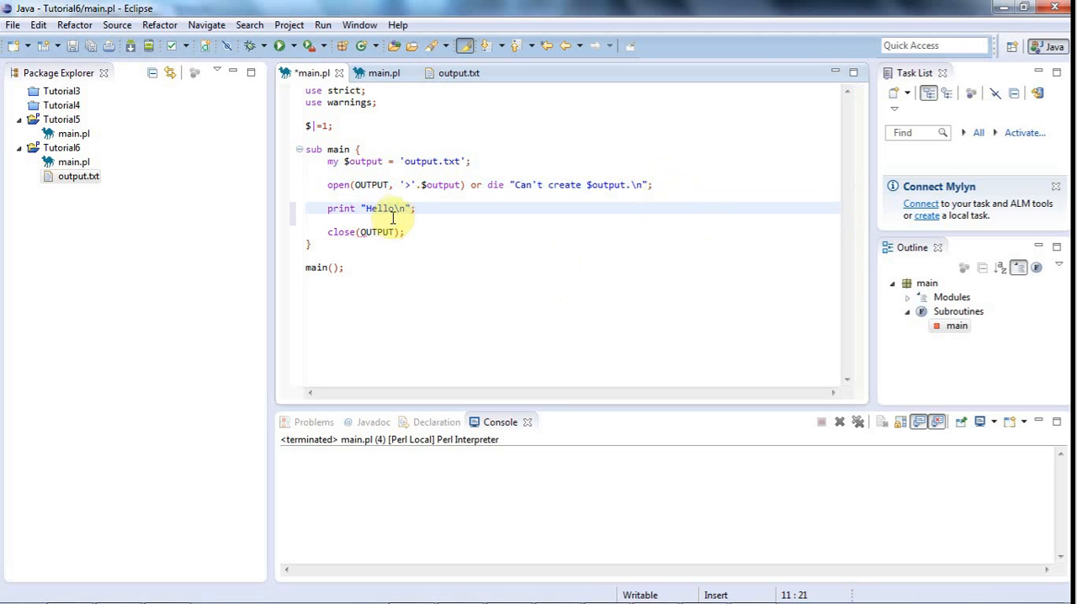
double_click(380, 209)
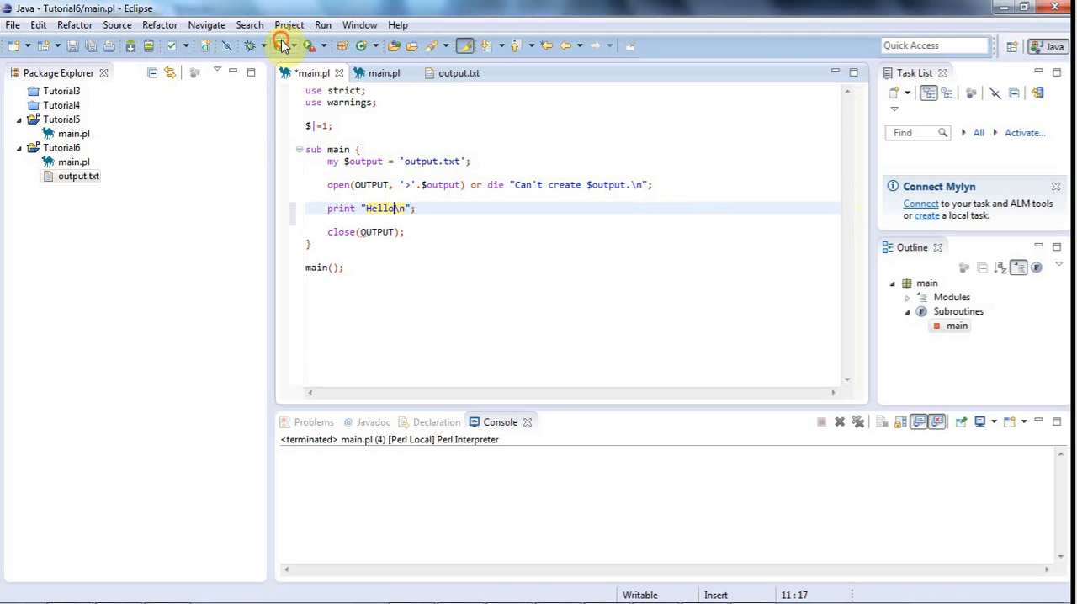
click(282, 46)
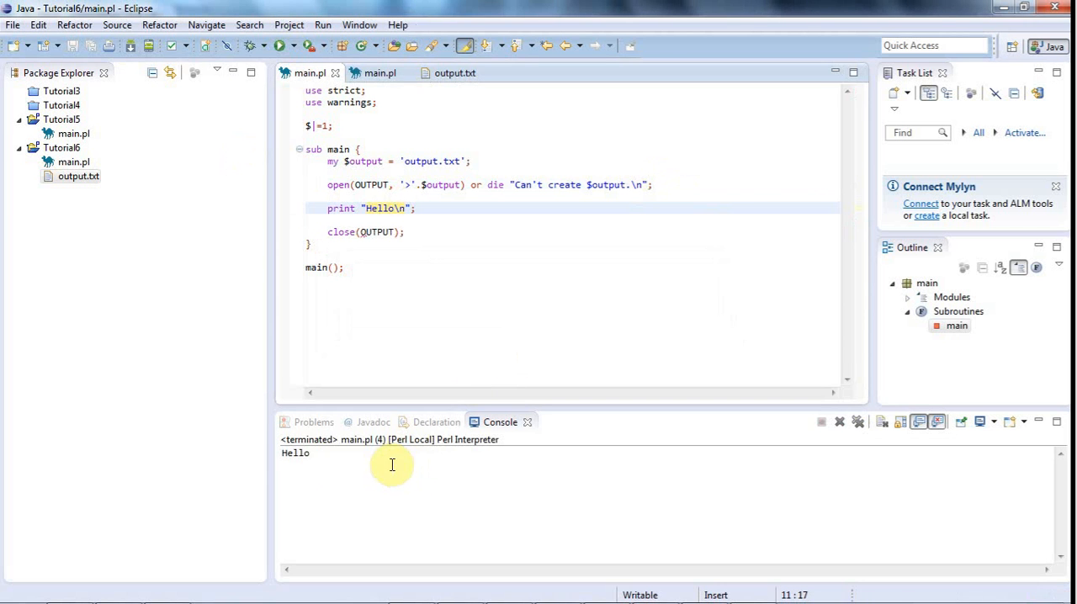
double_click(296, 452)
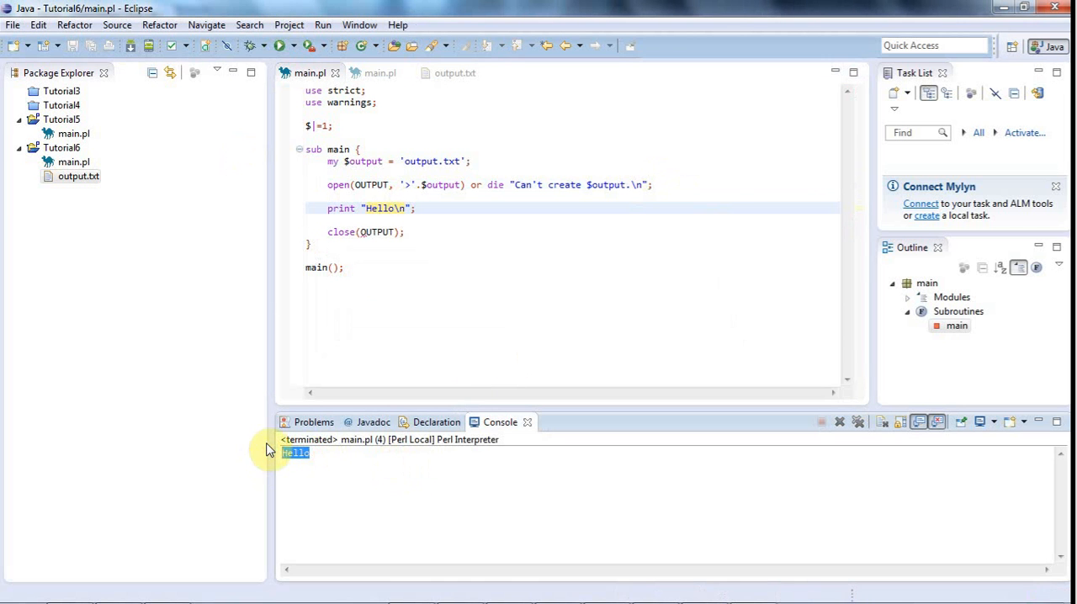
Make the Hello line print to the OUTPUT file handle and check OUTPUT's occurrences
click(468, 248)
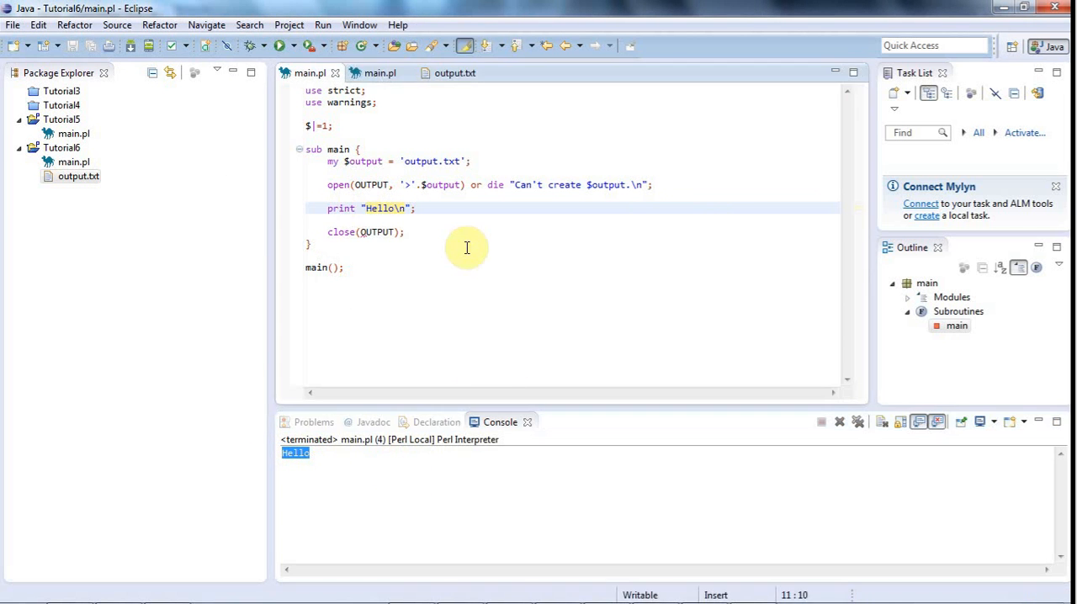
text(OUTPUT)
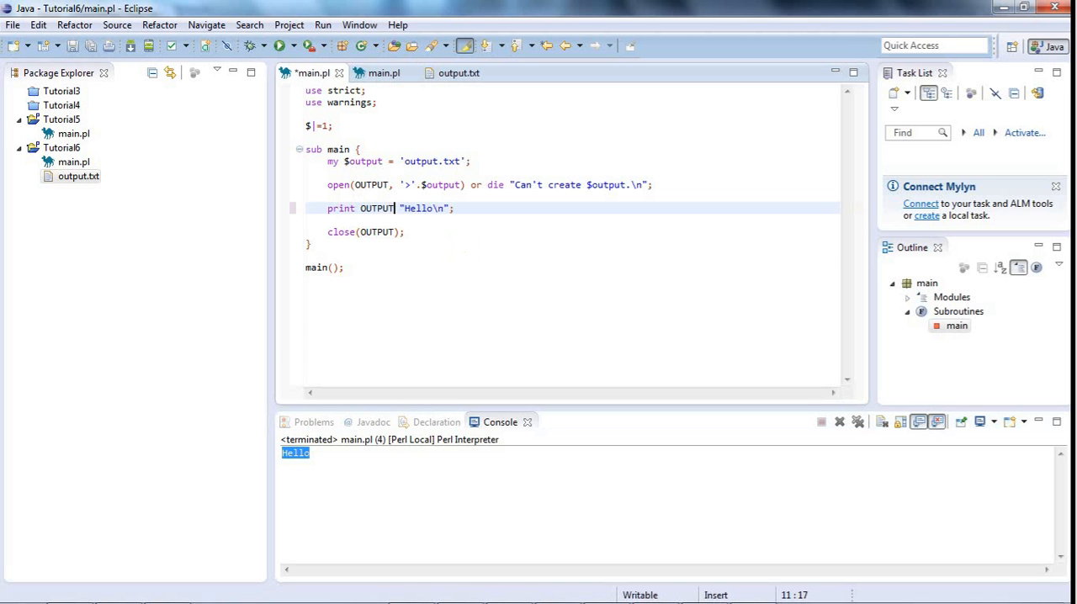
click(454, 255)
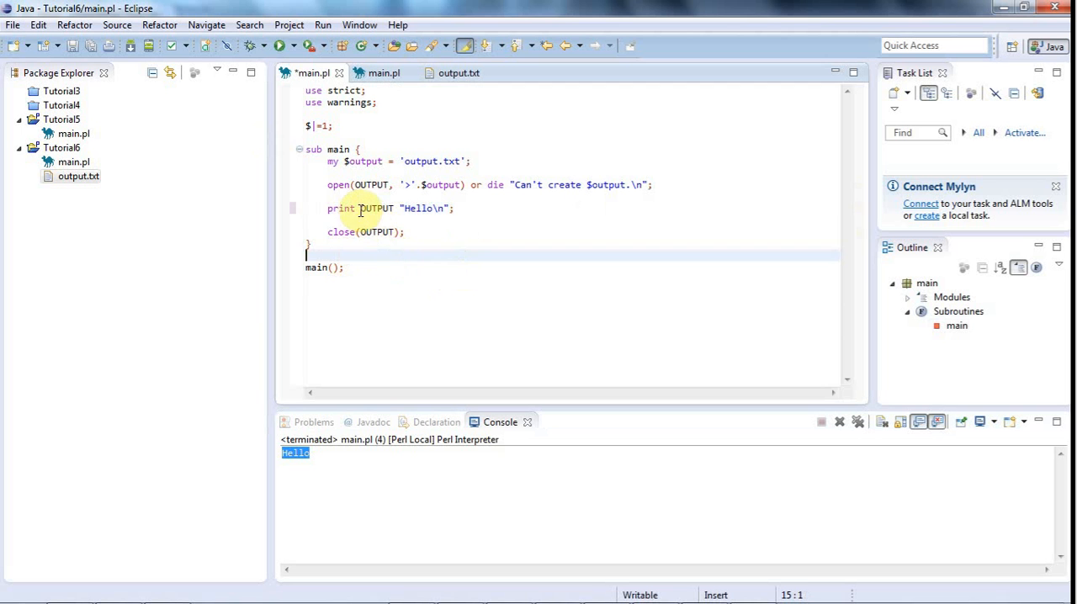
double_click(377, 208)
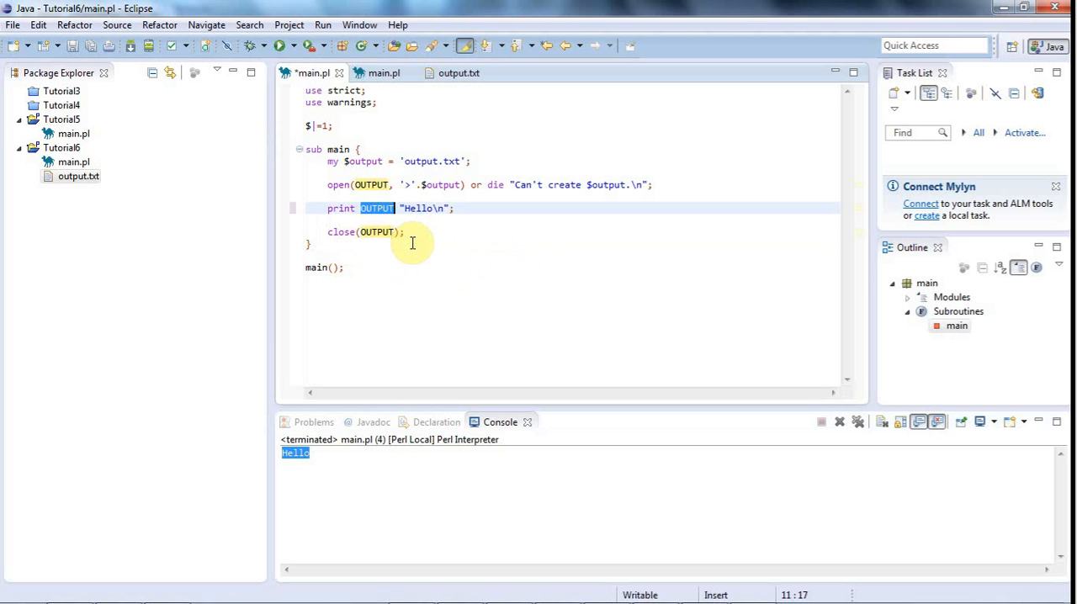
click(377, 209)
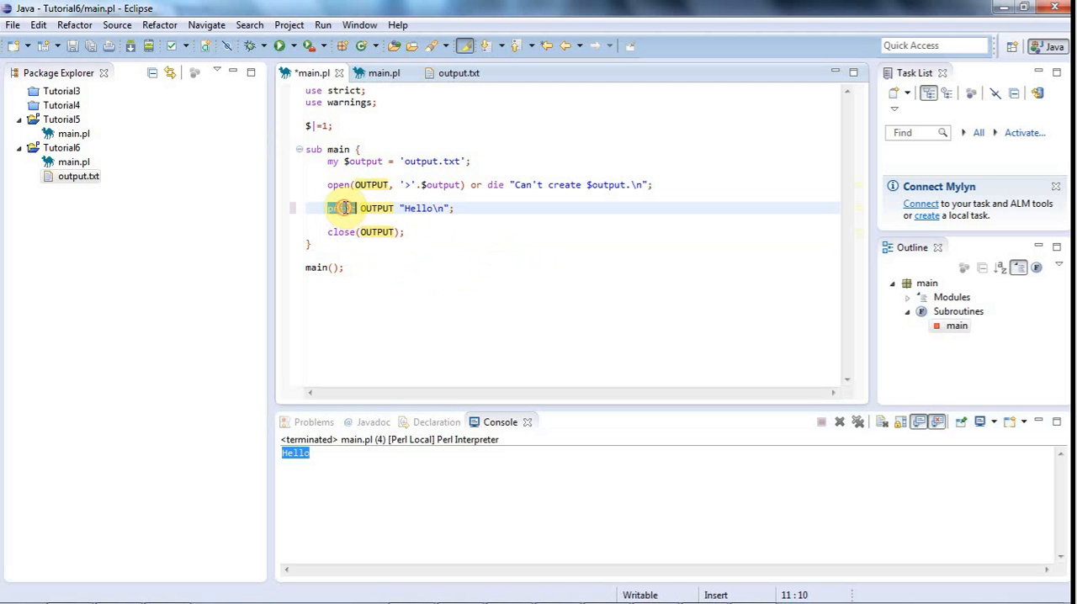
double_click(377, 209)
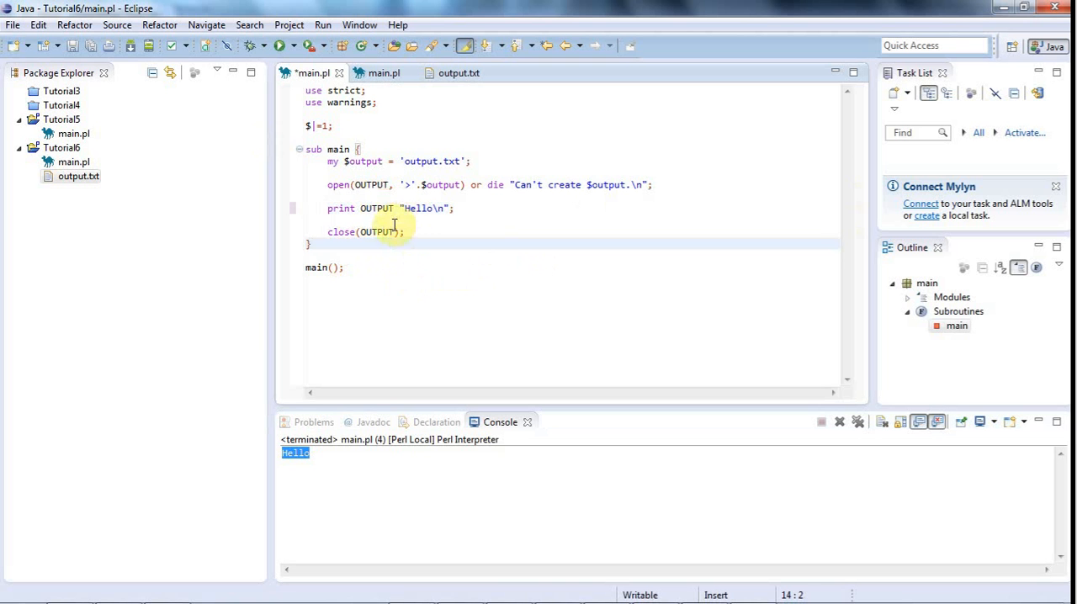
click(397, 209)
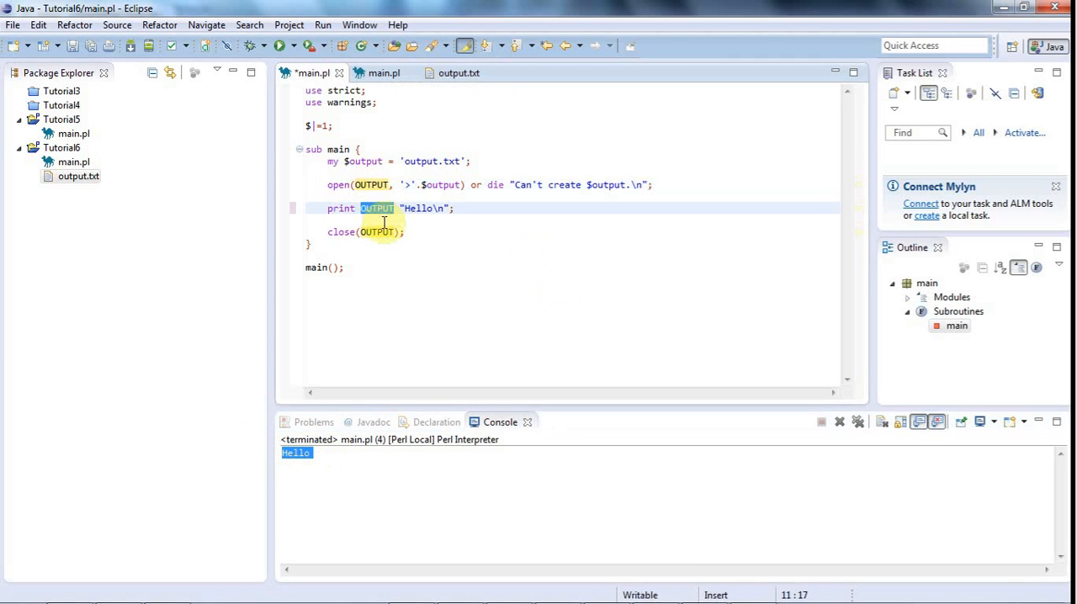
Launch the modified script, bringing up the Save Resource prompt for main.pl
click(370, 185)
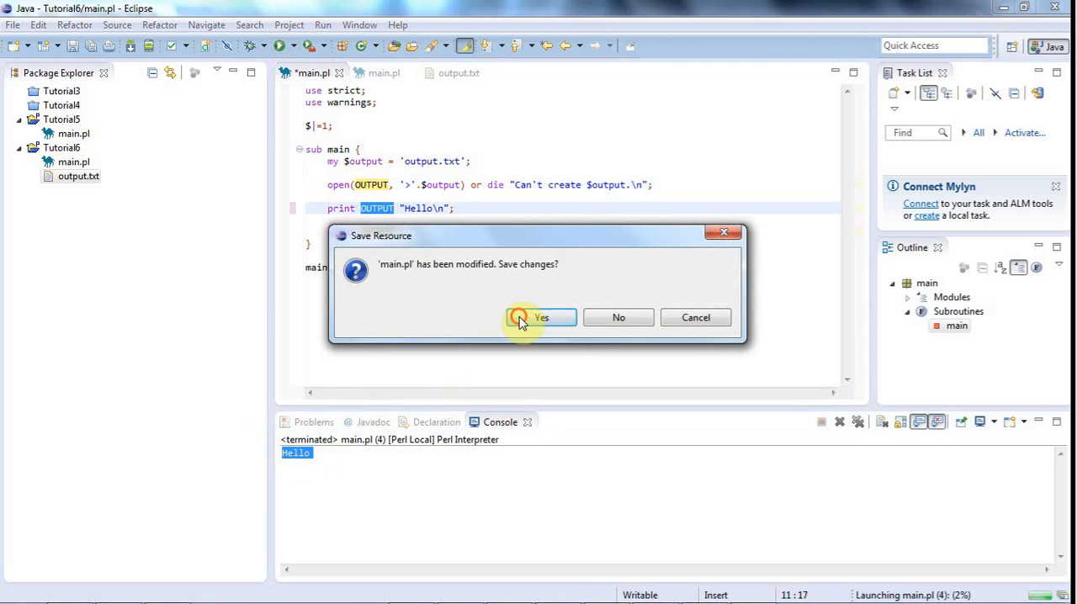
Save main.pl and run it, check output.txt, then return to the Tutorial6 main.pl script
click(541, 316)
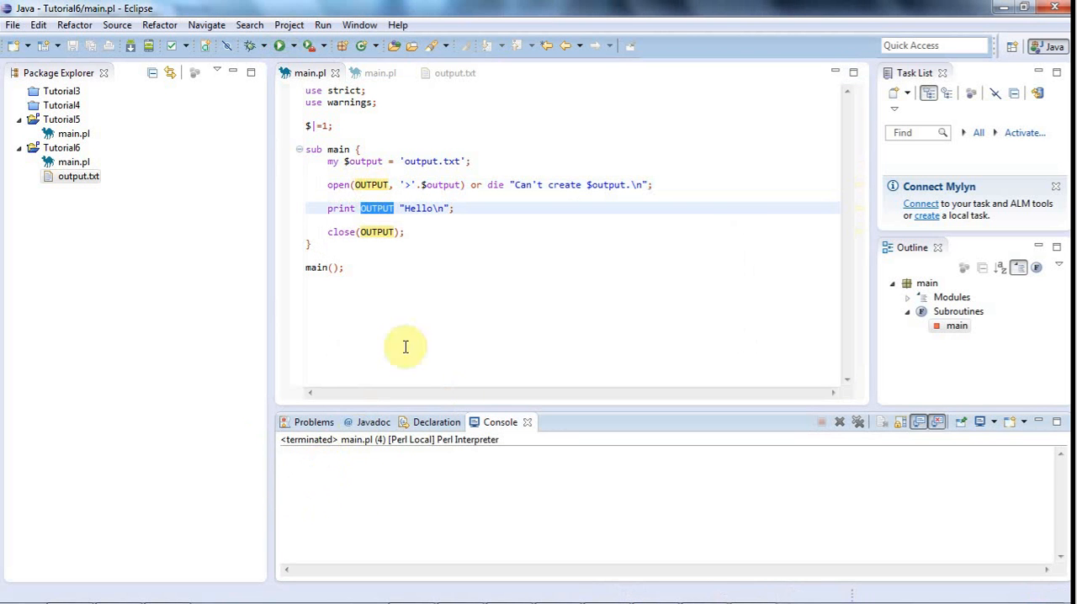
click(454, 74)
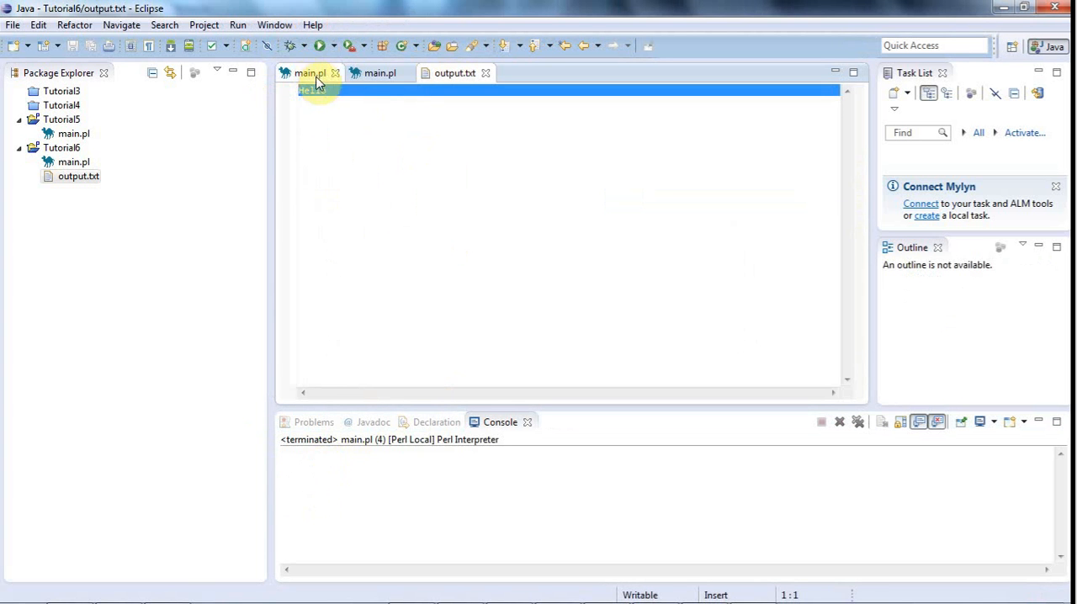
click(310, 72)
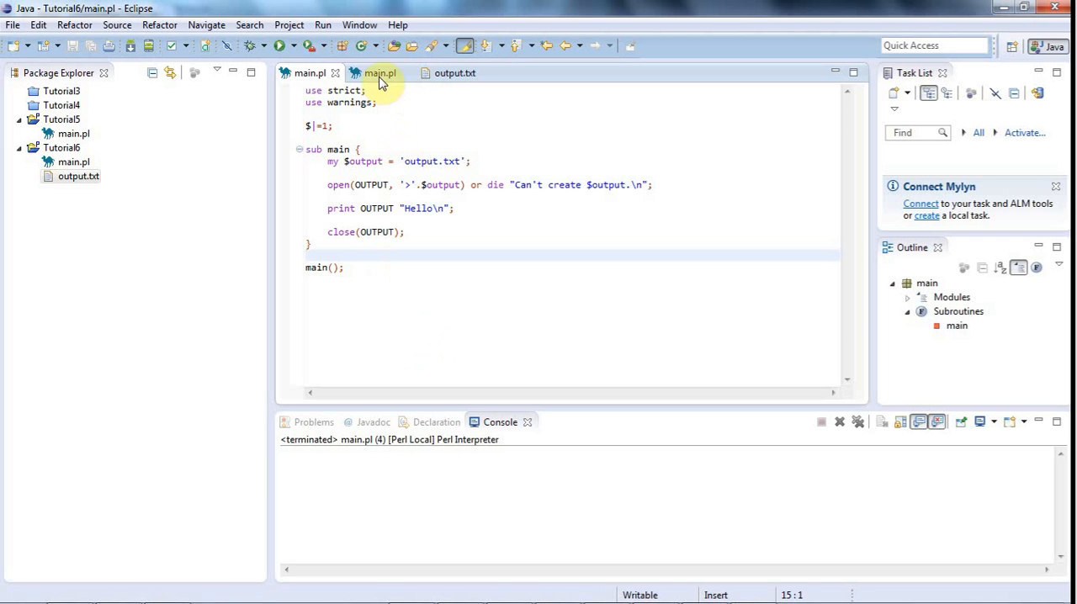
Copy the file-reading code from Tutorial5's sub main into Tutorial6 main.pl
click(380, 74)
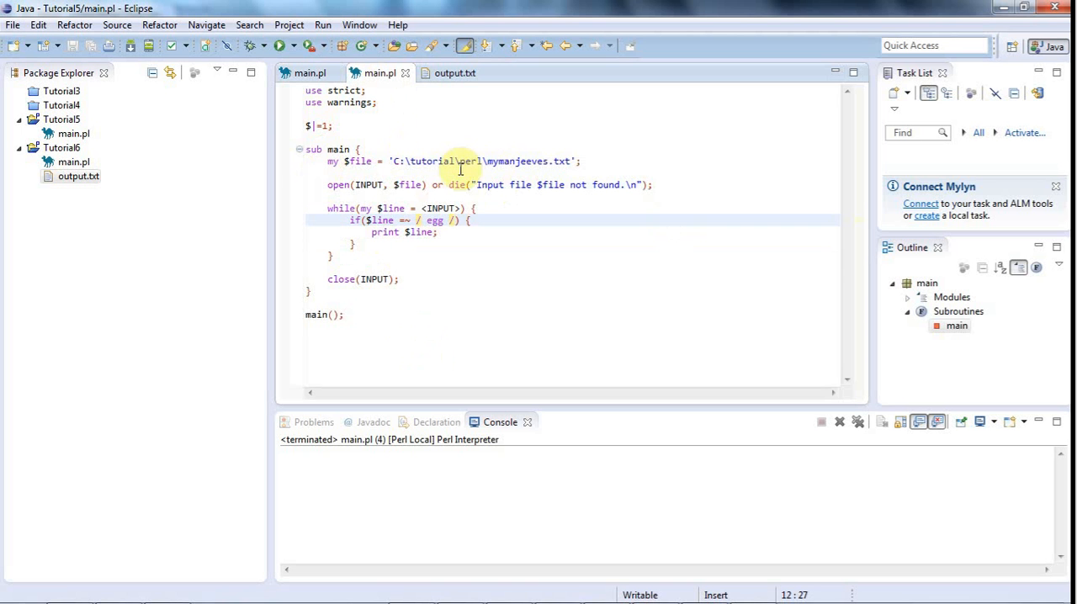
drag(455, 161, 400, 279)
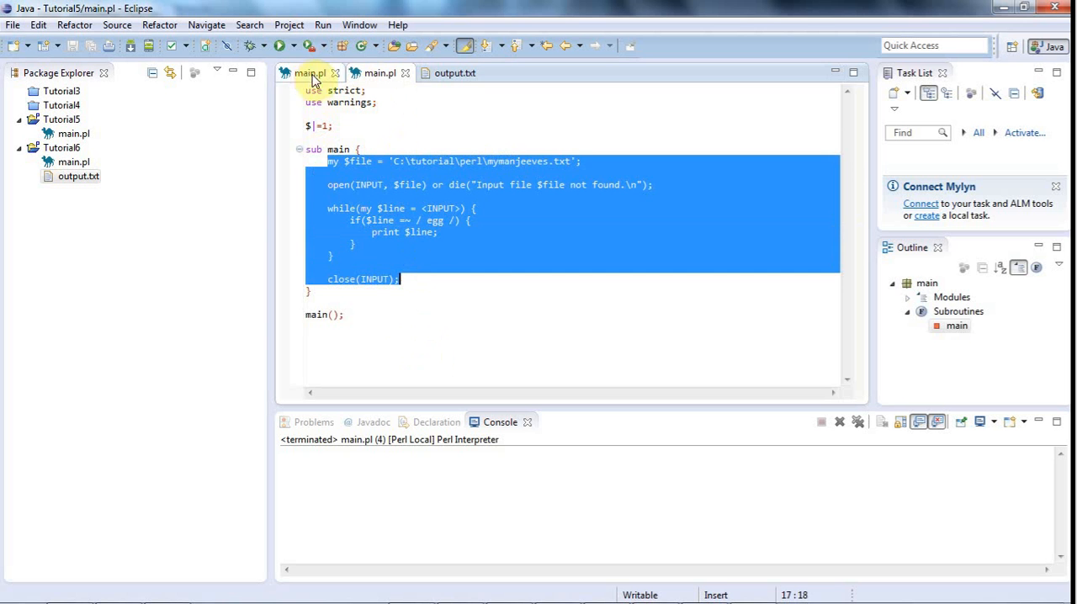
click(310, 74)
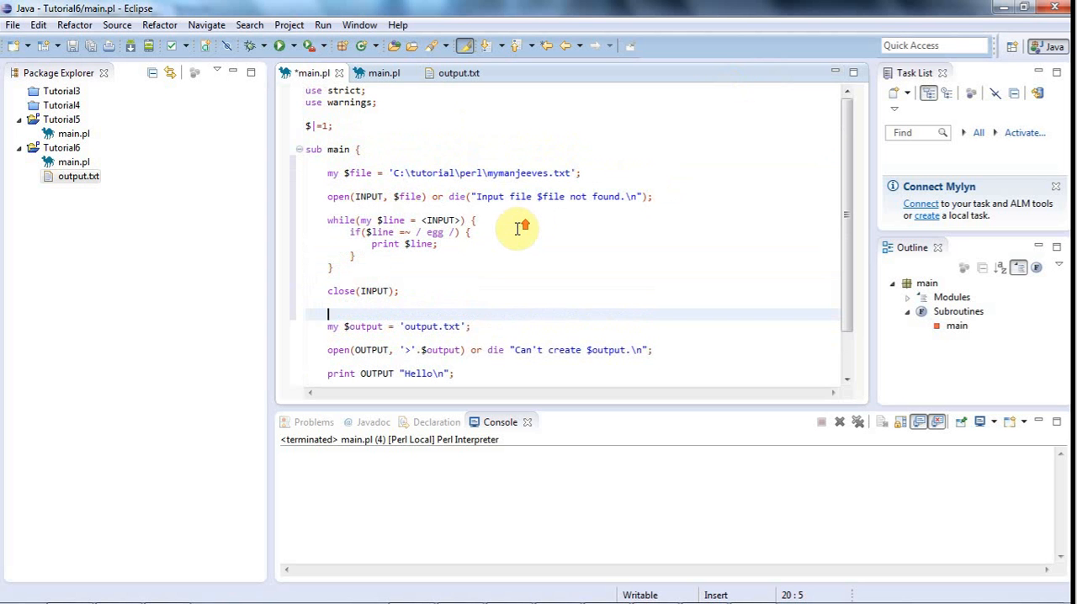
Move the output file open lines above the while loop, grouped with the INPUT open
triple_click(454, 171)
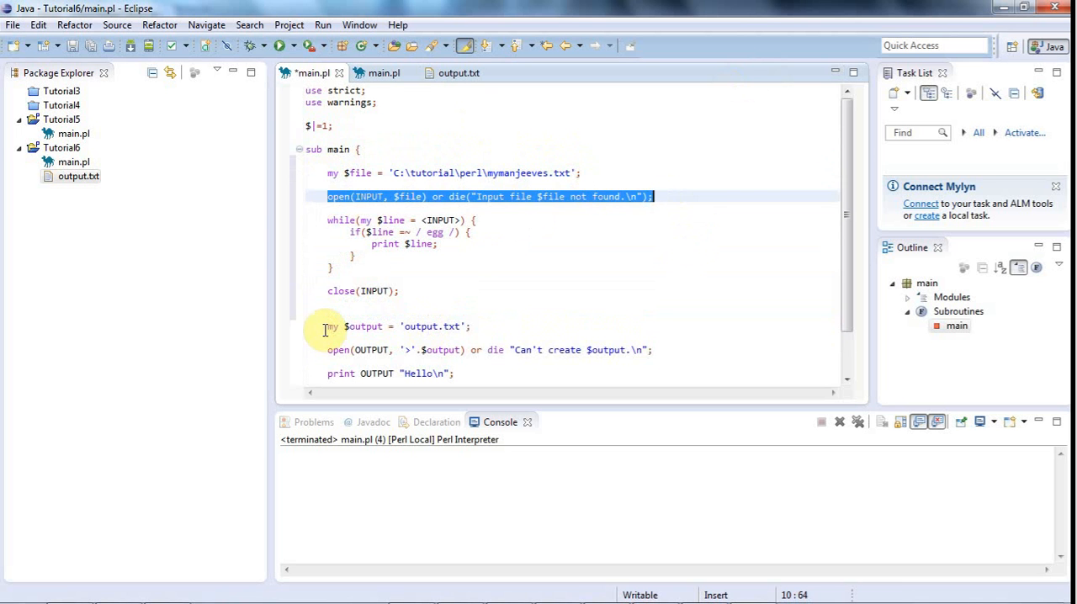
drag(326, 326, 653, 350)
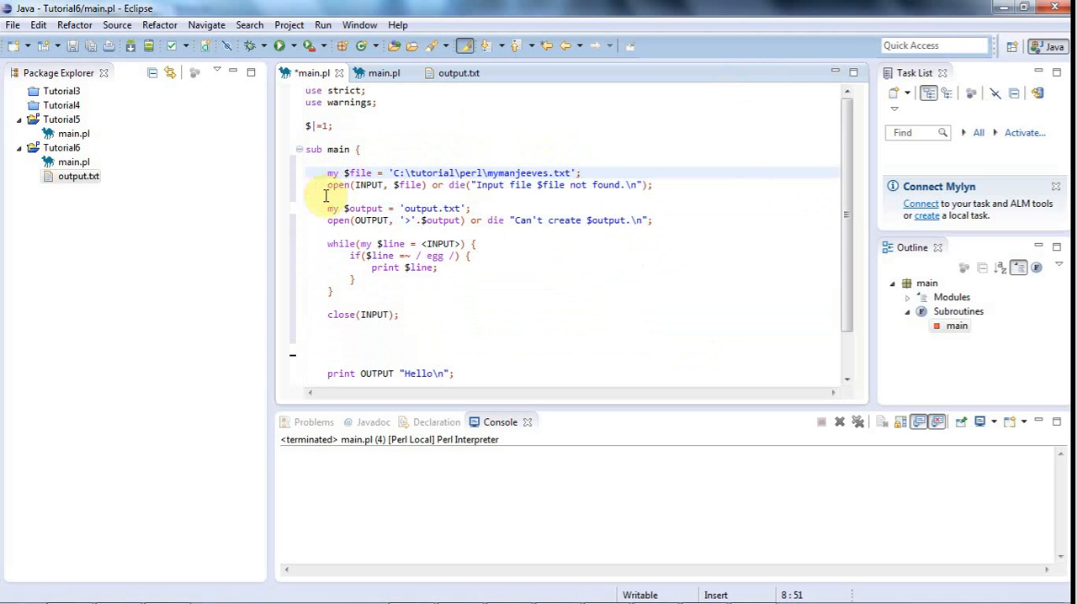
Rename the input file variable from $file to $input in the open lines
drag(326, 171, 652, 185)
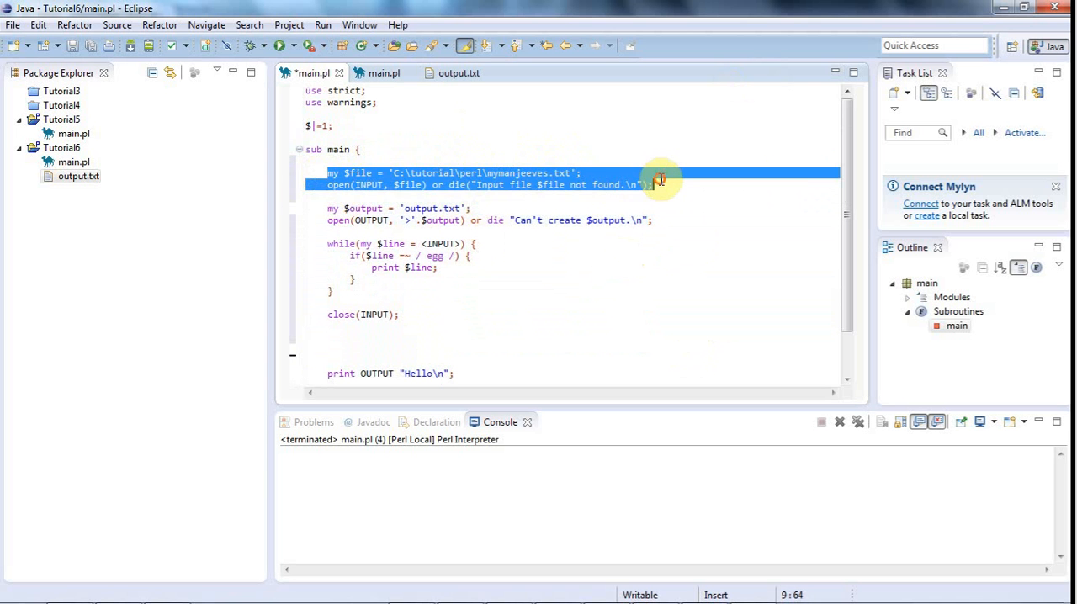
click(370, 185)
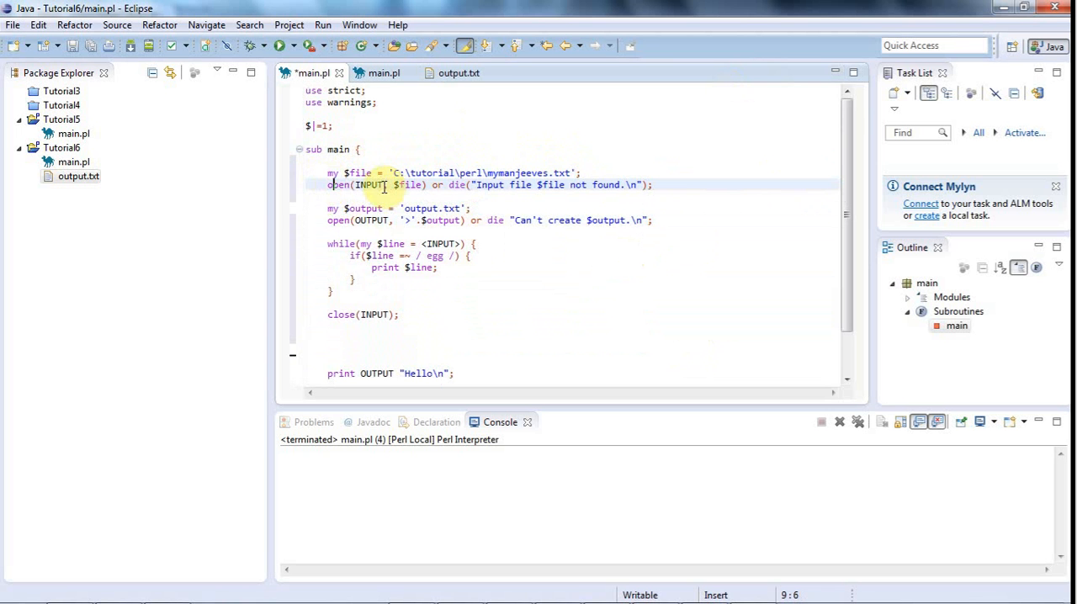
triple_click(488, 185)
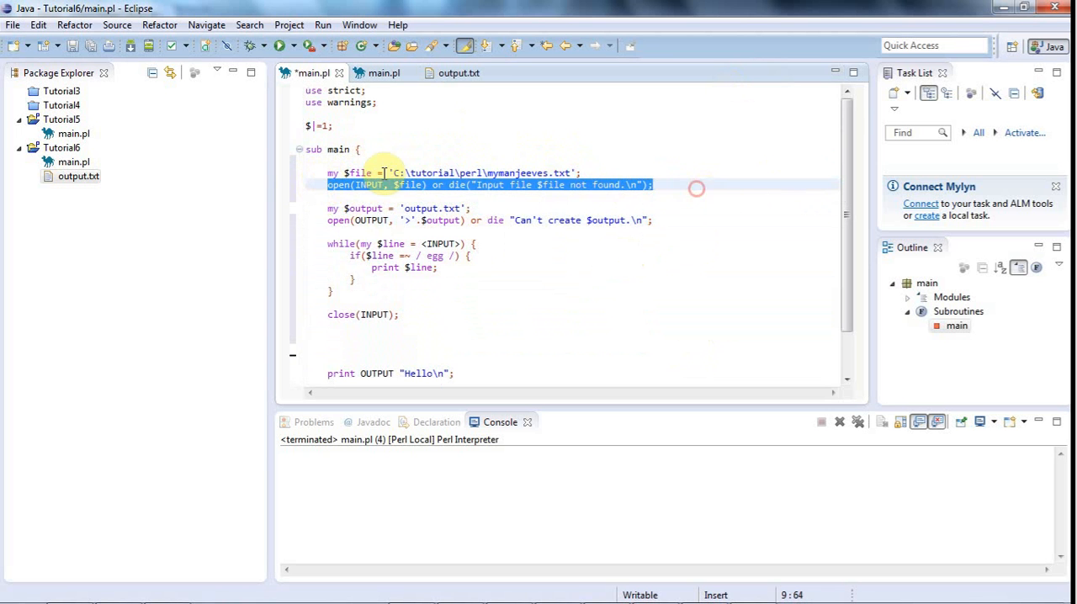
double_click(356, 171)
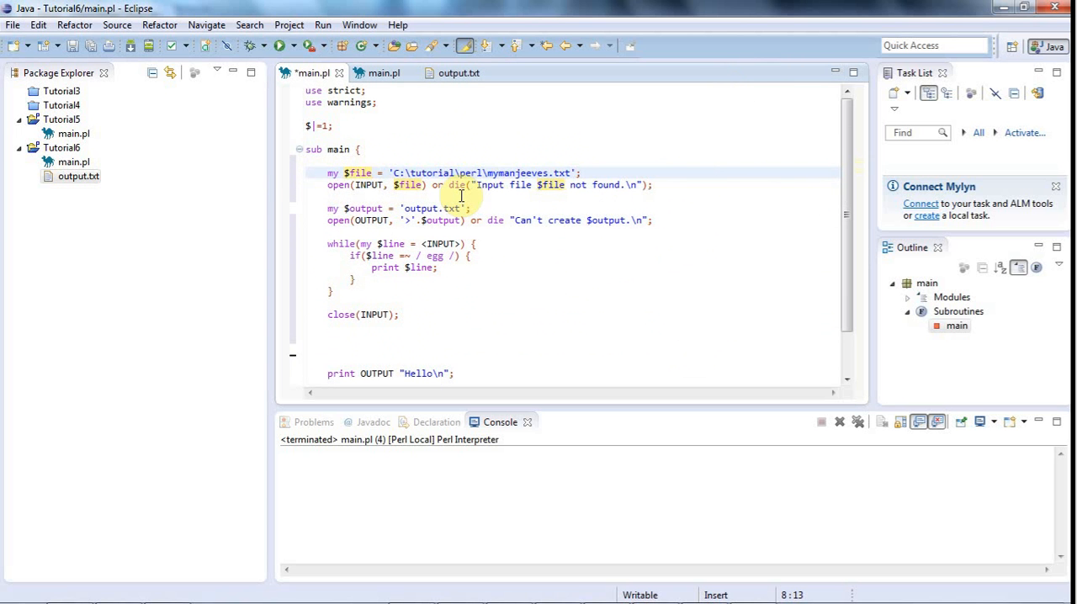
text(input)
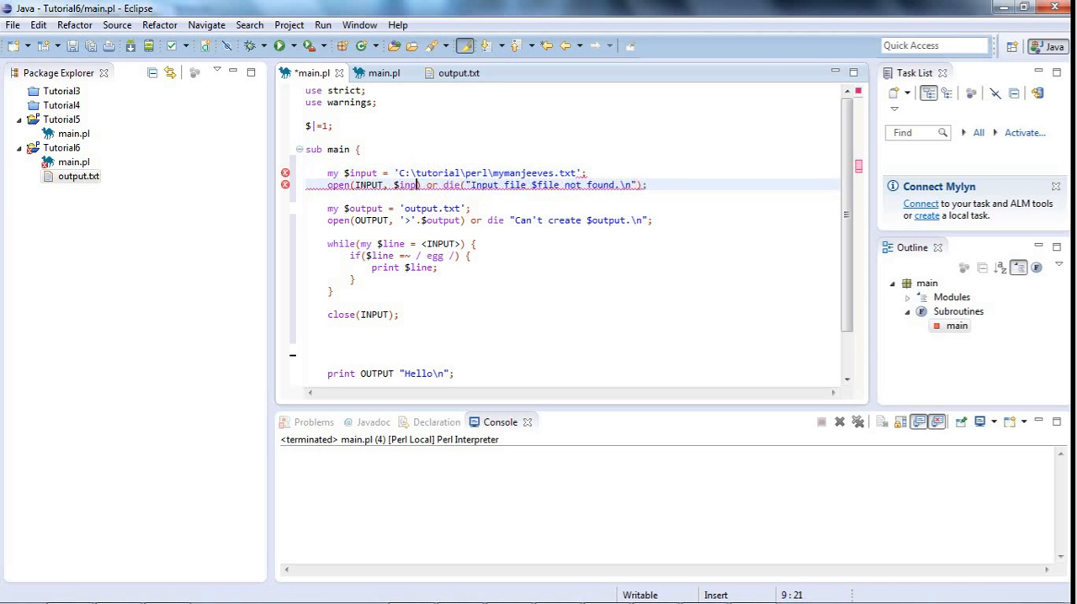
drag(327, 209, 667, 229)
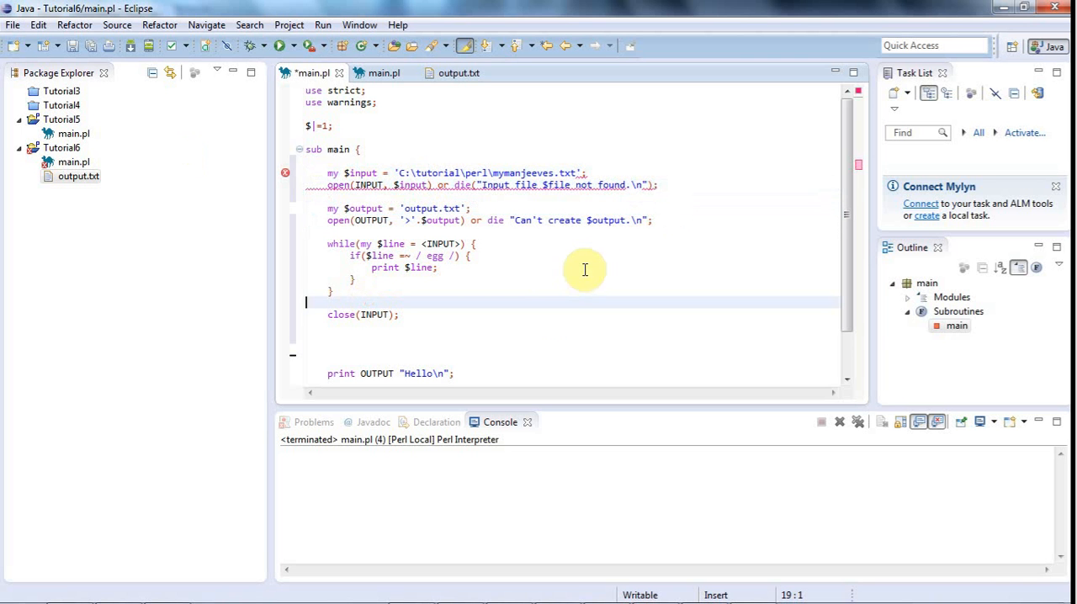
Add close(OUTPUT); right after close(INPUT); following the loop
double_click(373, 313)
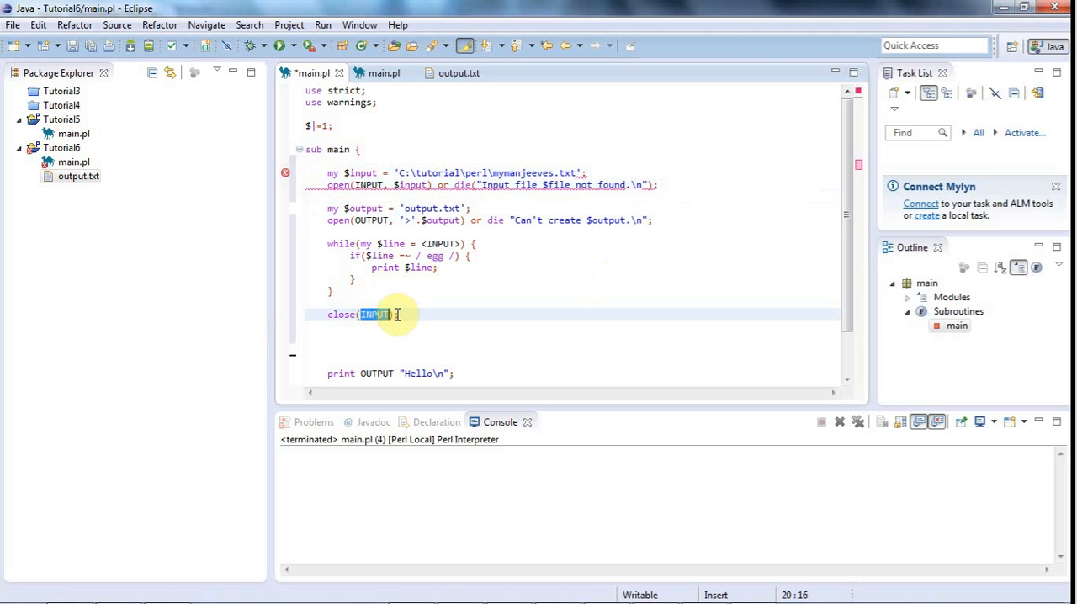
text(clo)
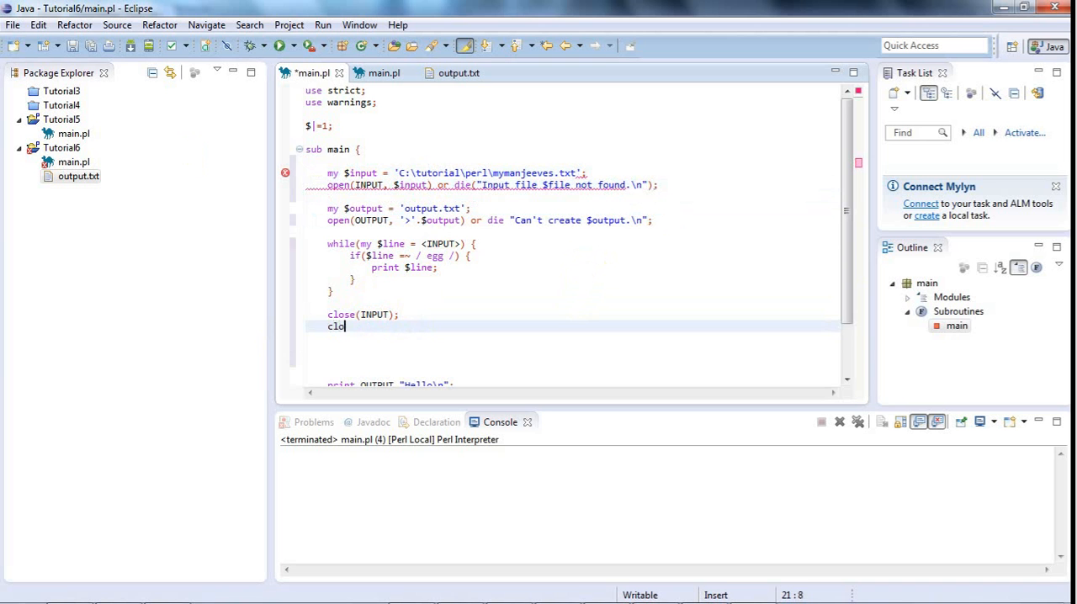
text(se)
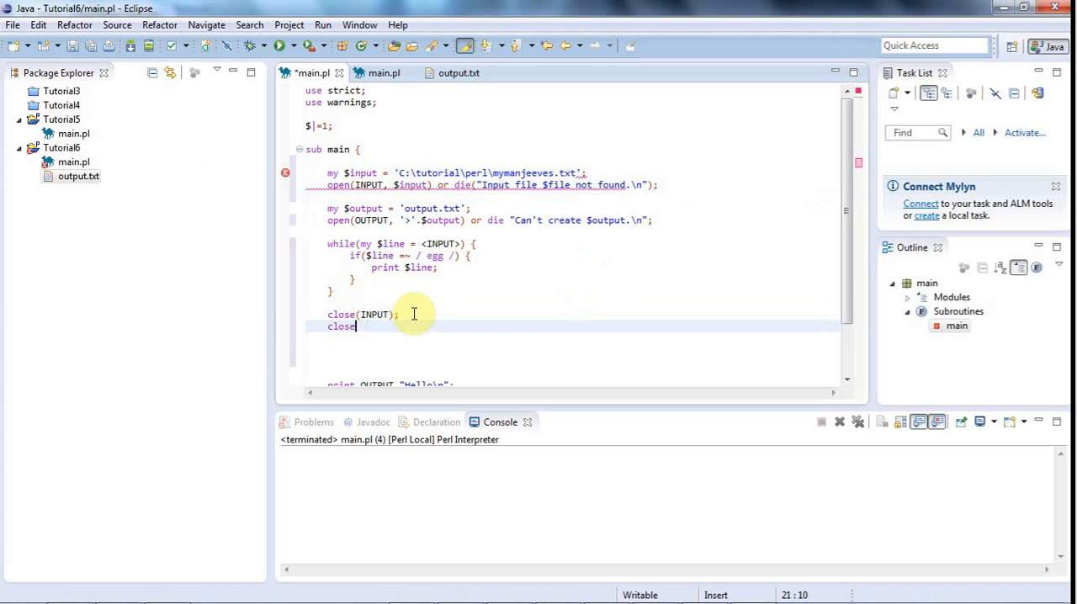
text((O)
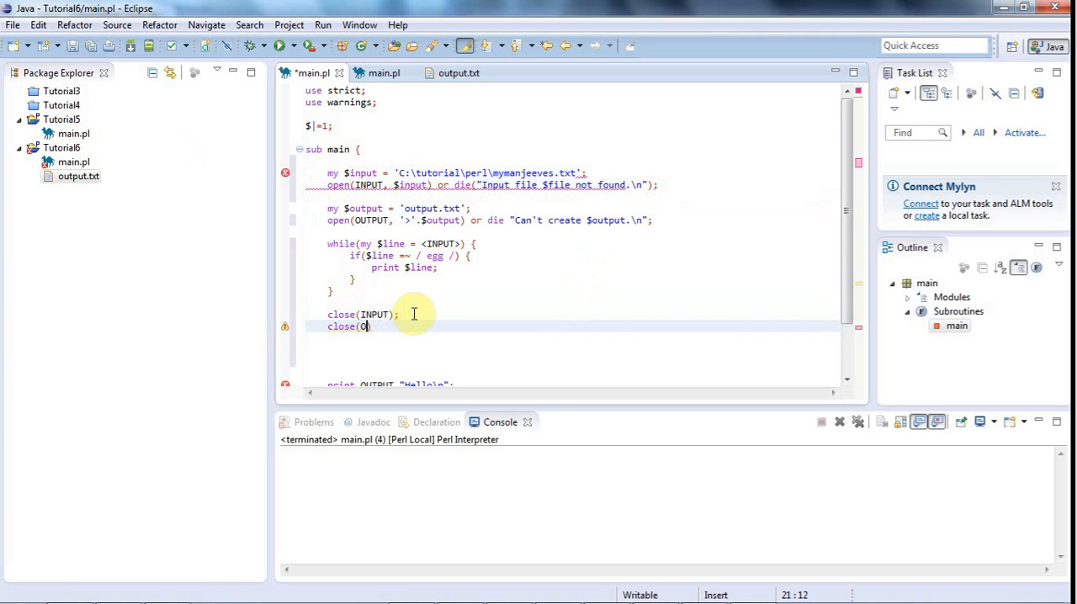
text(UTPUT);)
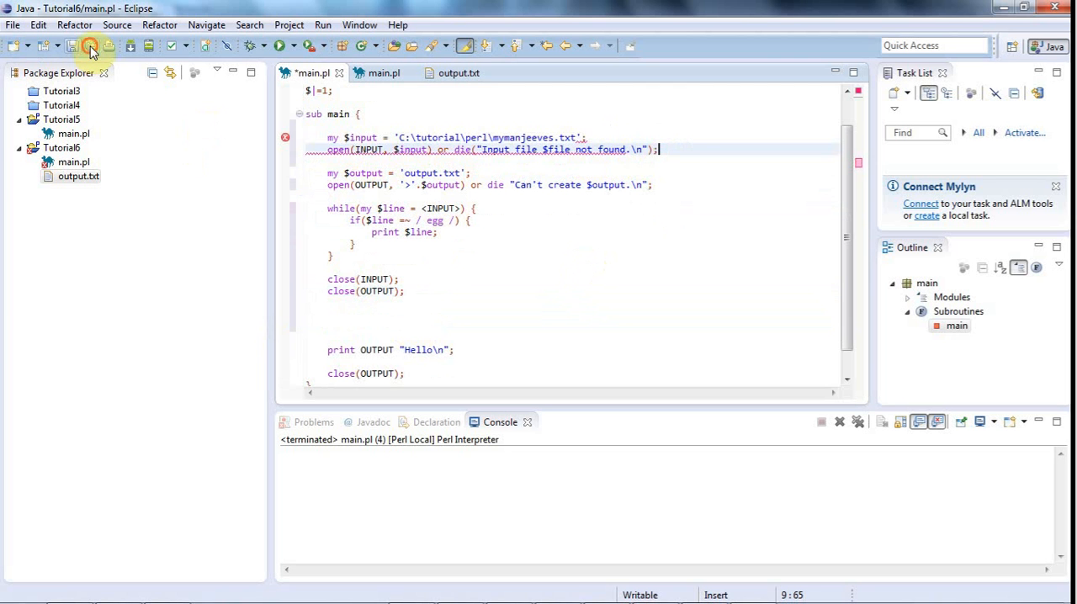
Remove the Hello test print, change the die message's $file to $input, and save main.pl
click(91, 46)
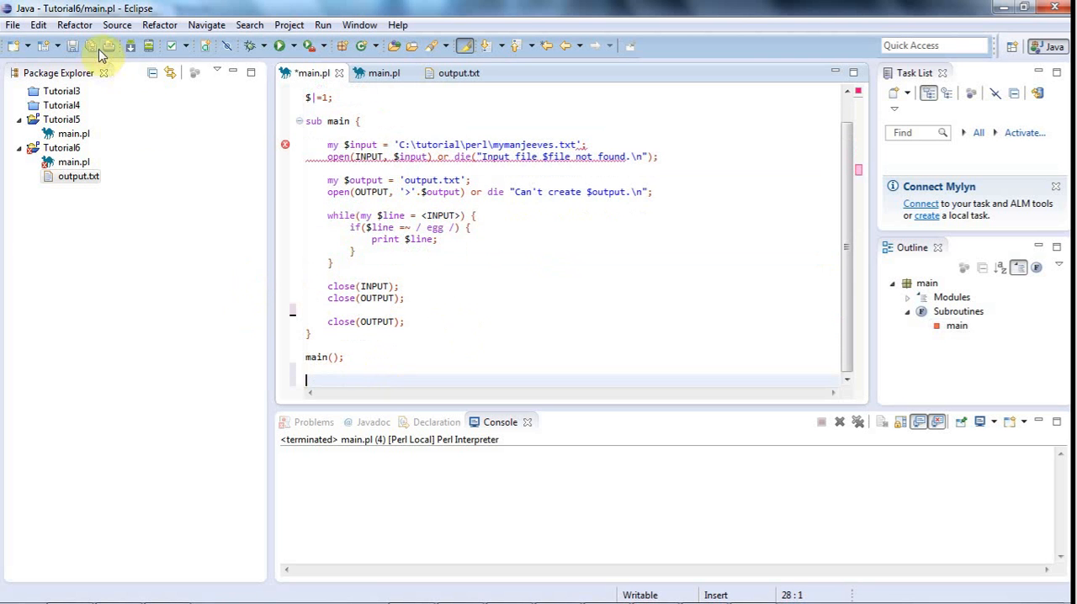
click(72, 46)
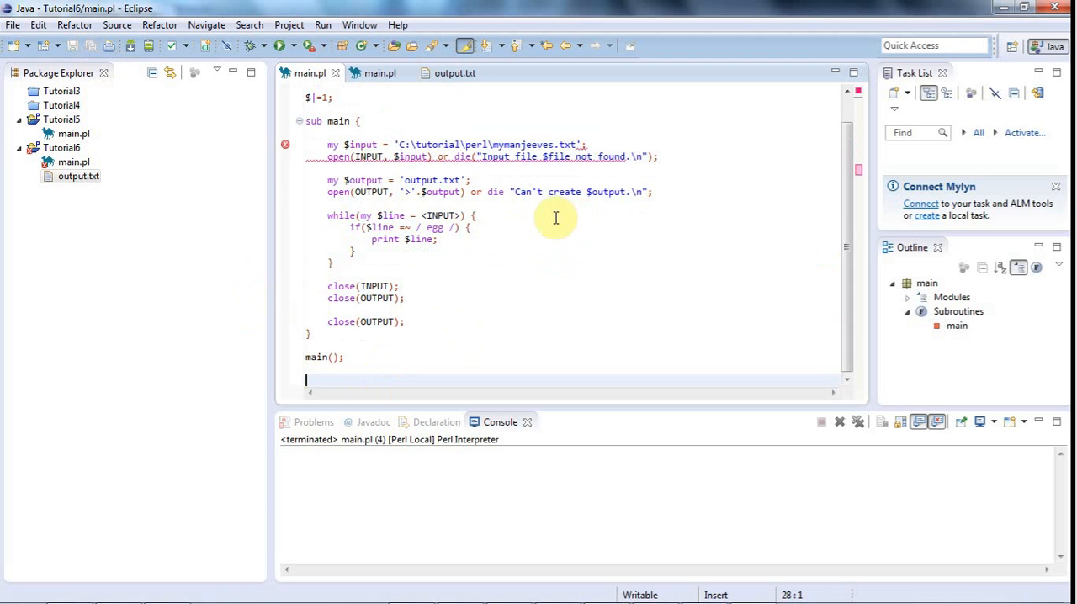
mouse_move(290, 150)
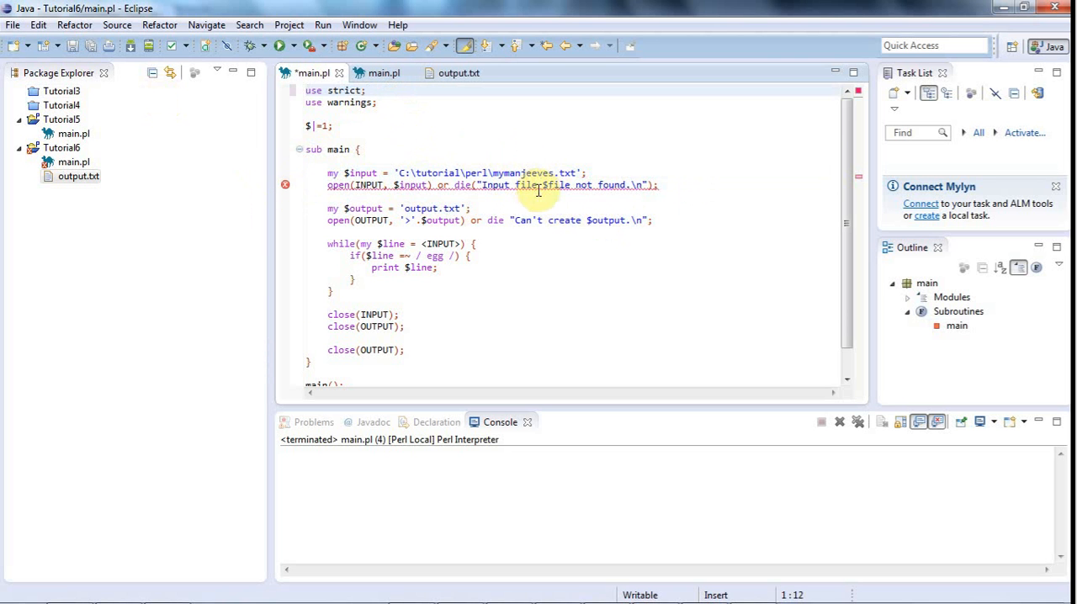
double_click(555, 185)
text(nput)
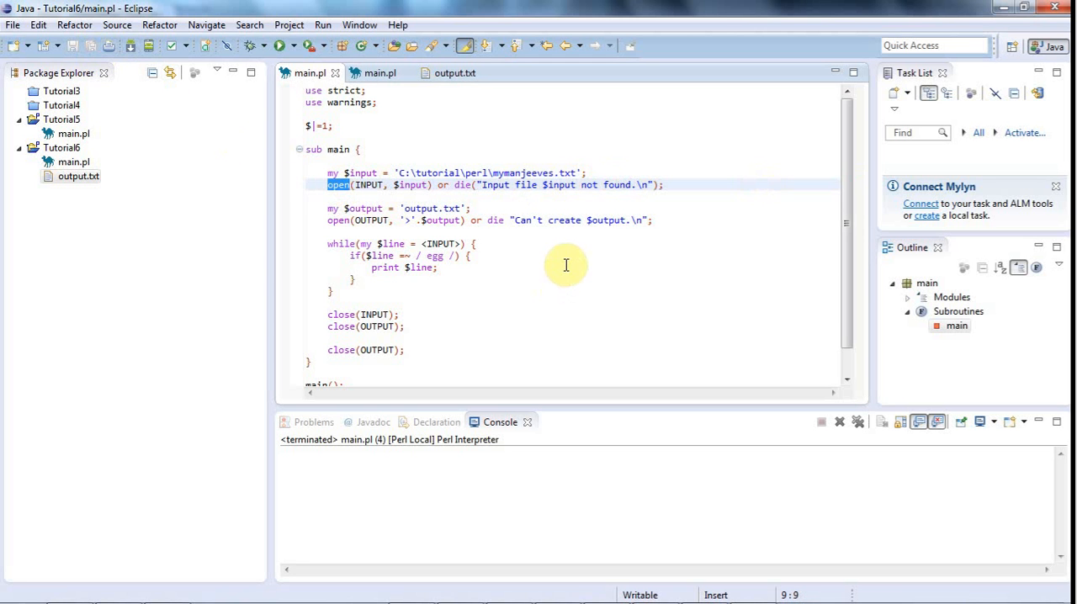
Print each matching line to the OUTPUT handle instead of the console
click(400, 268)
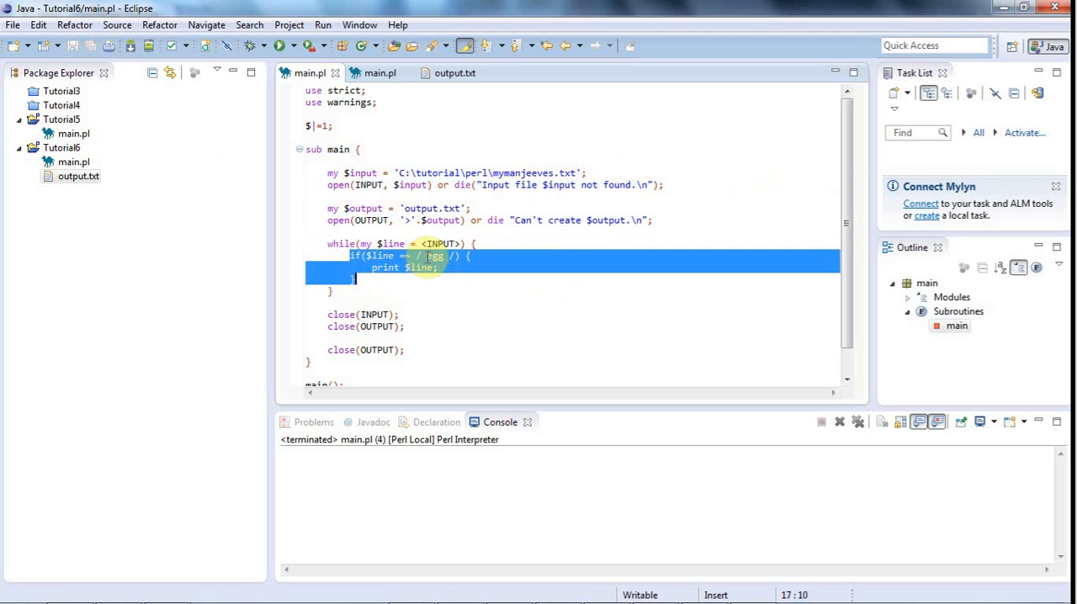
click(413, 279)
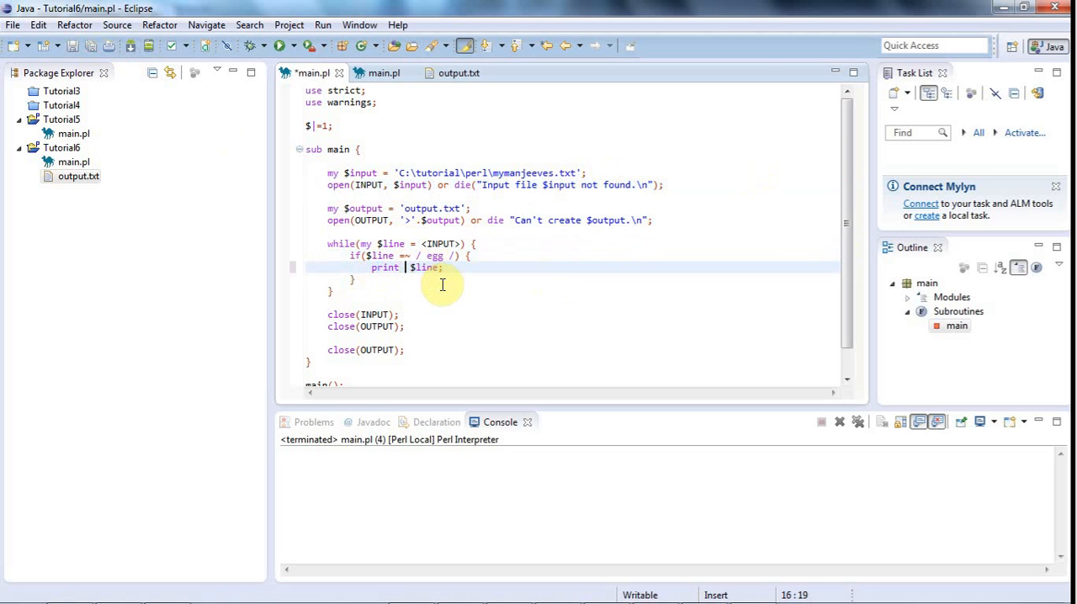
text(OUTPUT)
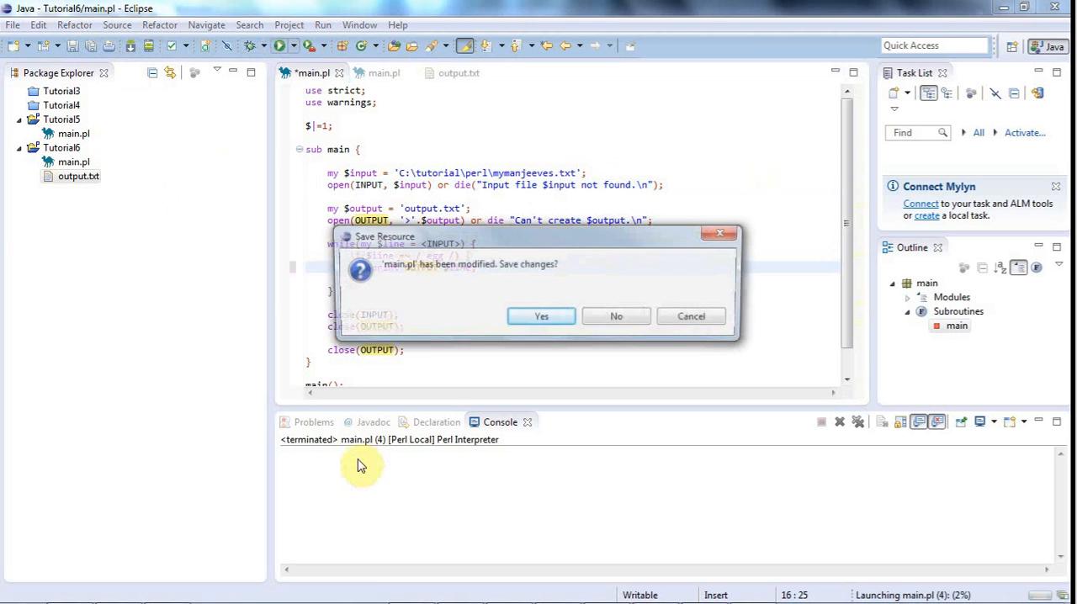
Save and run the script, check output.txt, then switch to the Tutorial5 script
click(541, 316)
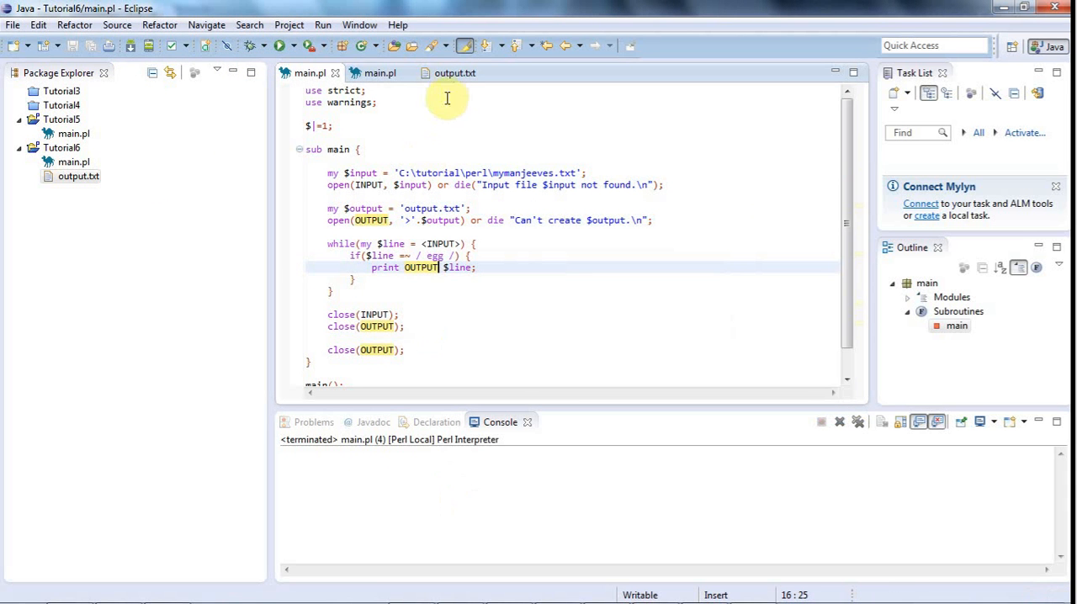
click(455, 72)
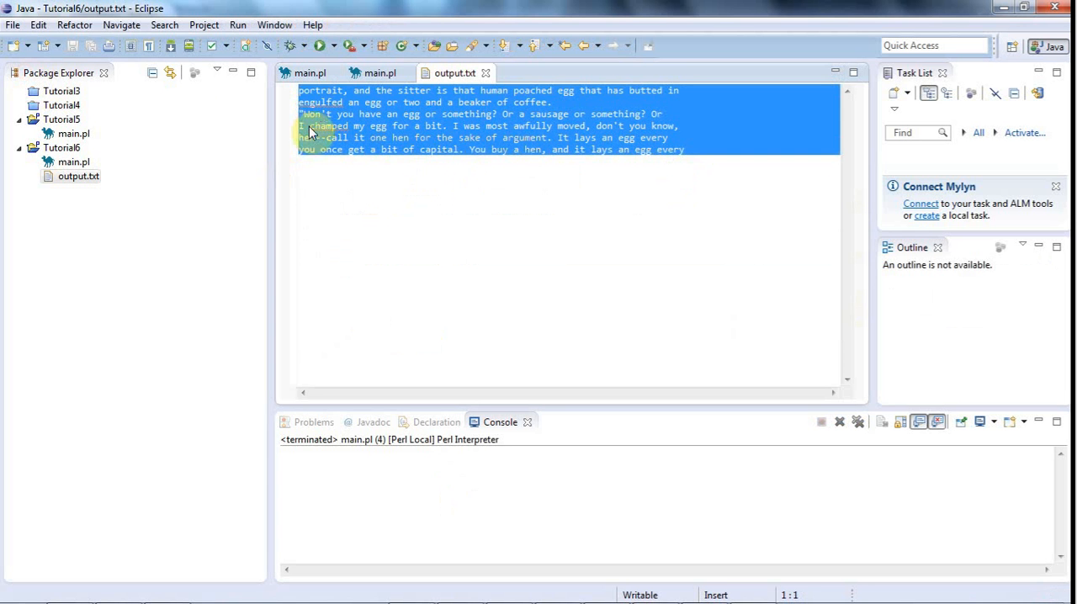
click(380, 74)
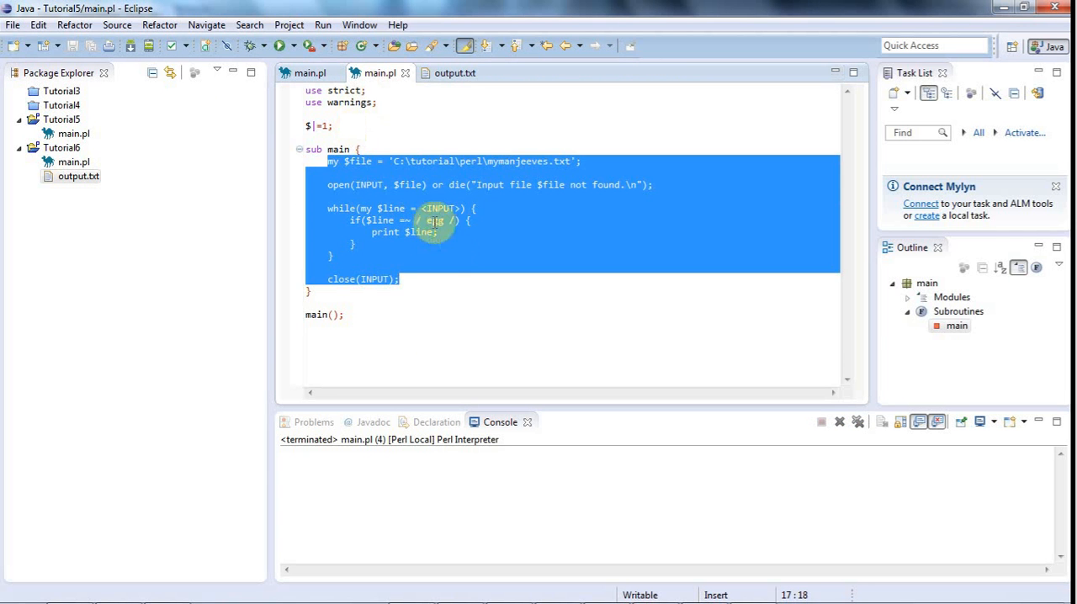
Change Tutorial5's pattern to /\begg\b/, then save and run it to print whole-word egg lines
click(306, 265)
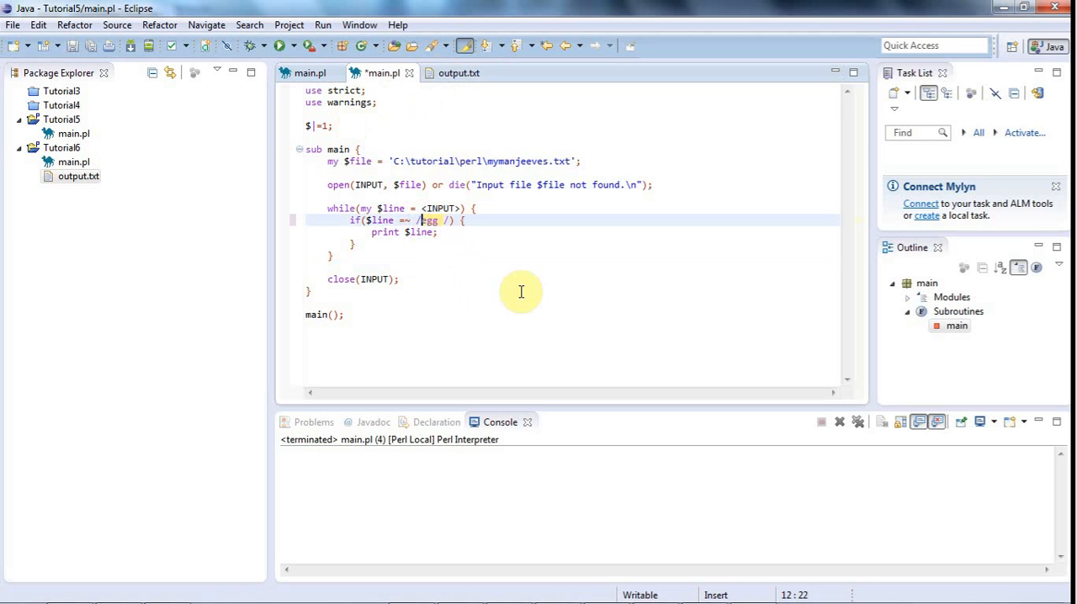
text(\)
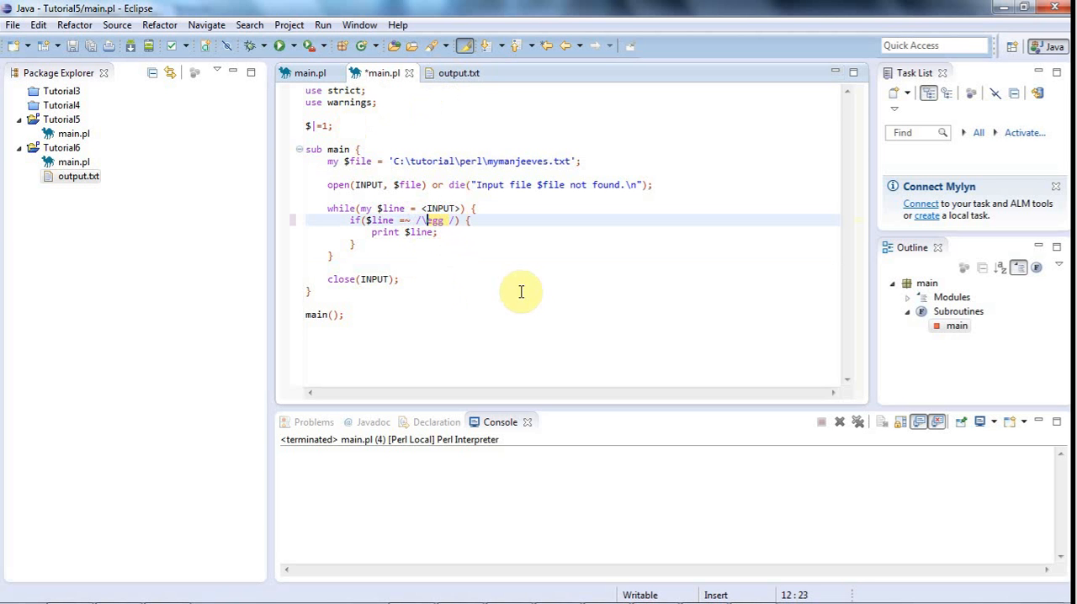
text(begg)
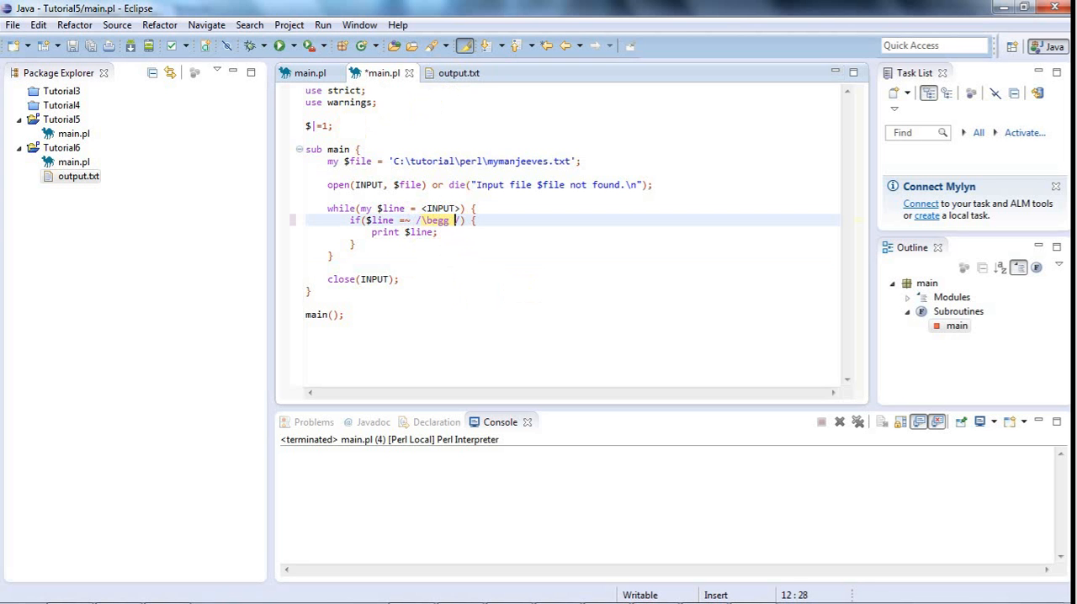
text(\)
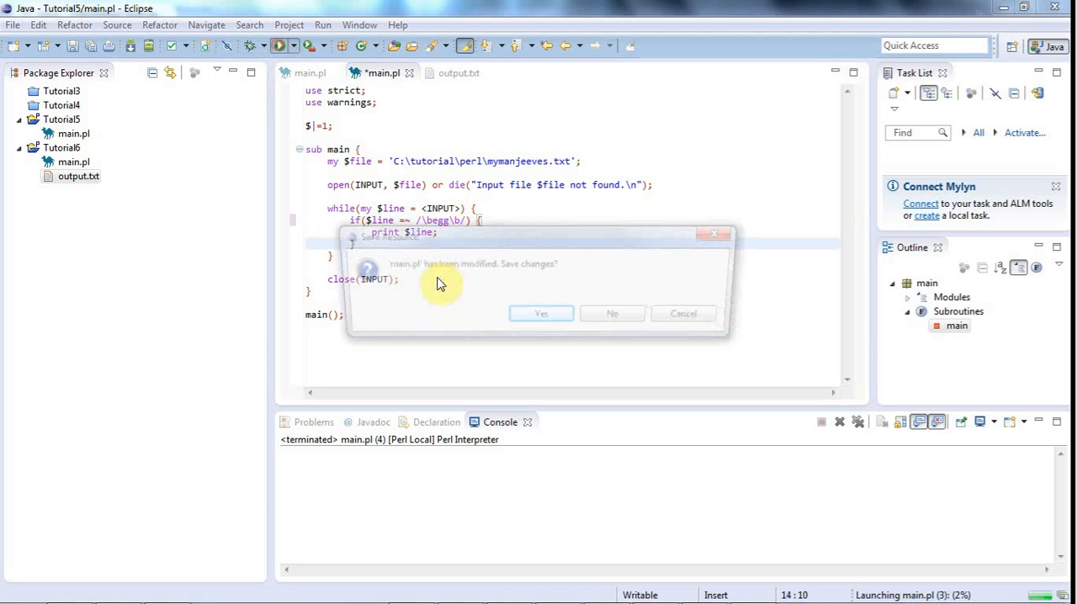
click(540, 313)
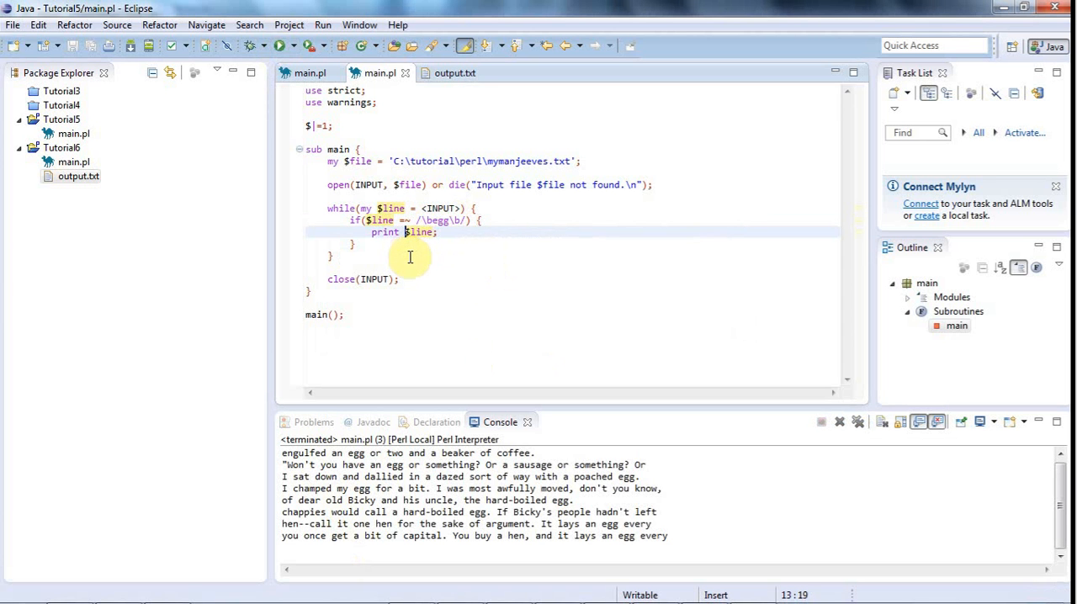
mouse_move(424, 219)
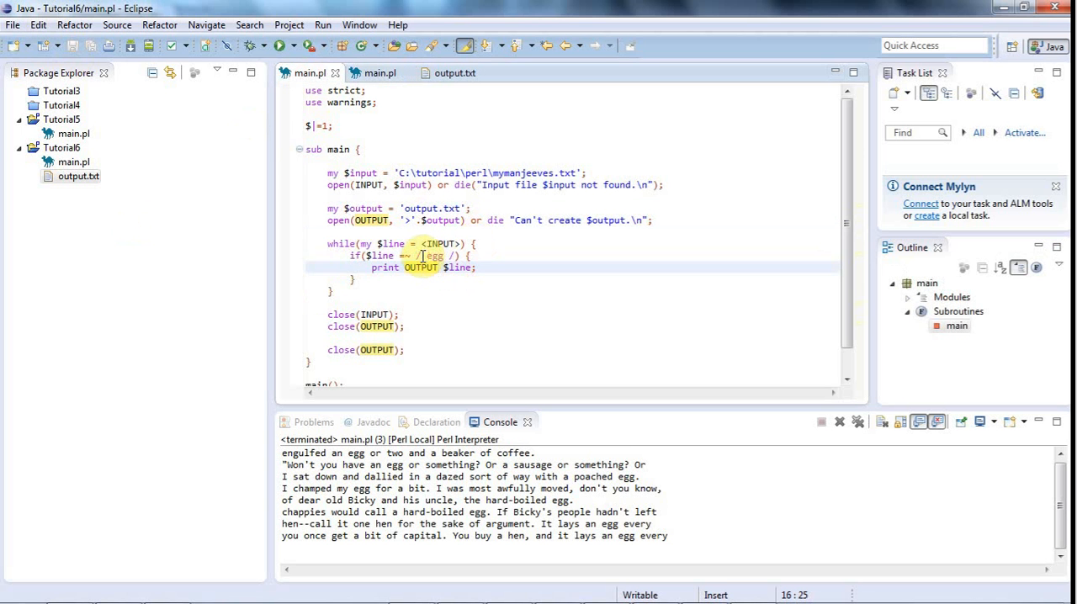
Replace Tutorial6's pattern with /\begg\b/, save and run, and inspect egg words in output.txt
double_click(434, 255)
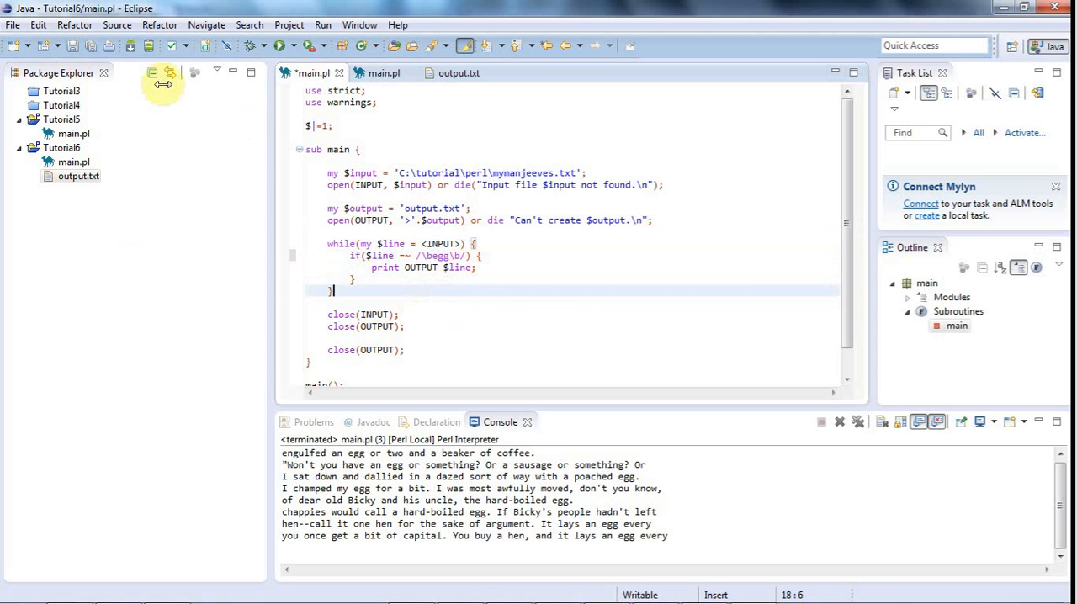
click(309, 46)
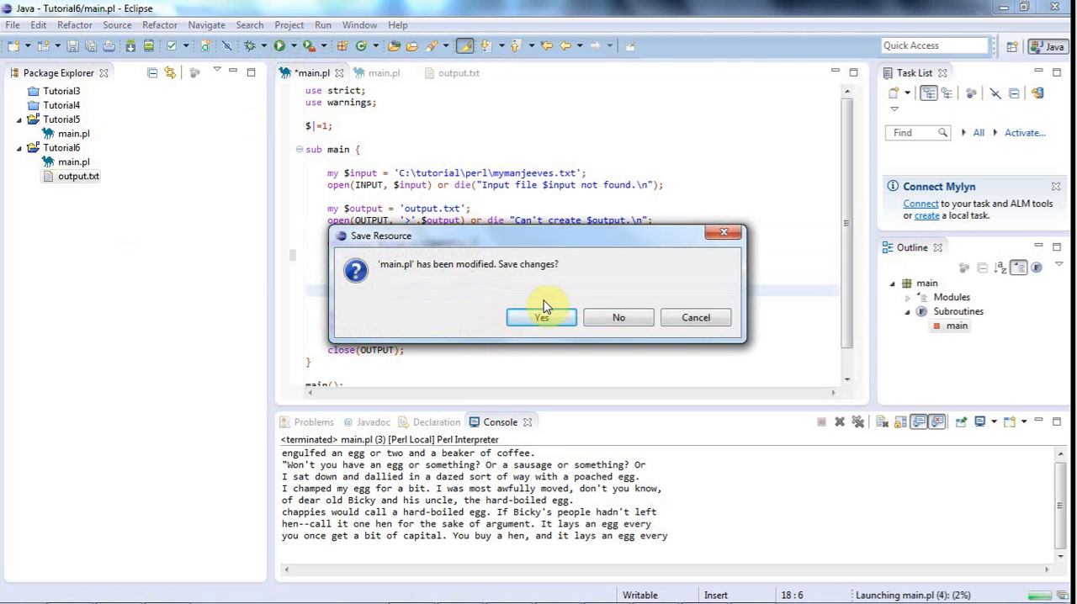
click(542, 316)
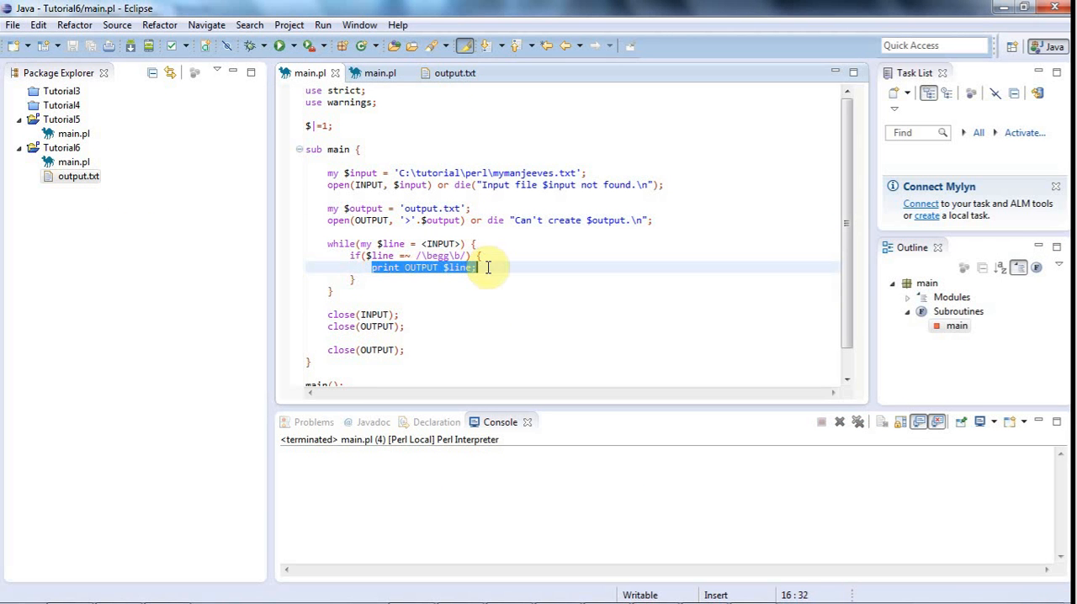
click(455, 73)
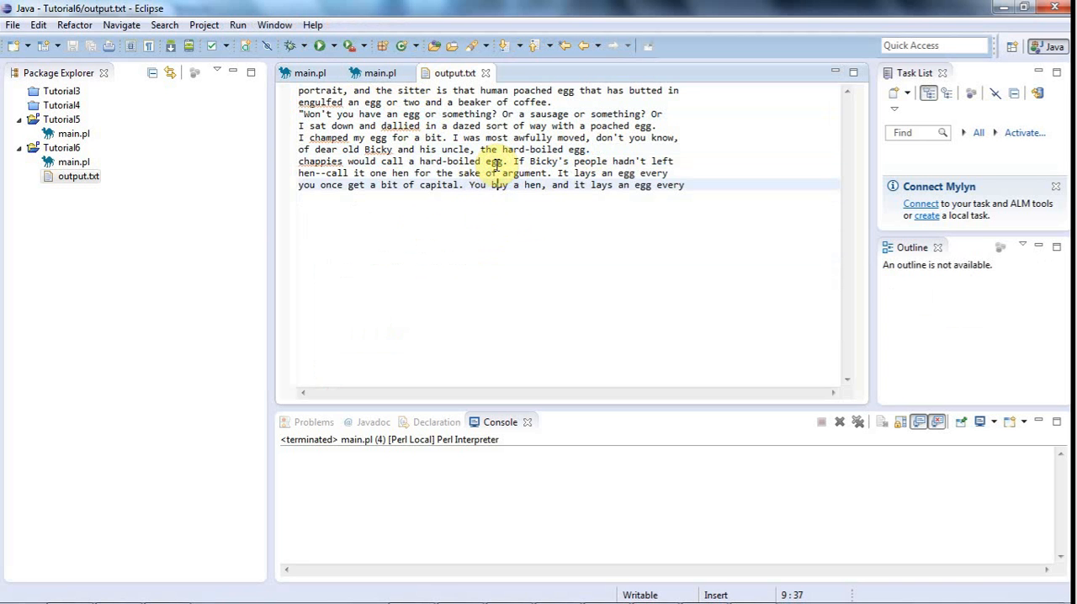
double_click(494, 161)
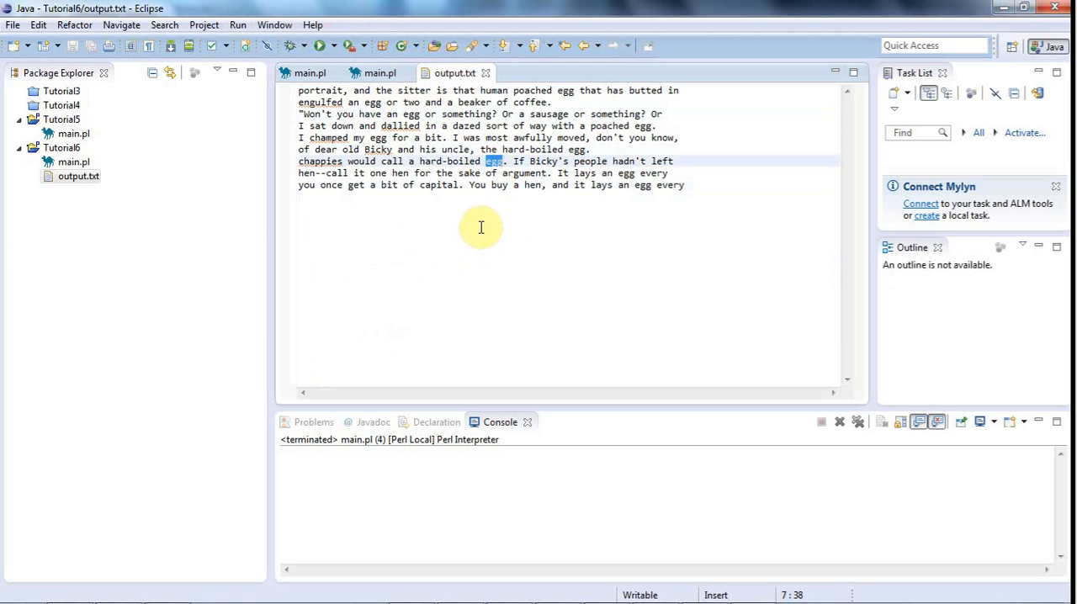
mouse_move(380, 74)
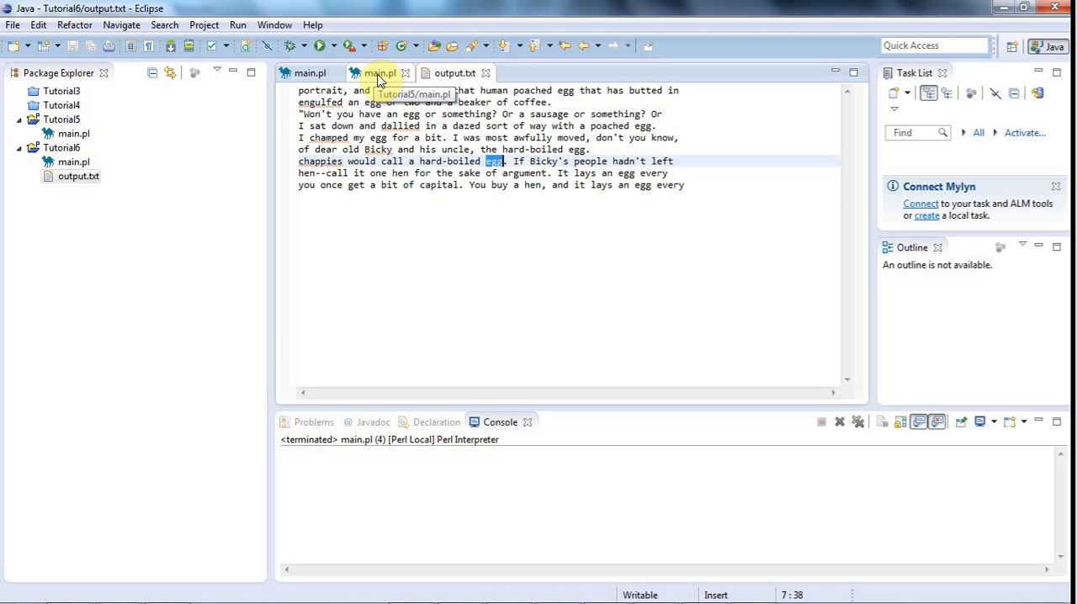
Review the Tutorial6 script's loop and its whole-word egg pattern without changing it
click(381, 72)
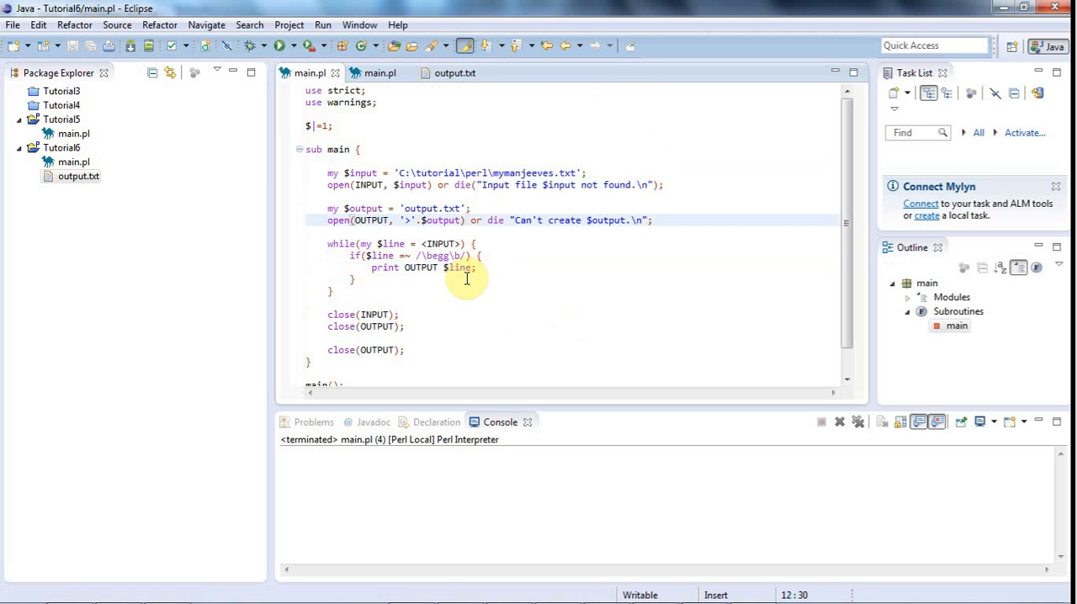
click(355, 279)
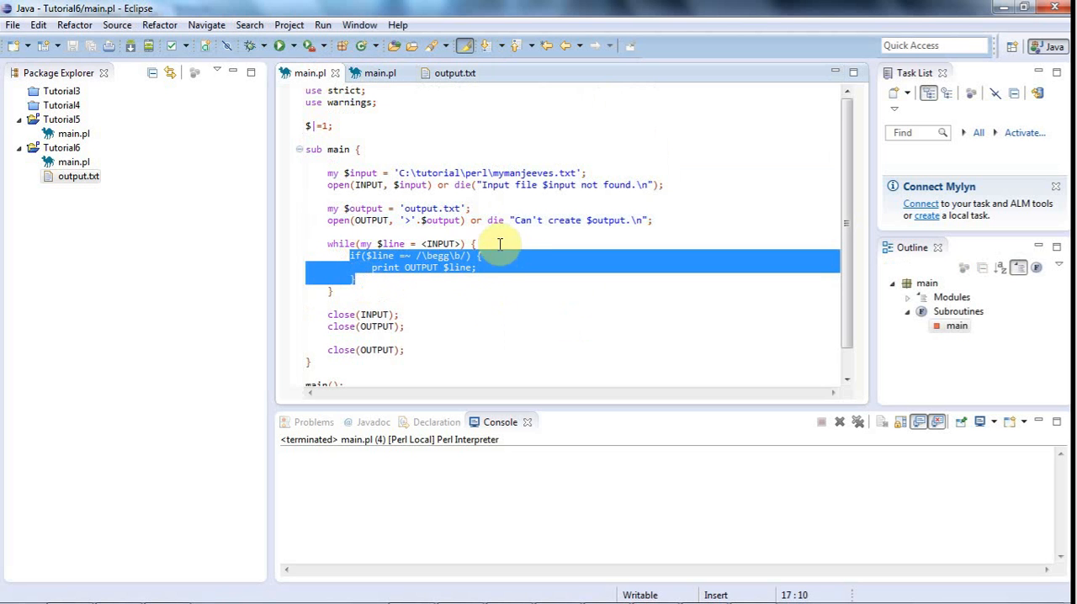
click(517, 310)
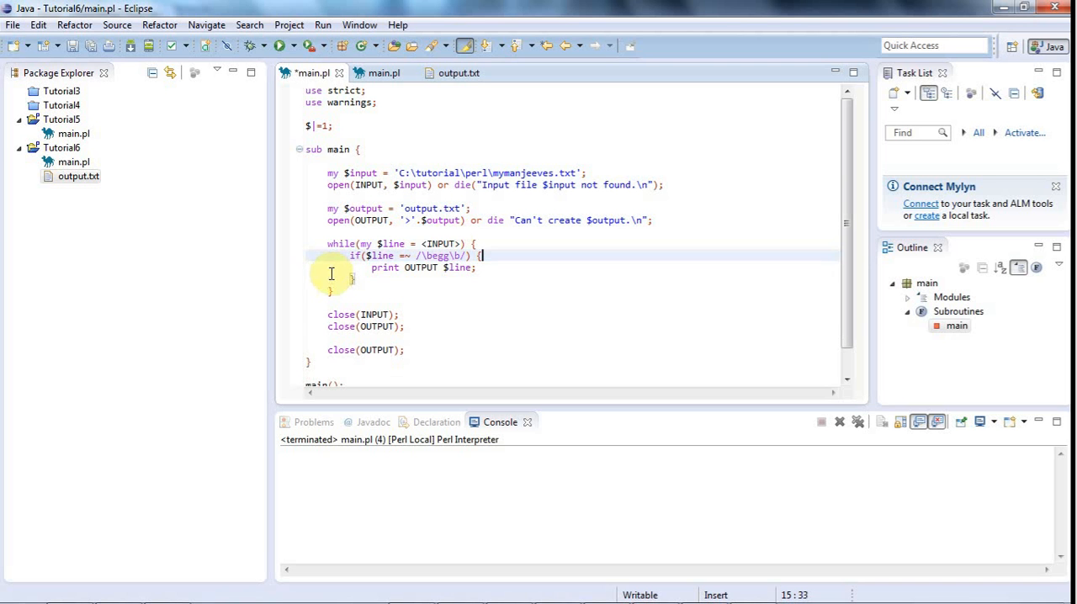
double_click(434, 256)
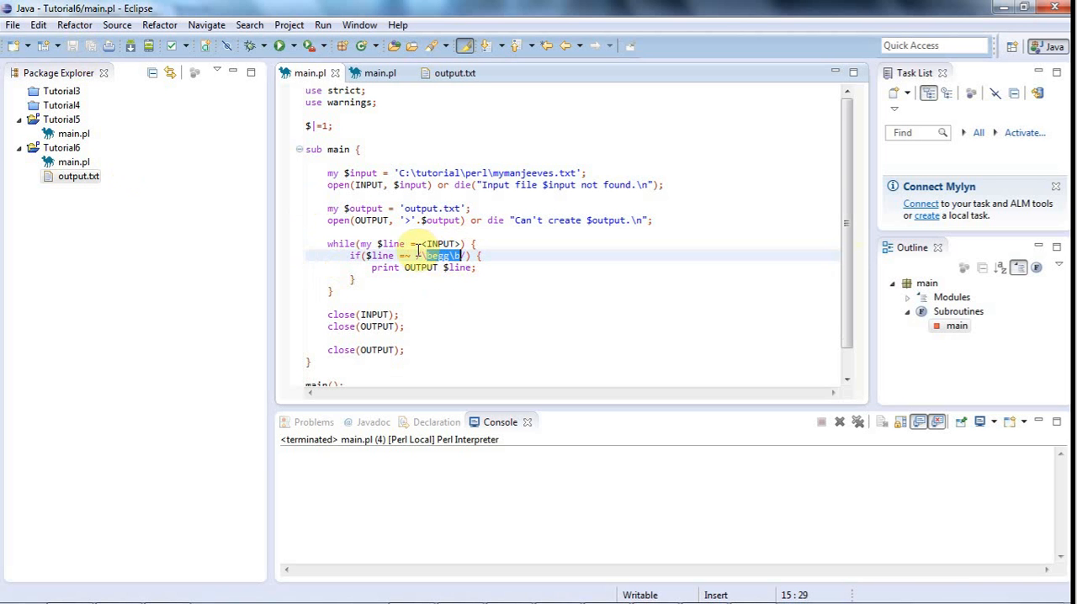
Read through output.txt, highlighting words in the filtered egg lines
click(454, 74)
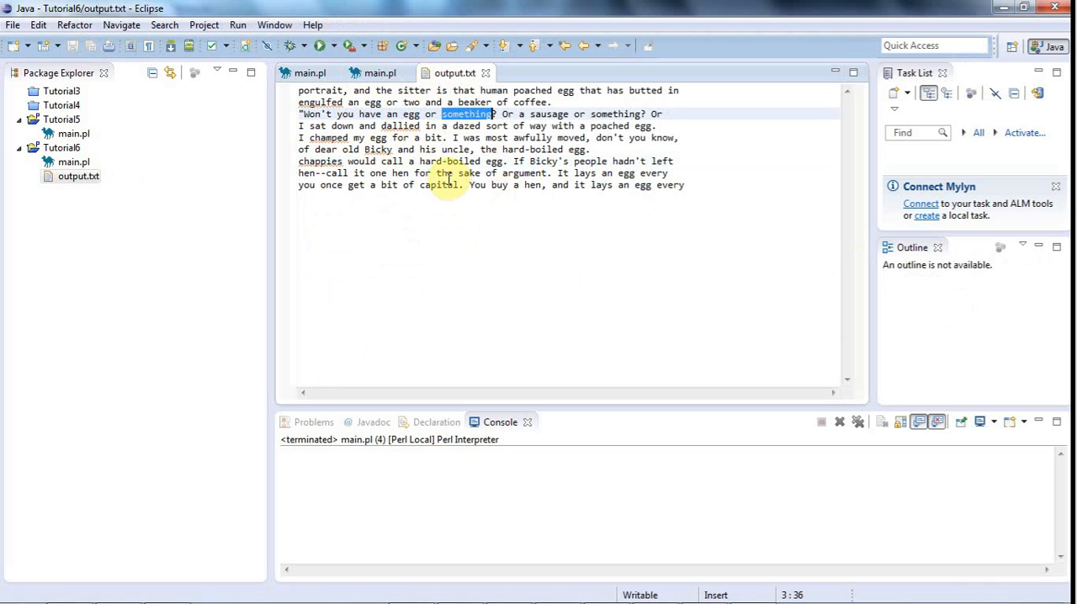
double_click(525, 172)
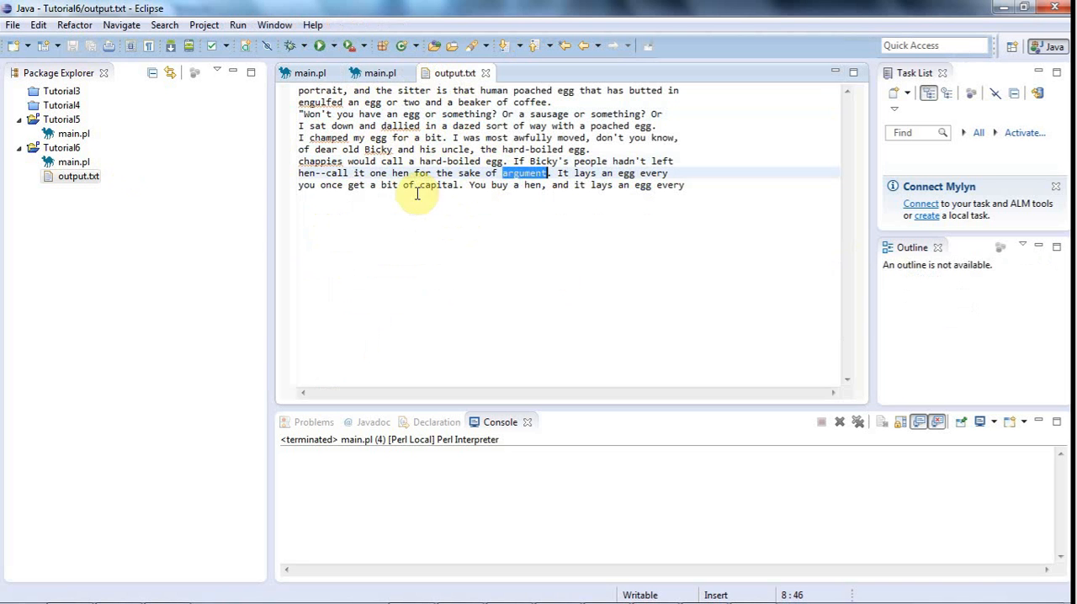
mouse_move(531, 185)
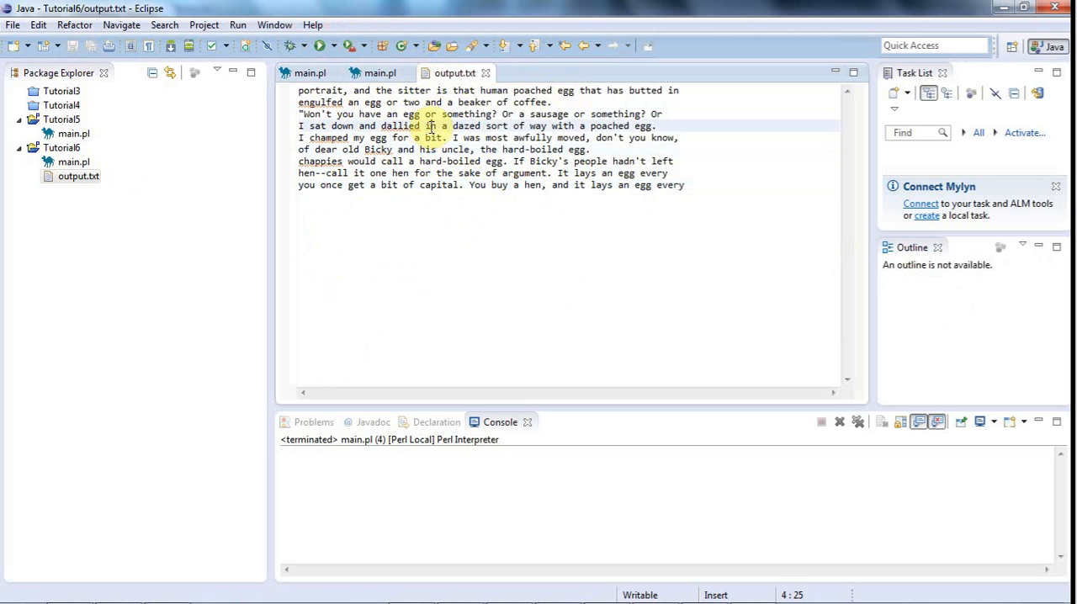
double_click(430, 124)
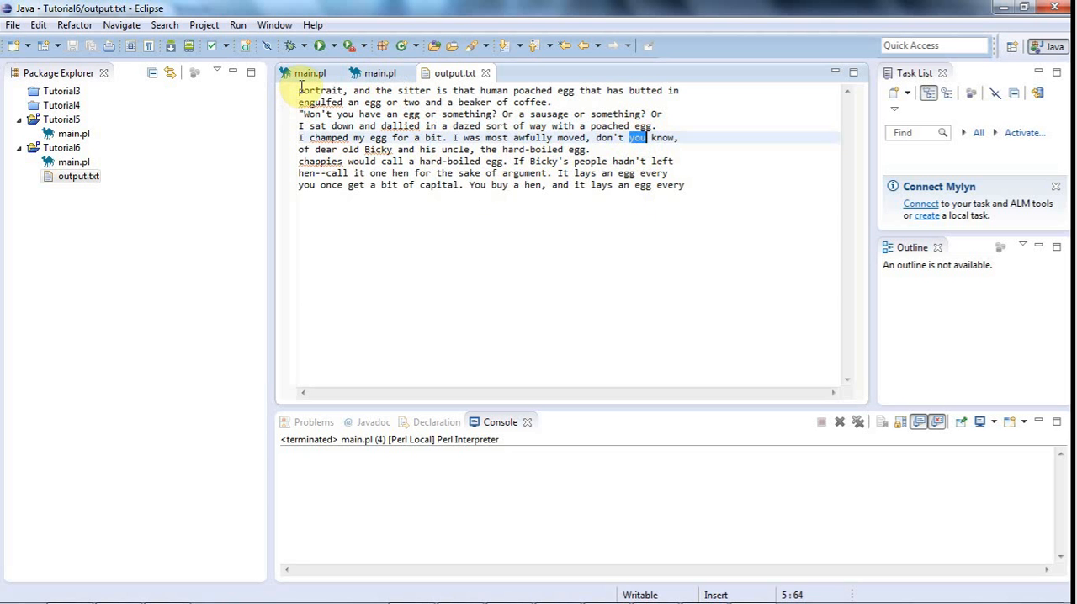
Select all of output.txt's text, clear it, and switch back to main.pl
key(ctrl+a)
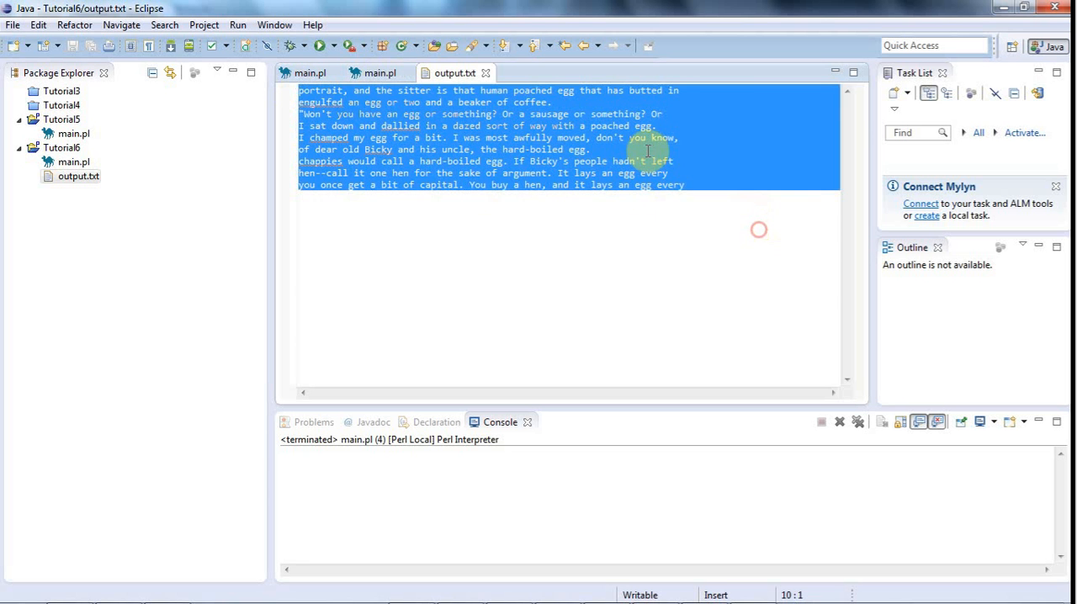
click(638, 138)
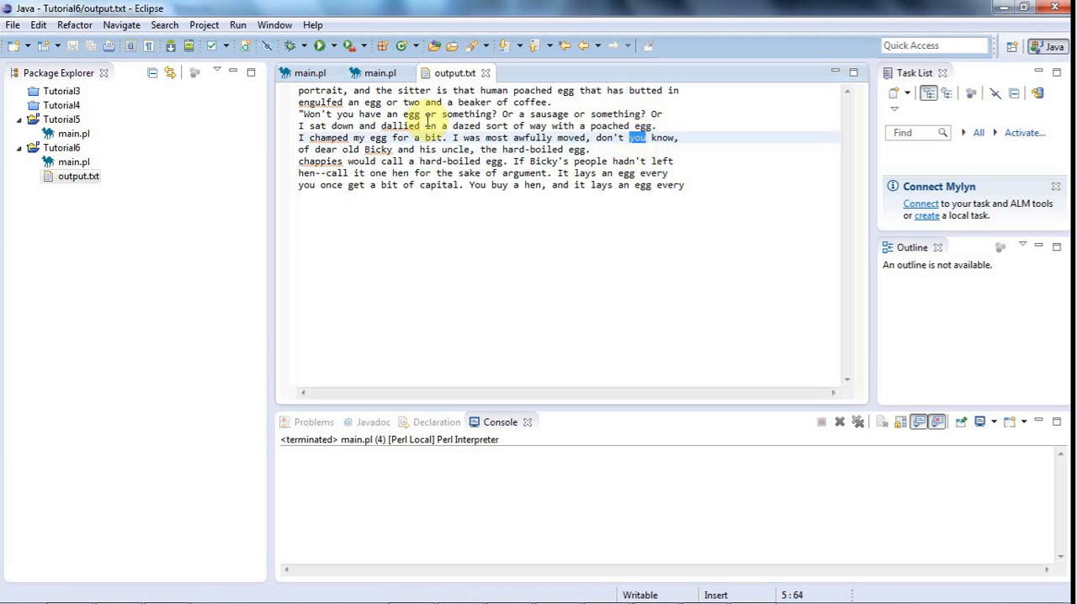
click(310, 73)
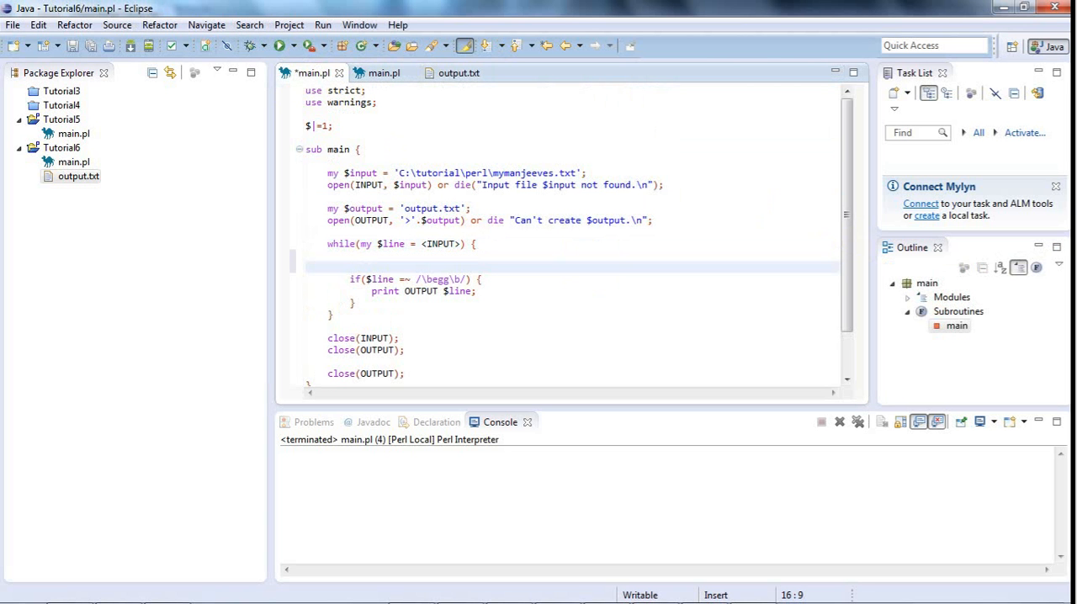
Add $line =~ s/you/YOU/; on the blank line inside the while loop
click(350, 266)
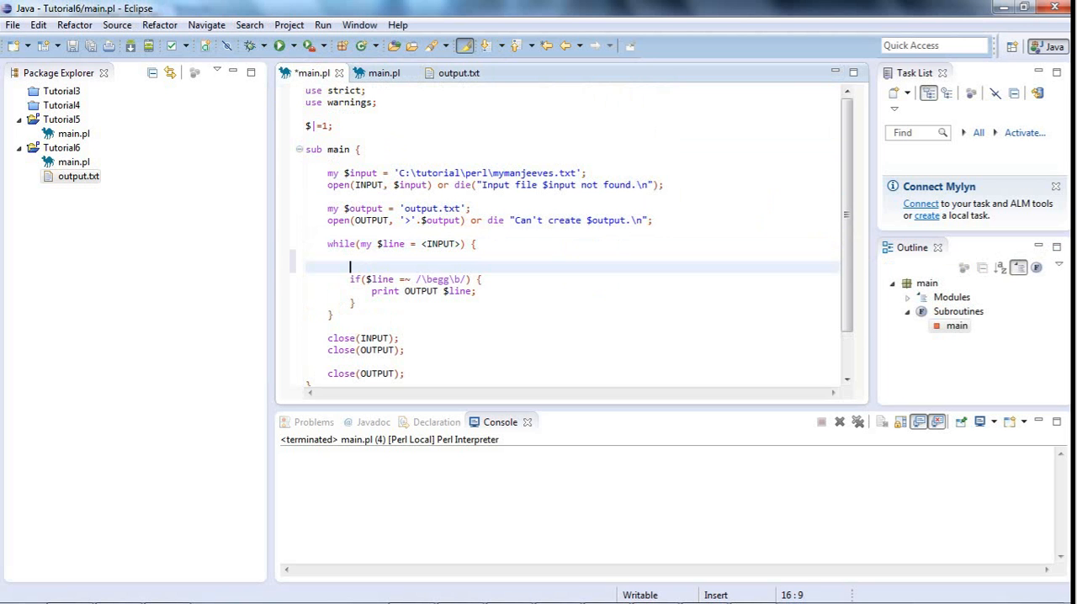
text(/)
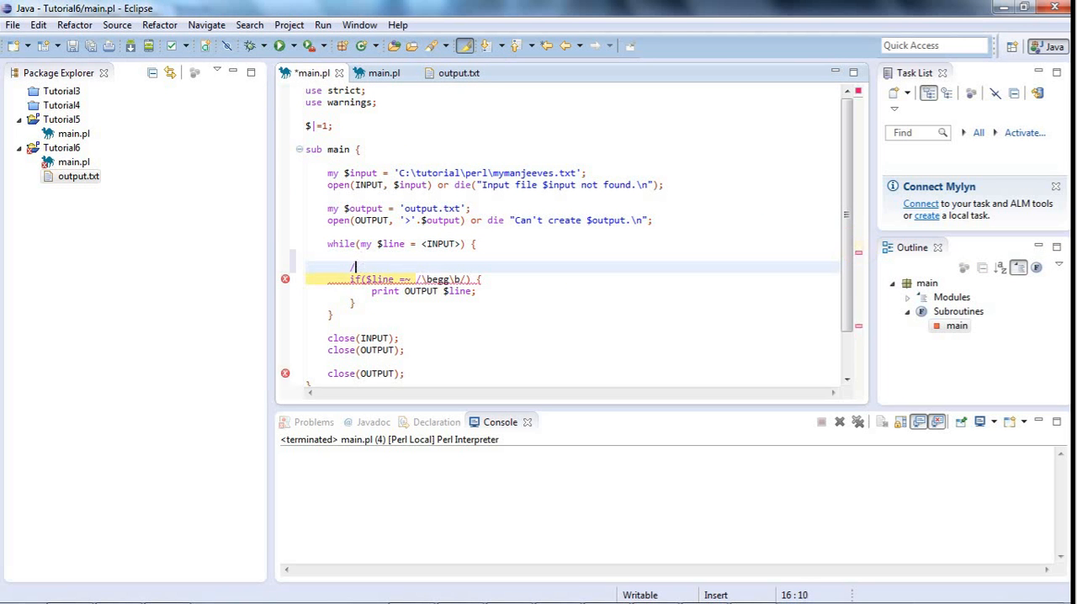
text(you/;)
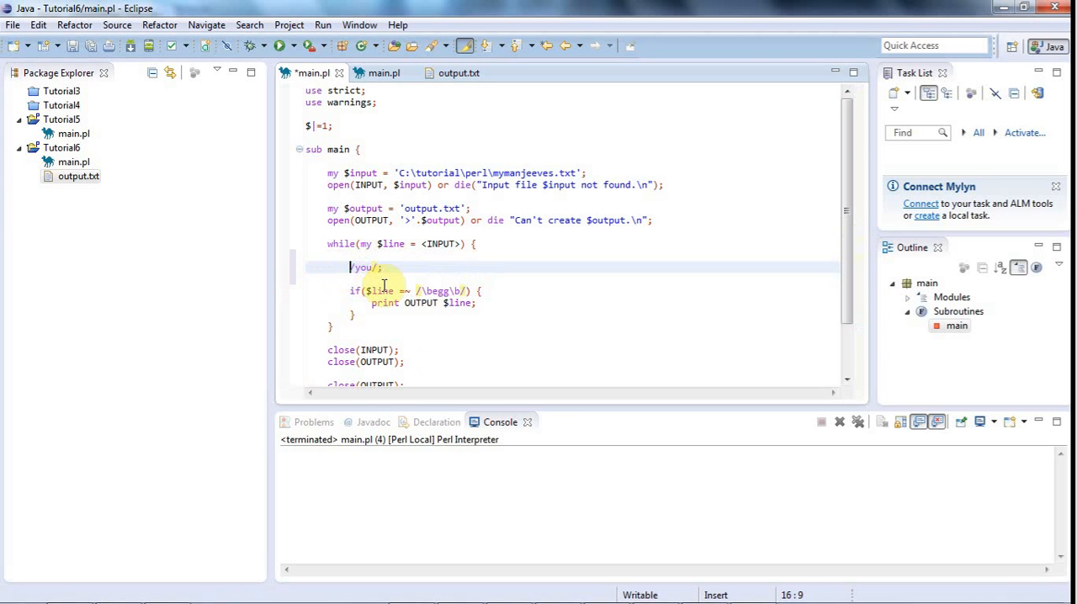
text($line =~)
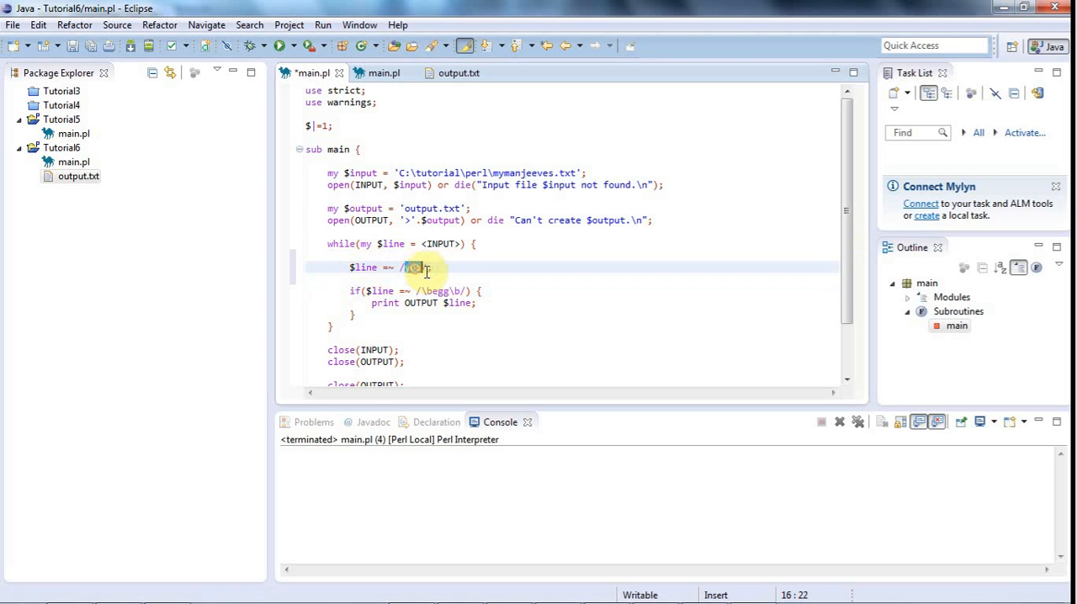
text(ou)
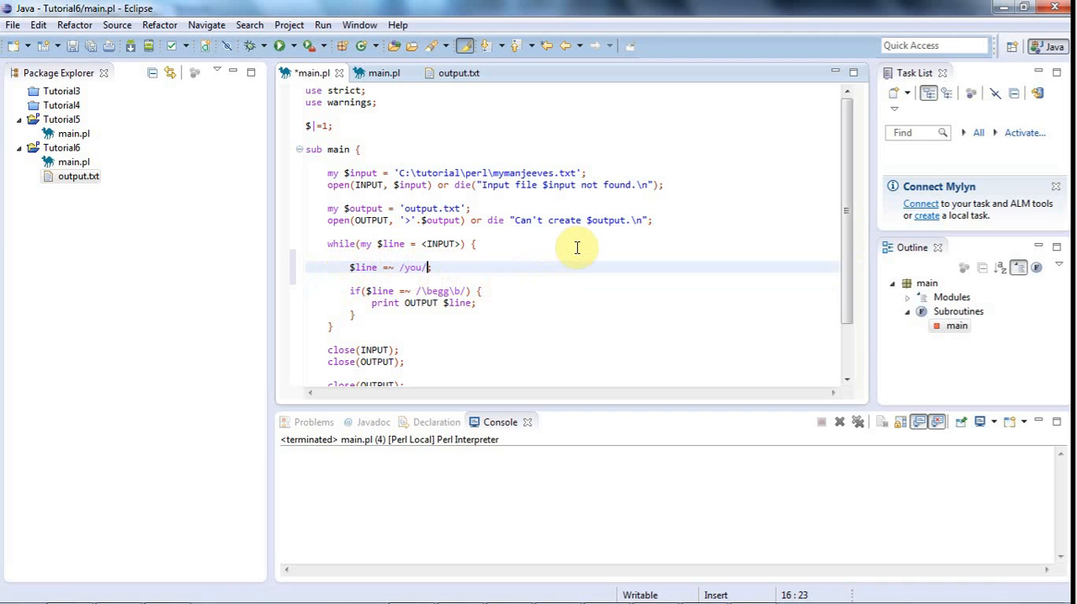
text(YOU)
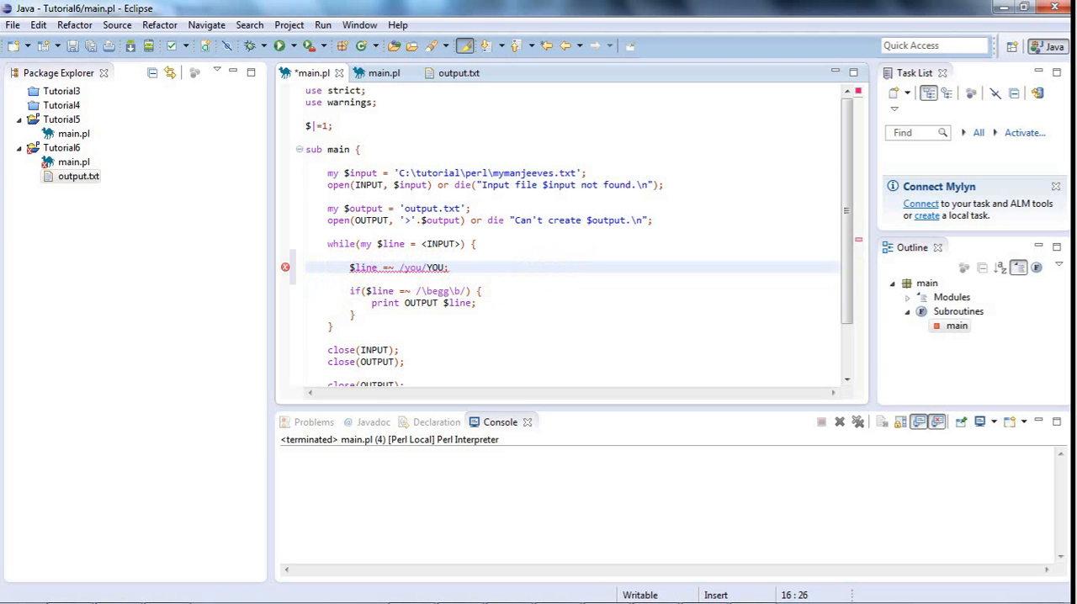
text(/)
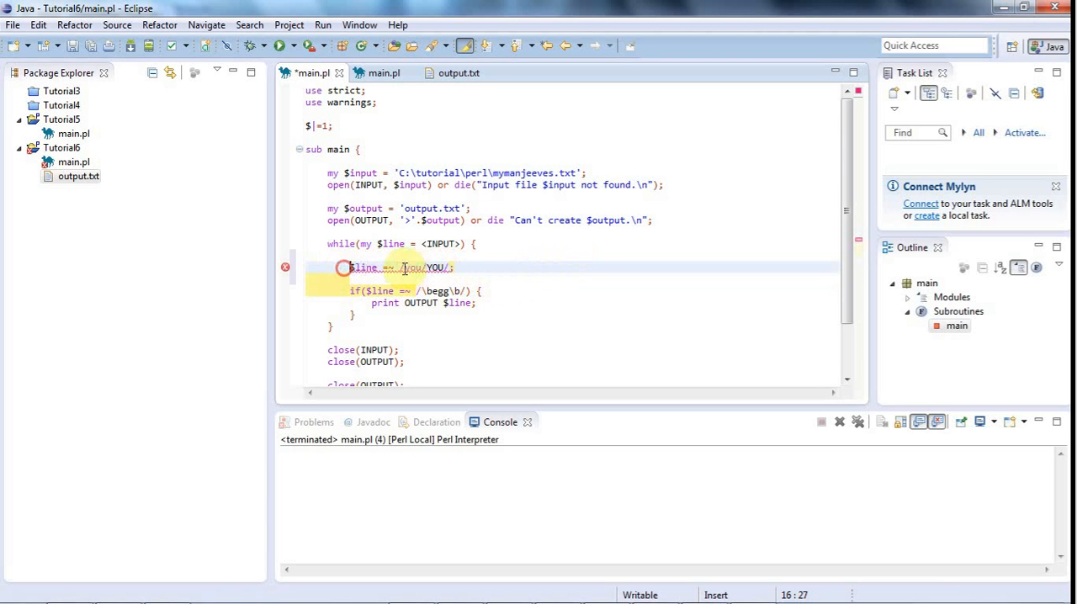
click(400, 267)
text(s)
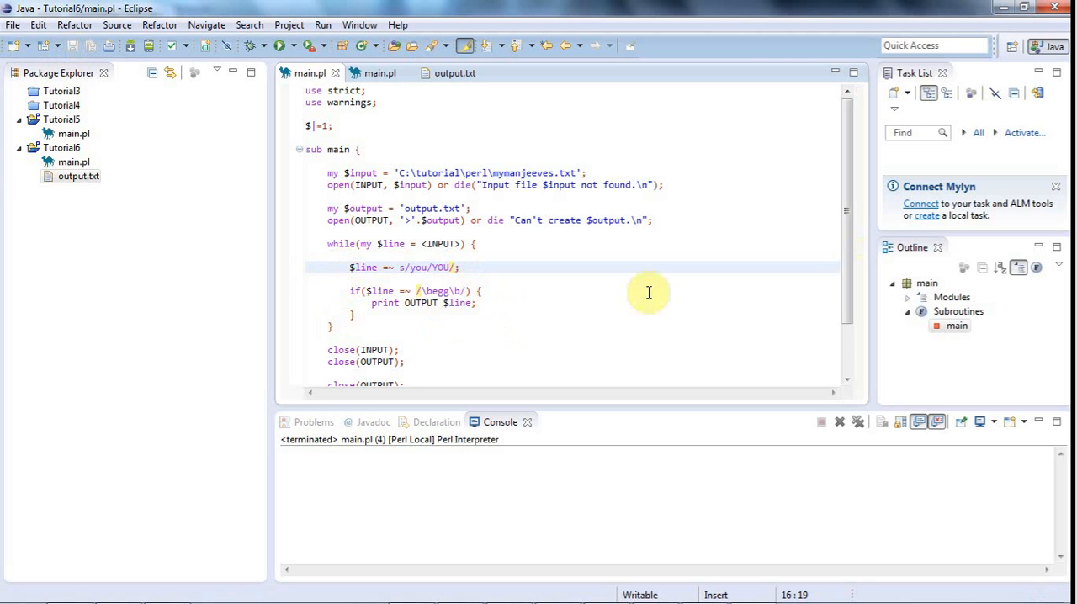
mouse_move(639, 242)
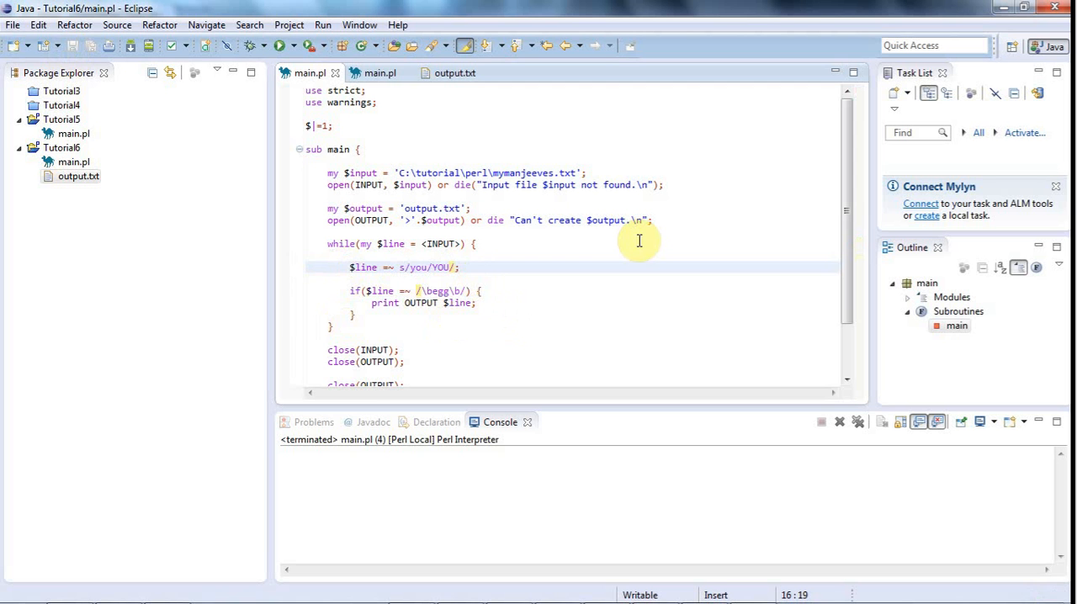
click(339, 265)
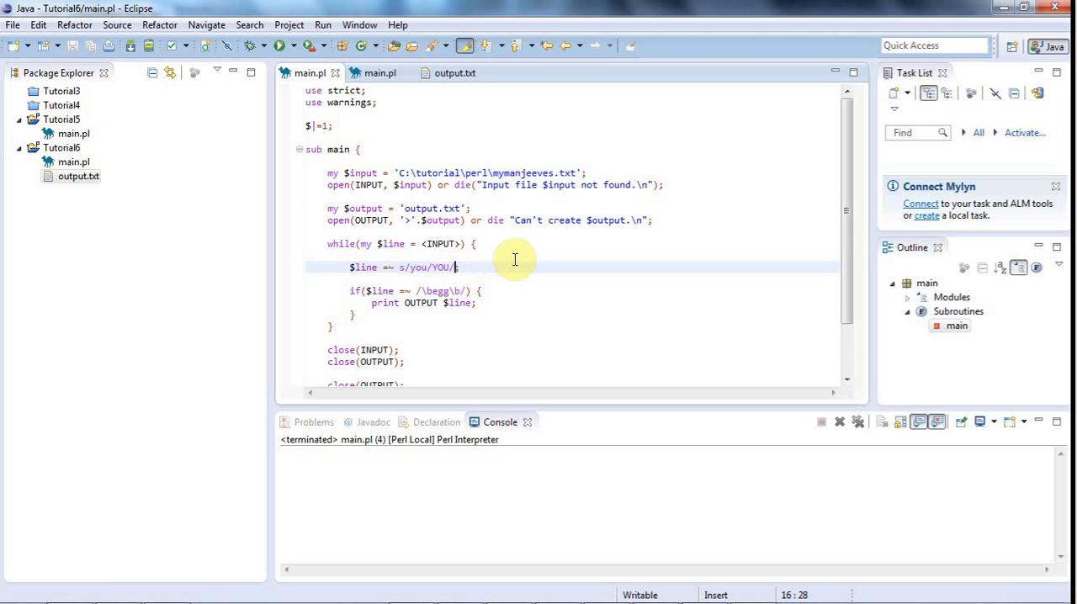
Add the i and g modifiers so the substitution reads s/you/YOU/ig
text(i;)
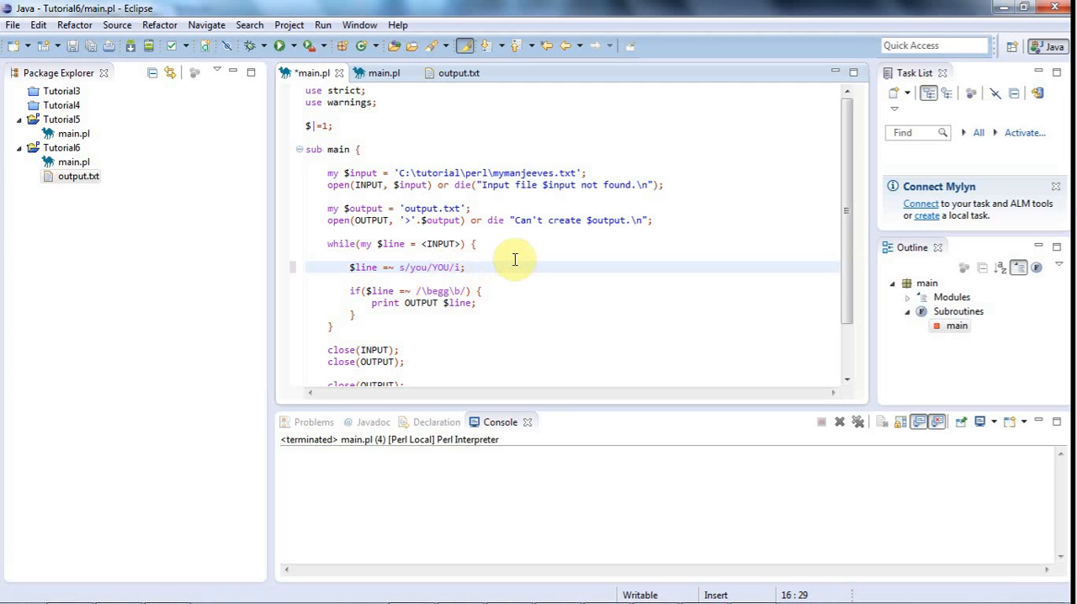
text(g)
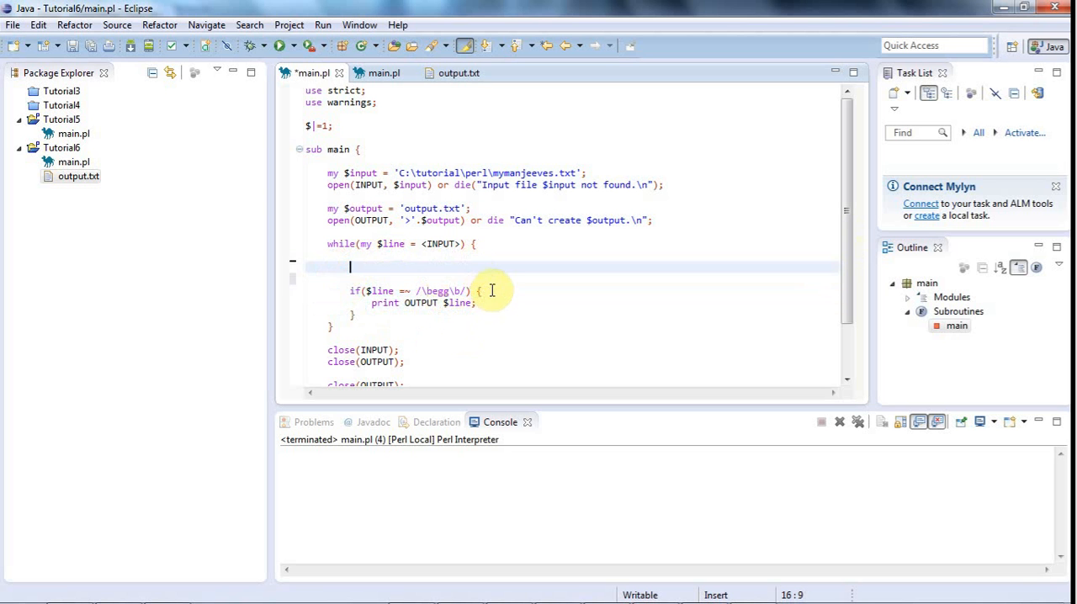
Write $line =~ s/you/YOU/ig; inside the egg-check block just before print OUTPUT $line;
text($line =~ s/you/YOU/ig;)
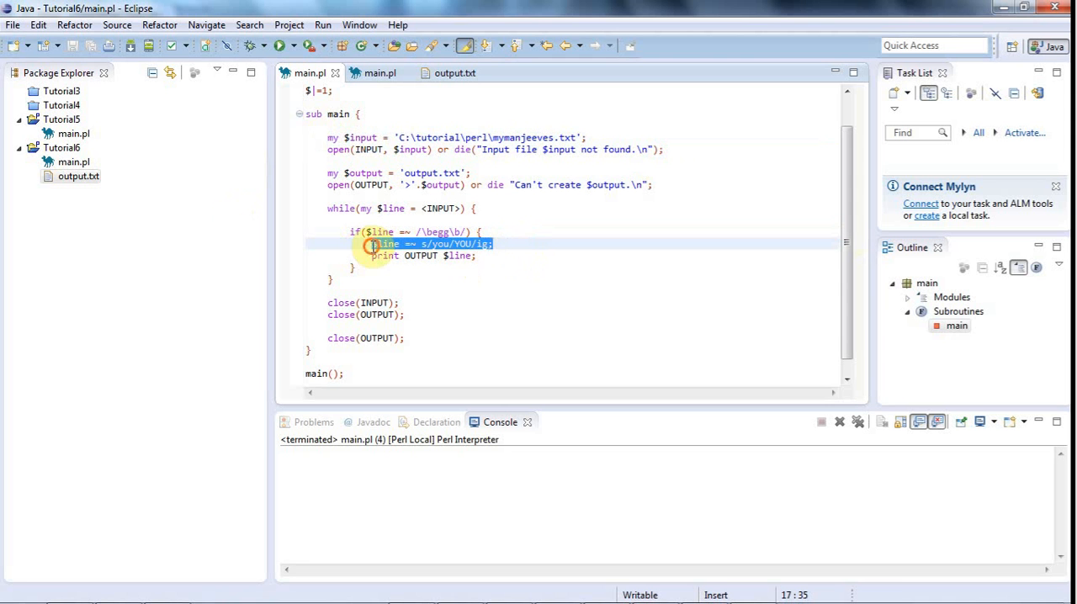
double_click(387, 242)
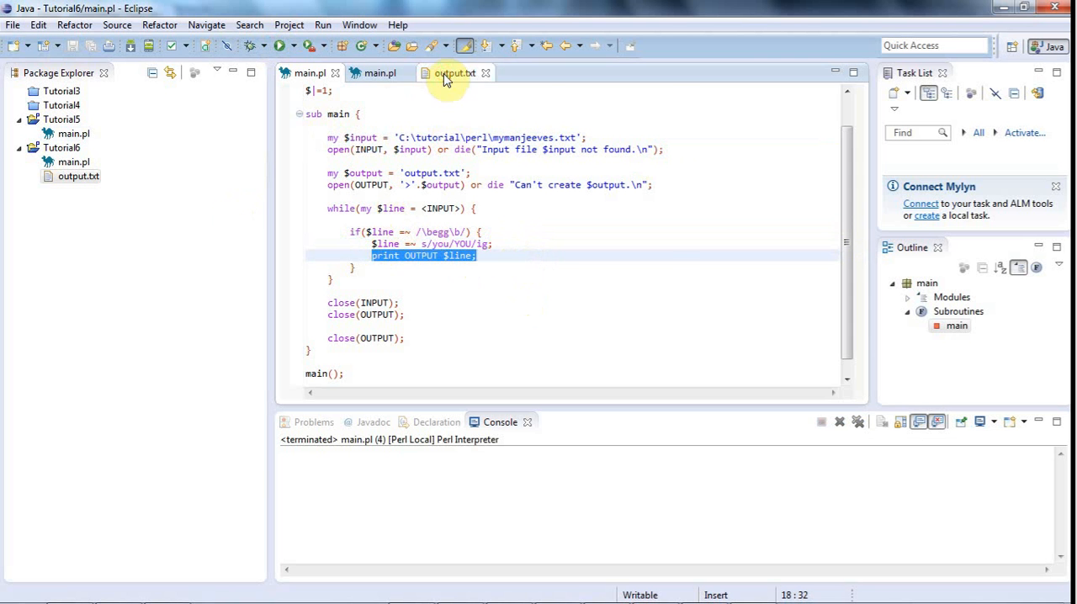
Show the regenerated output.txt with every 'you' now YOU and highlight the word hen
click(454, 74)
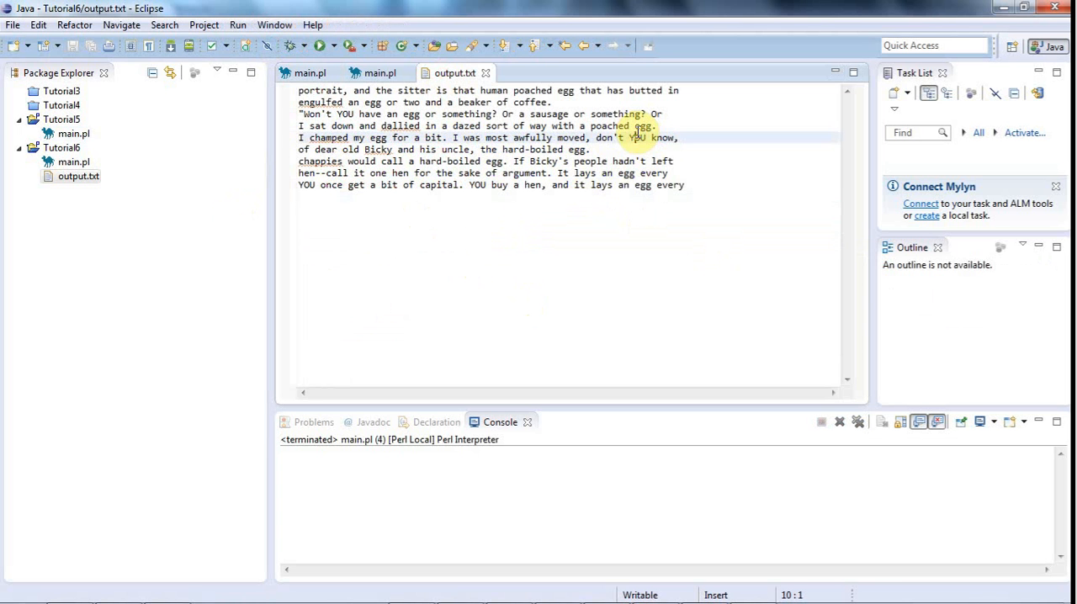
double_click(636, 138)
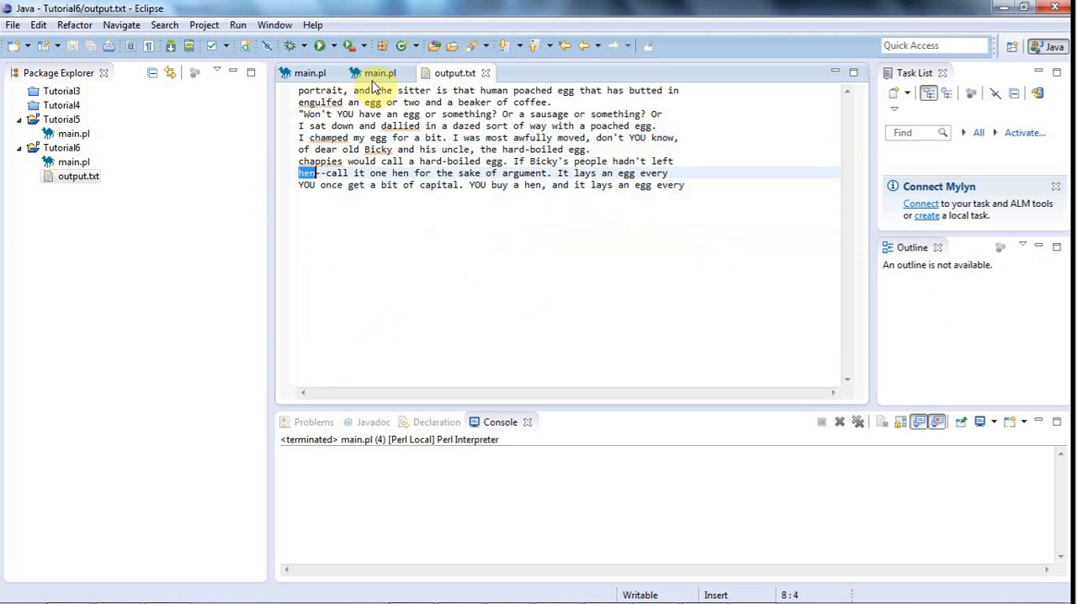
In main.pl, replace YOU so the substitution reads s/hen/dinosaur/ig and save it
click(310, 74)
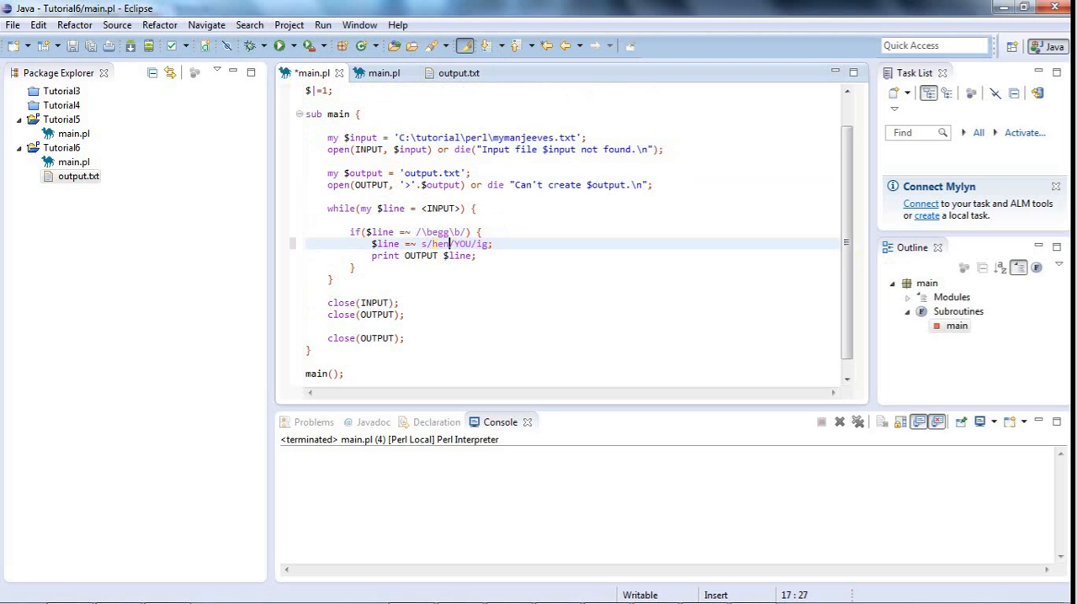
double_click(461, 244)
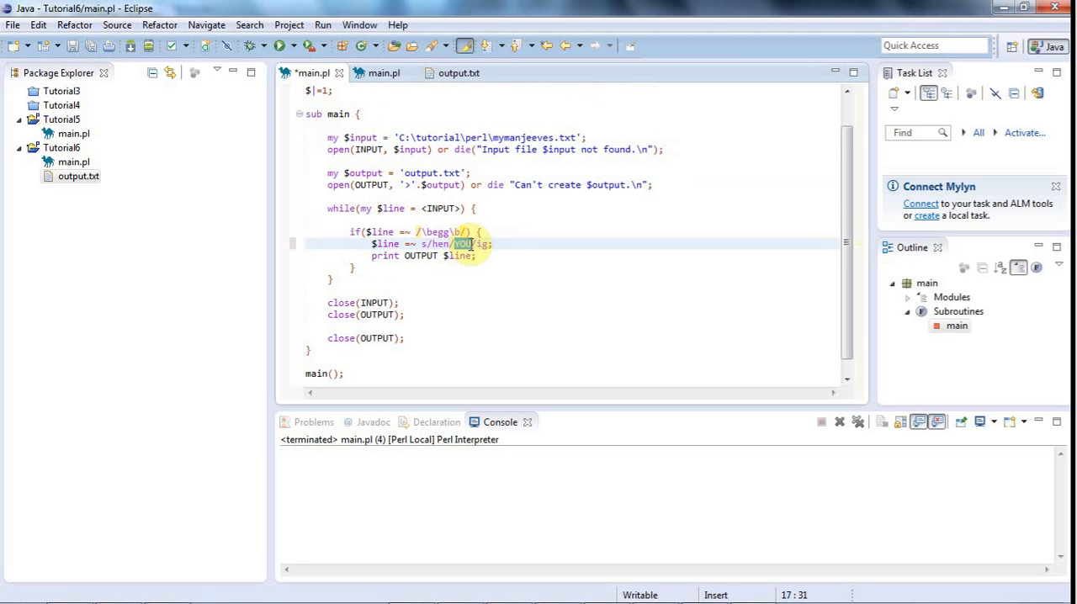
text(dinos)
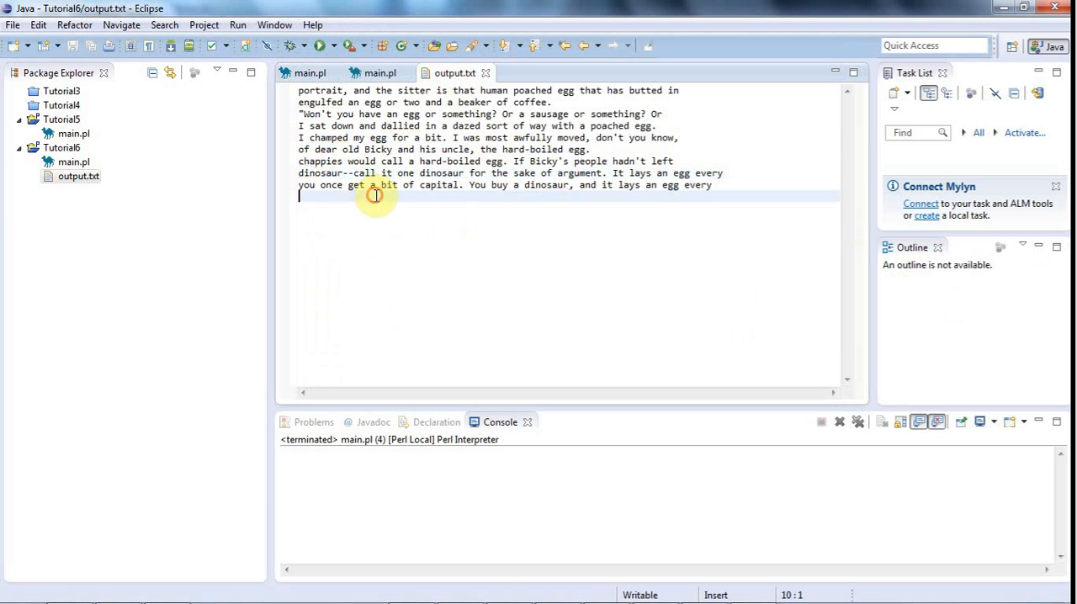
click(552, 185)
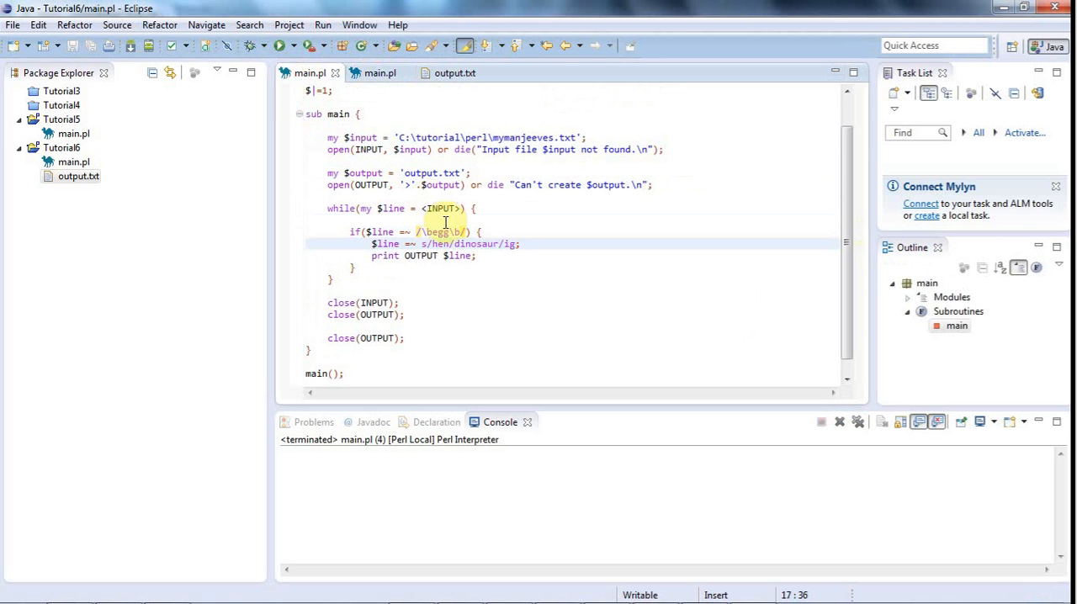
double_click(439, 243)
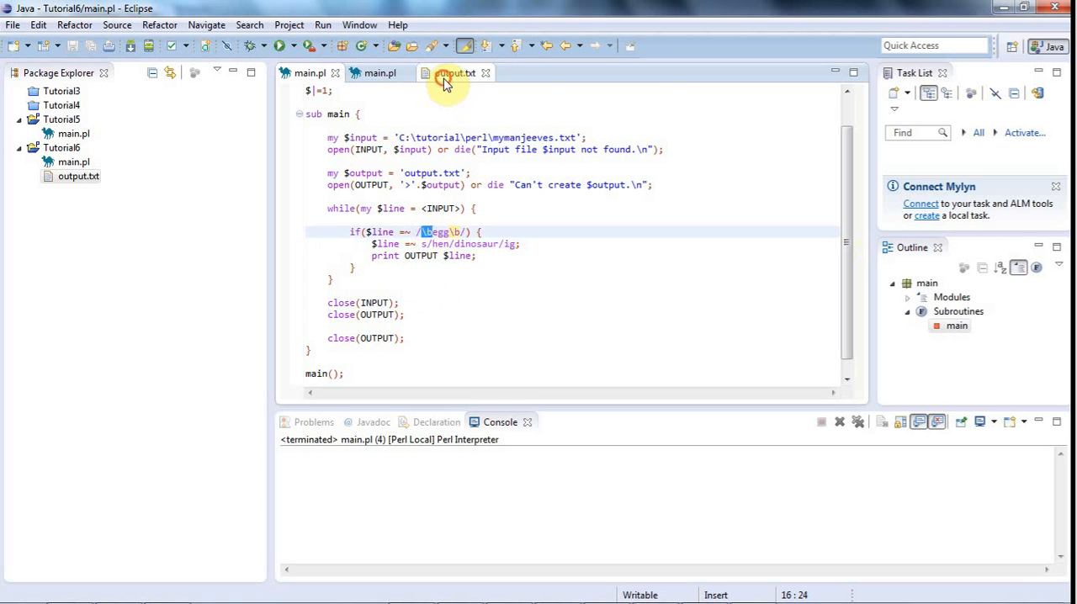
Check output.txt now shows dinosaur wherever hen appeared, then return to main.pl
click(454, 74)
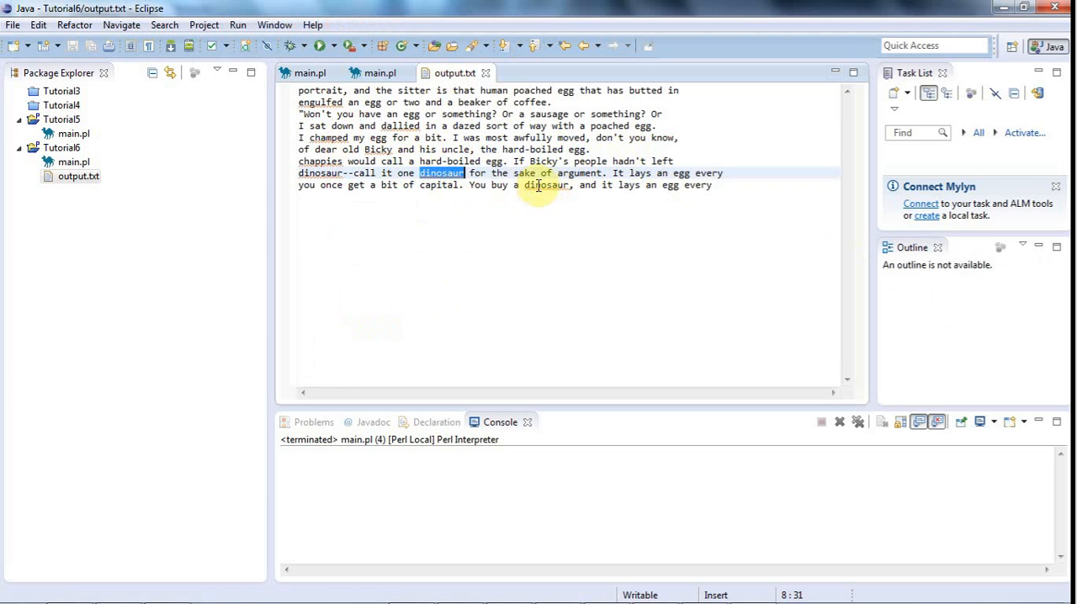
double_click(545, 185)
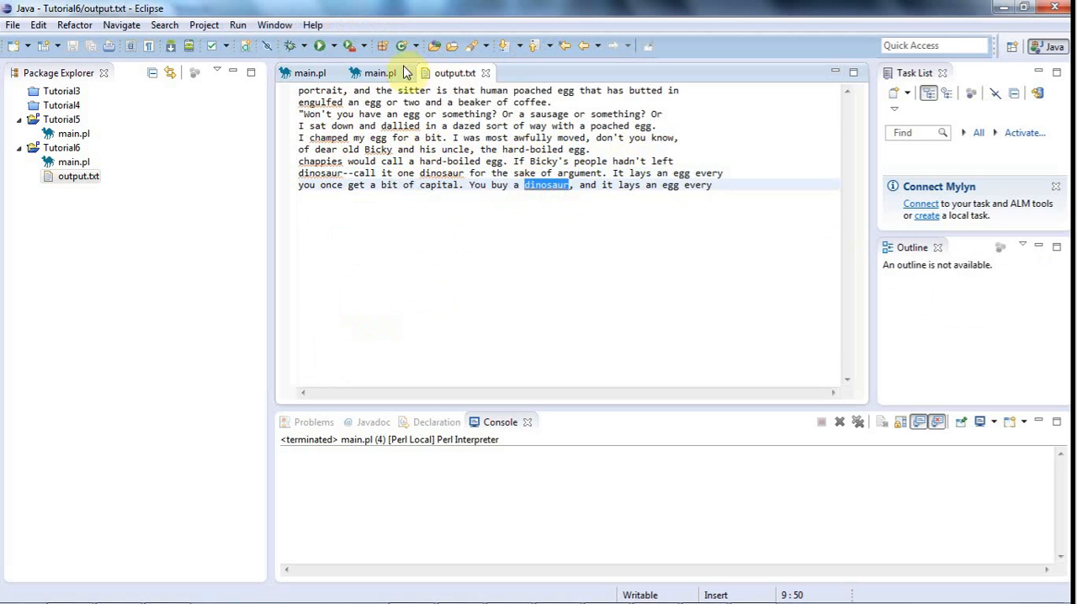
click(380, 72)
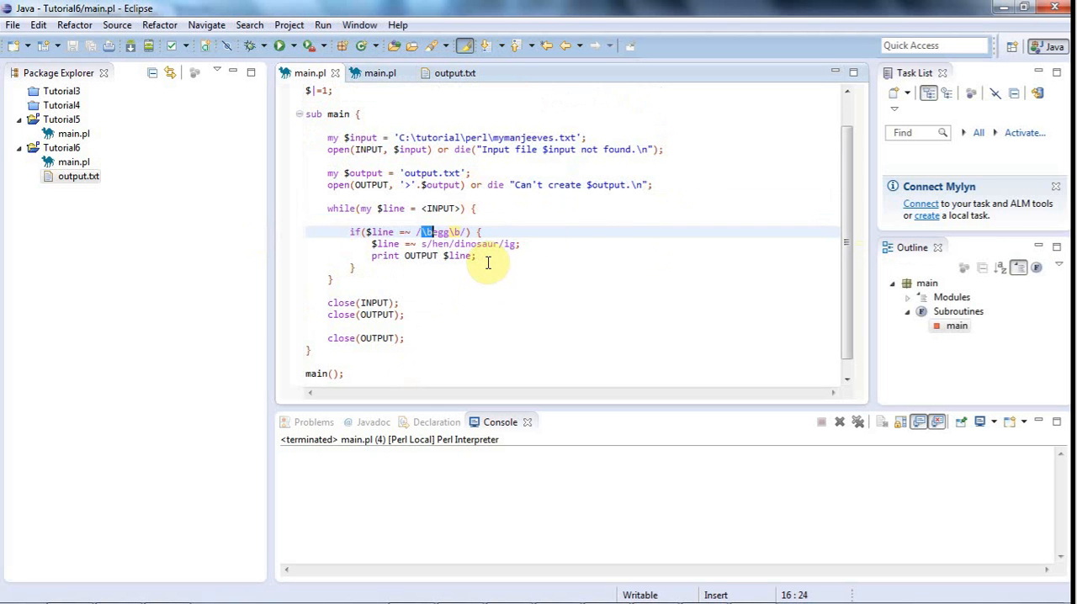
mouse_move(567, 239)
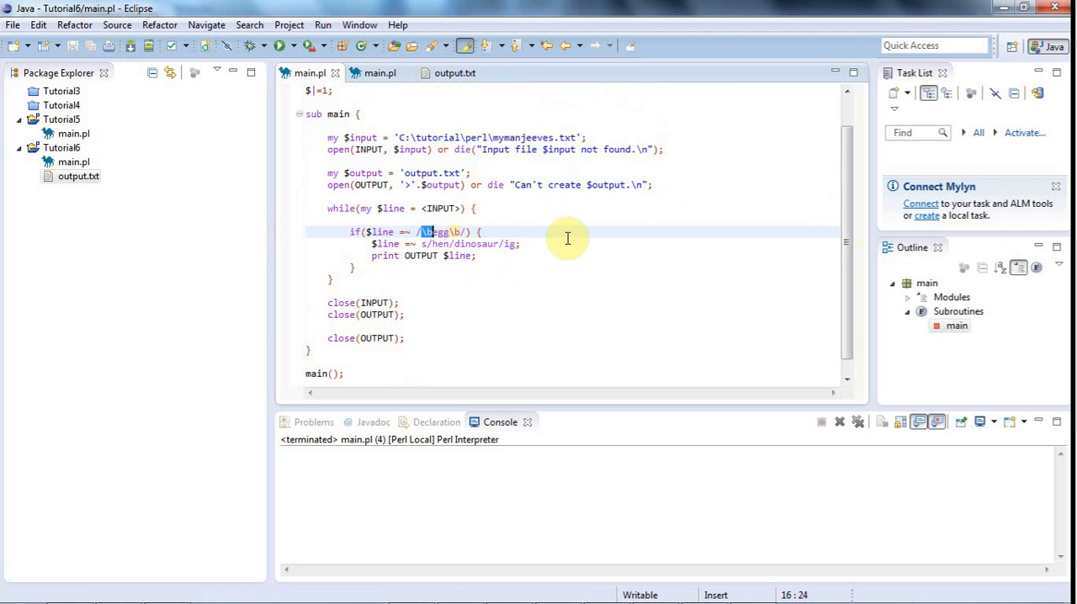